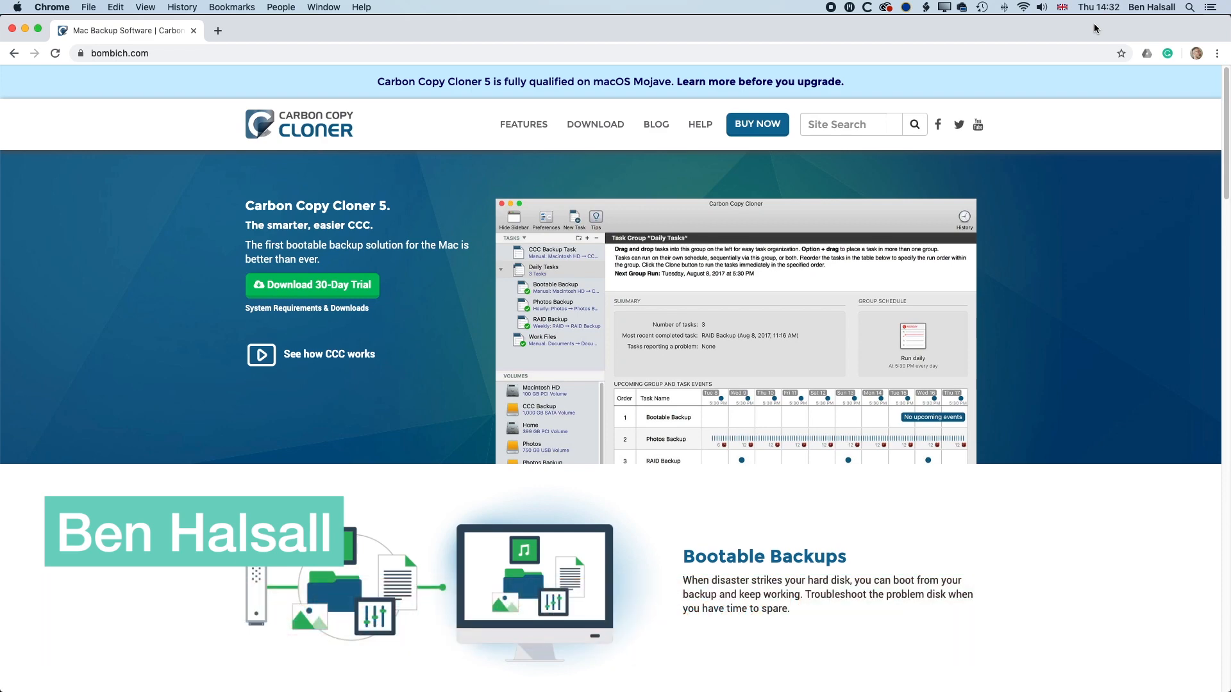
Check in Finder that VIDEO BU is empty and VIDEO holds four MP4 clips, then return to Carbon Copy Cloner.
scroll(down, 3)
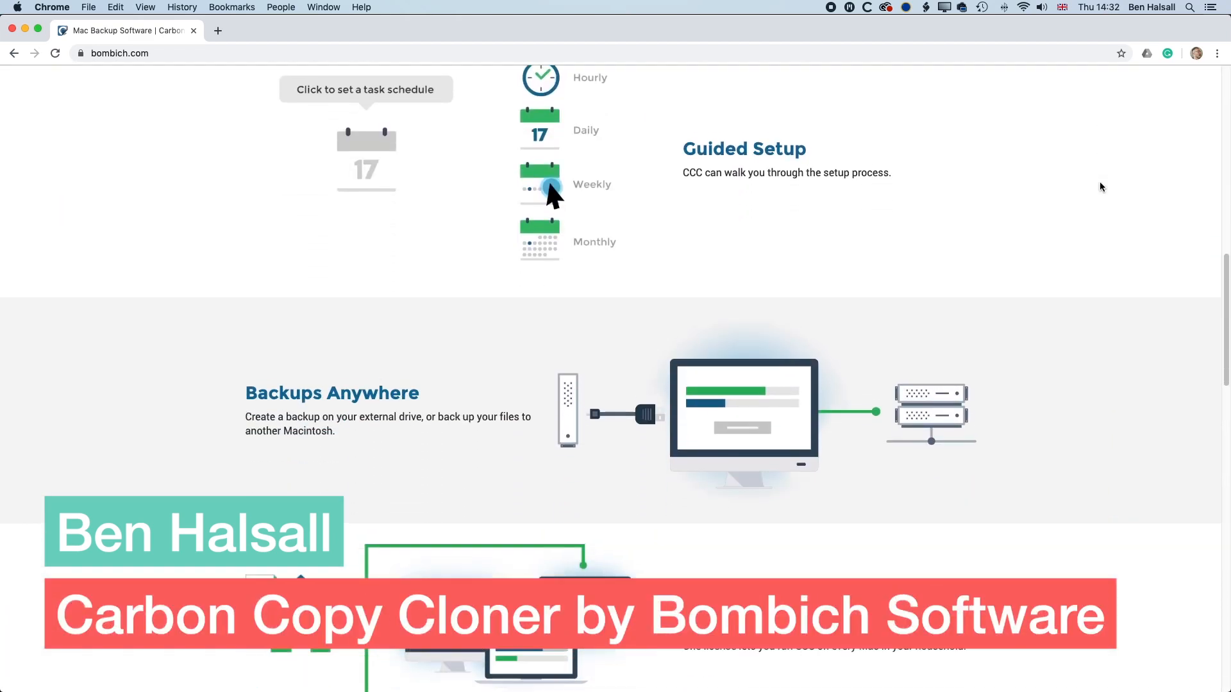
scroll(down, 3)
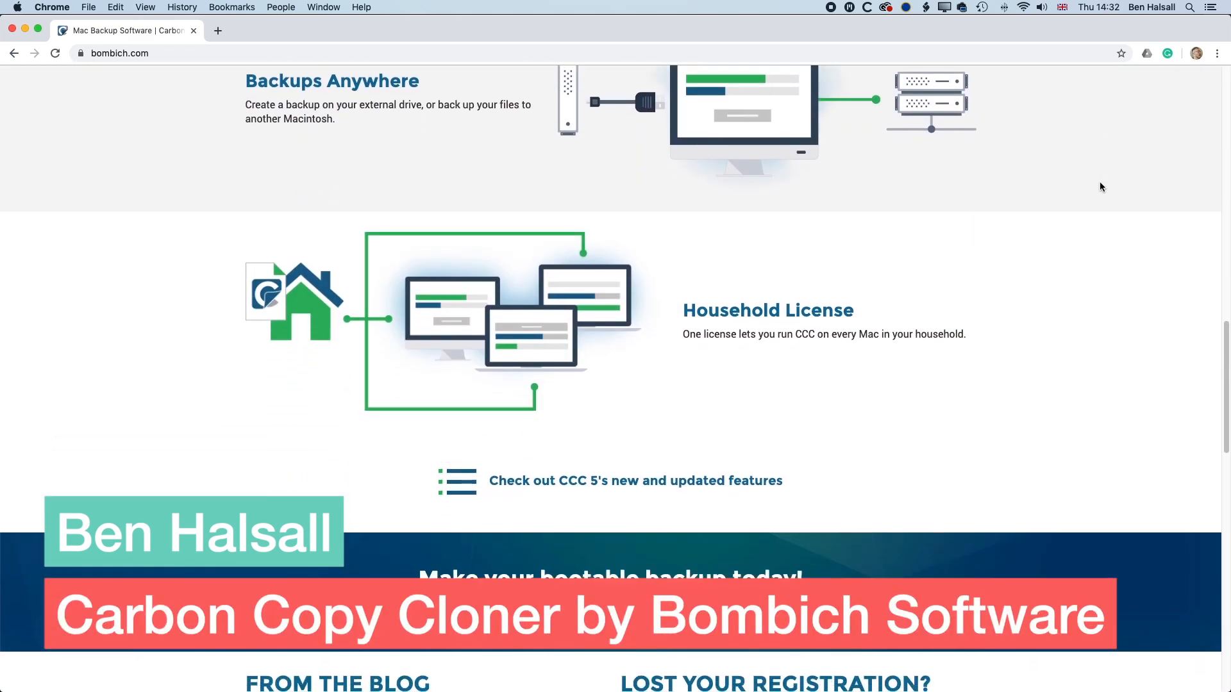
scroll(down, 3)
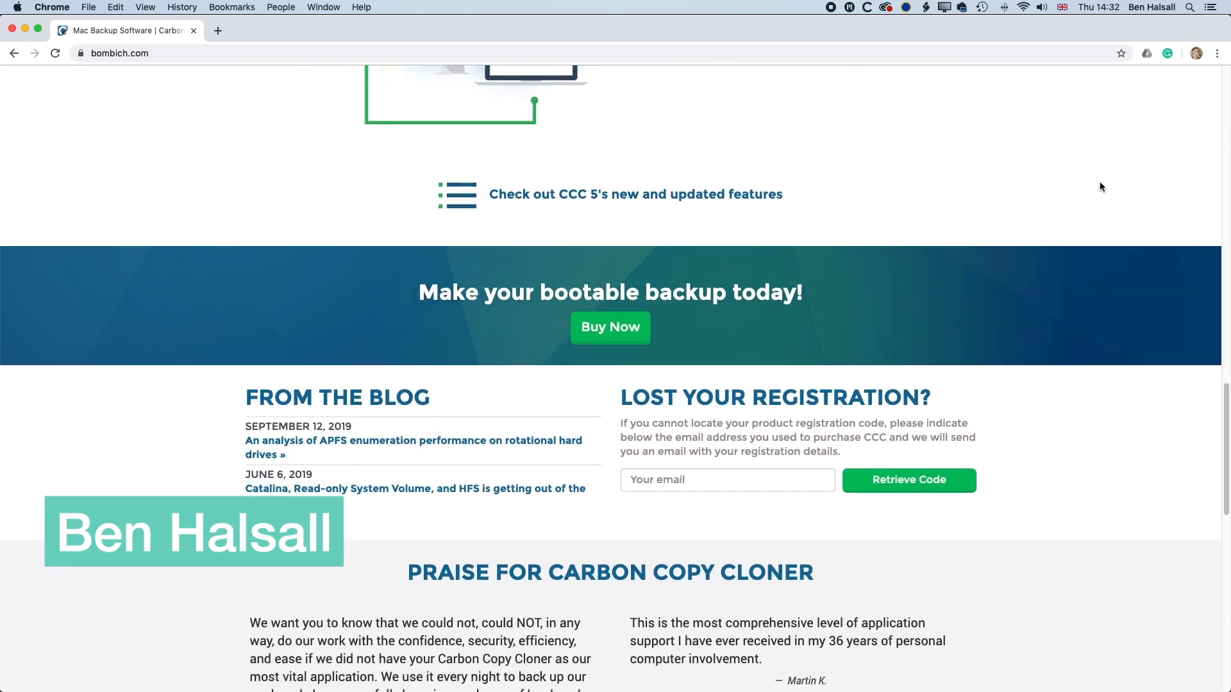
scroll(down, 3)
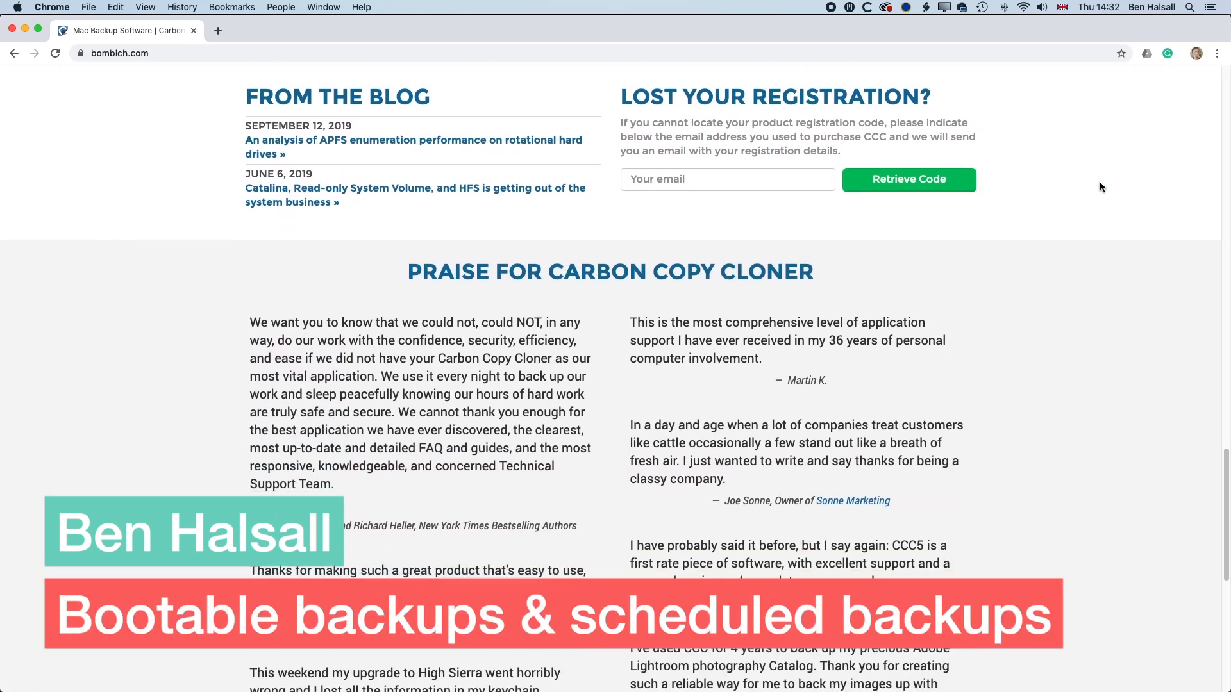
scroll(down, 3)
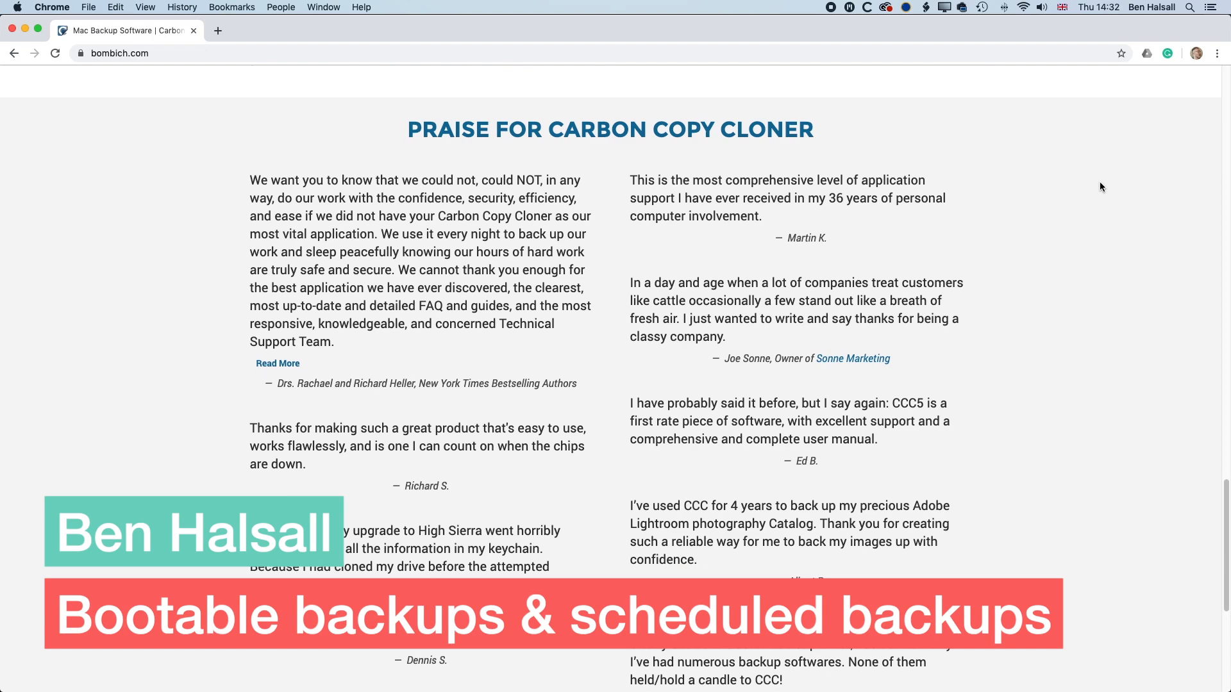
scroll(down, 3)
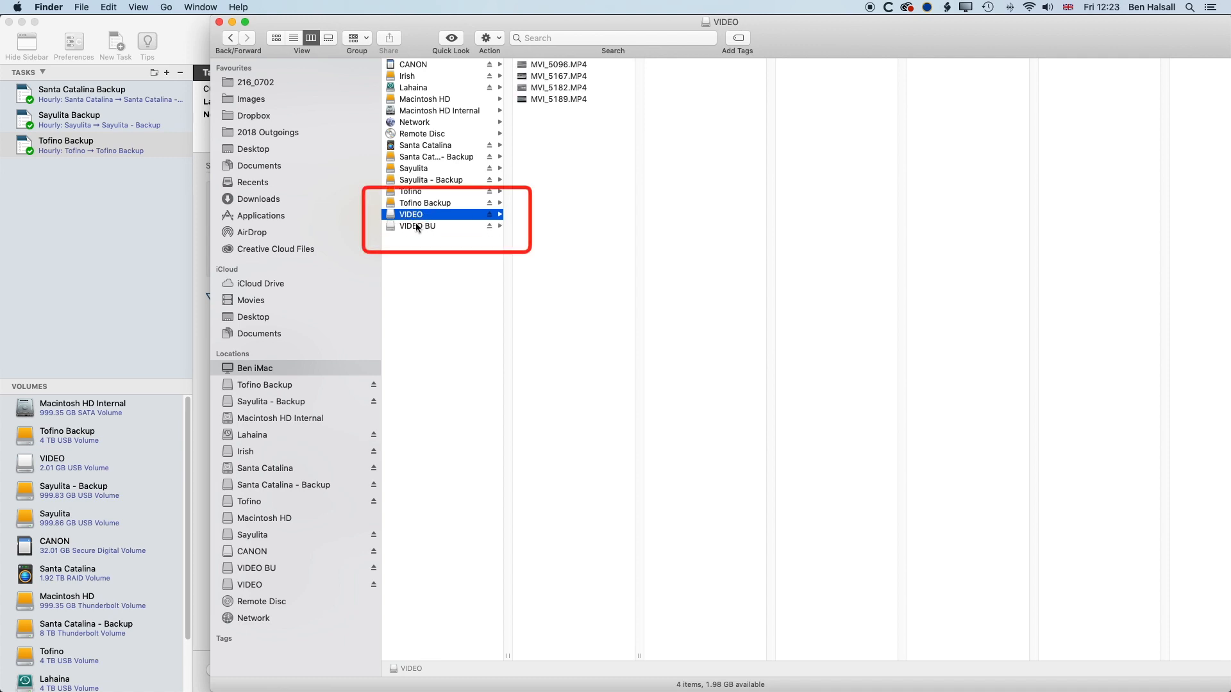
click(417, 226)
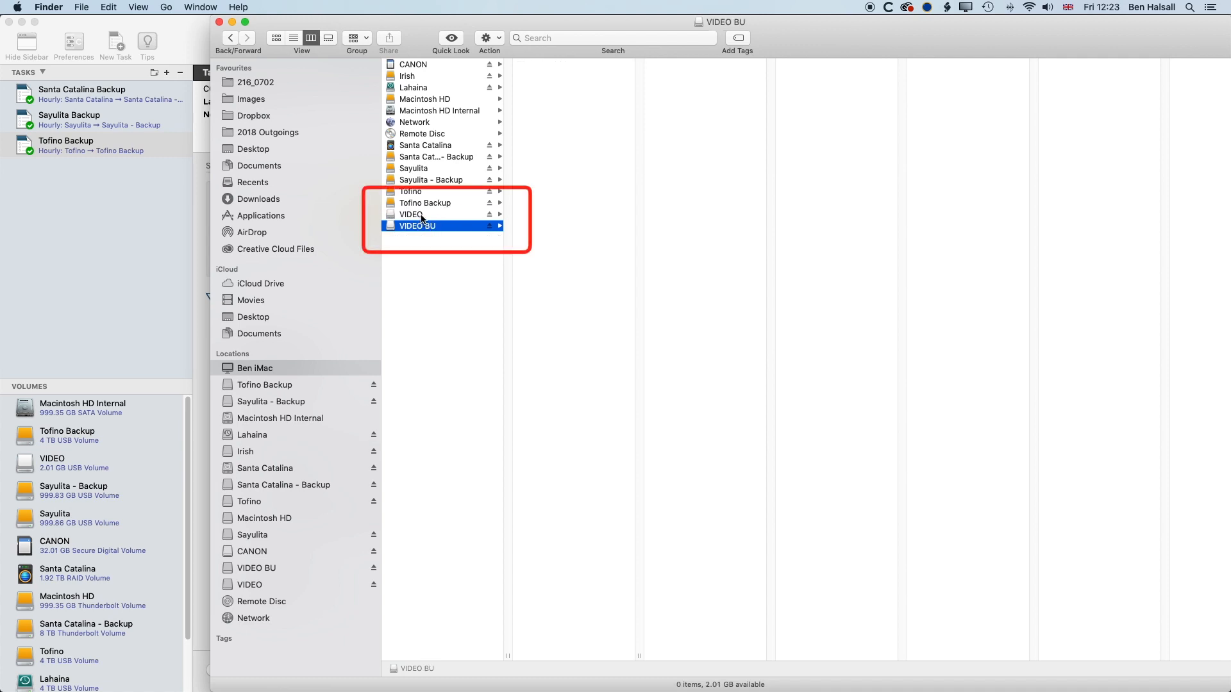
click(412, 214)
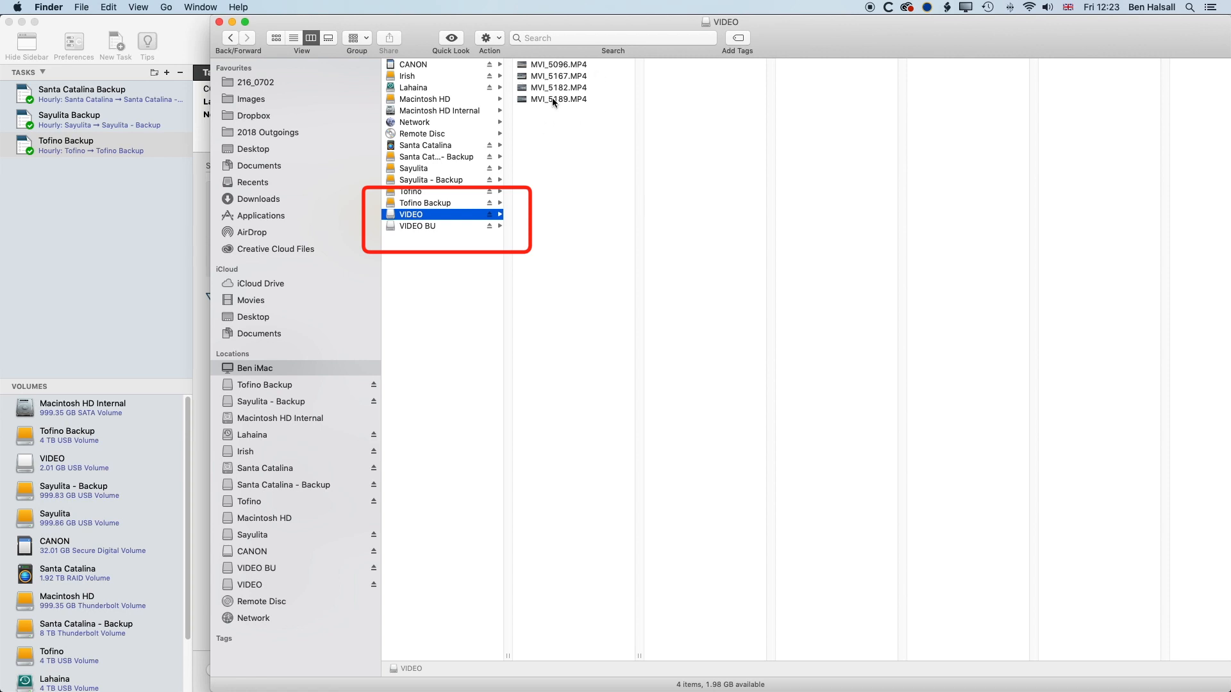
mouse_move(552, 117)
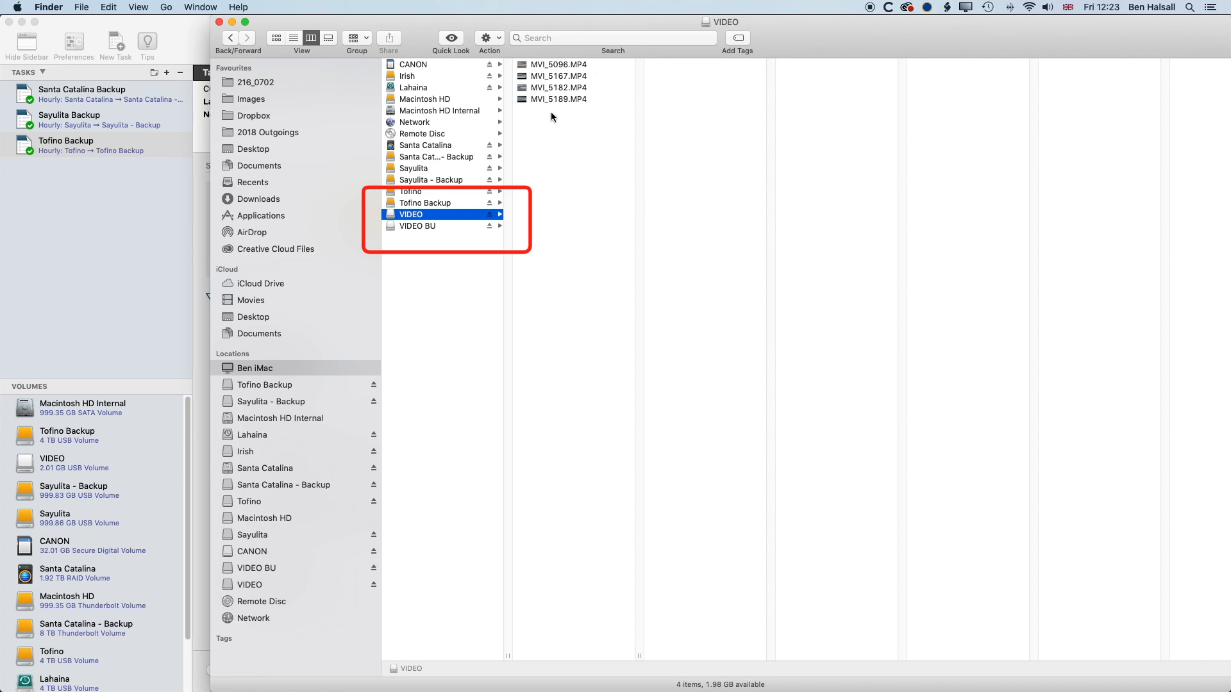
click(417, 226)
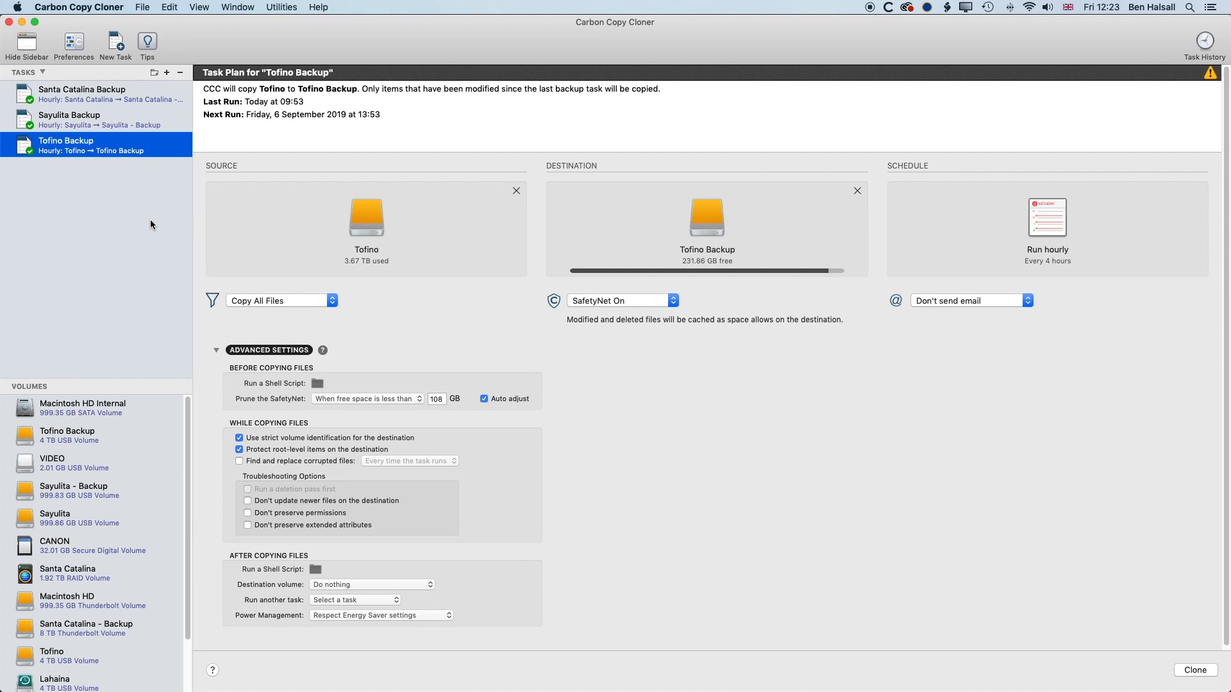
Add a new task named 'Video Backup' with VIDEO as source and VIDEO BU as destination.
click(142, 7)
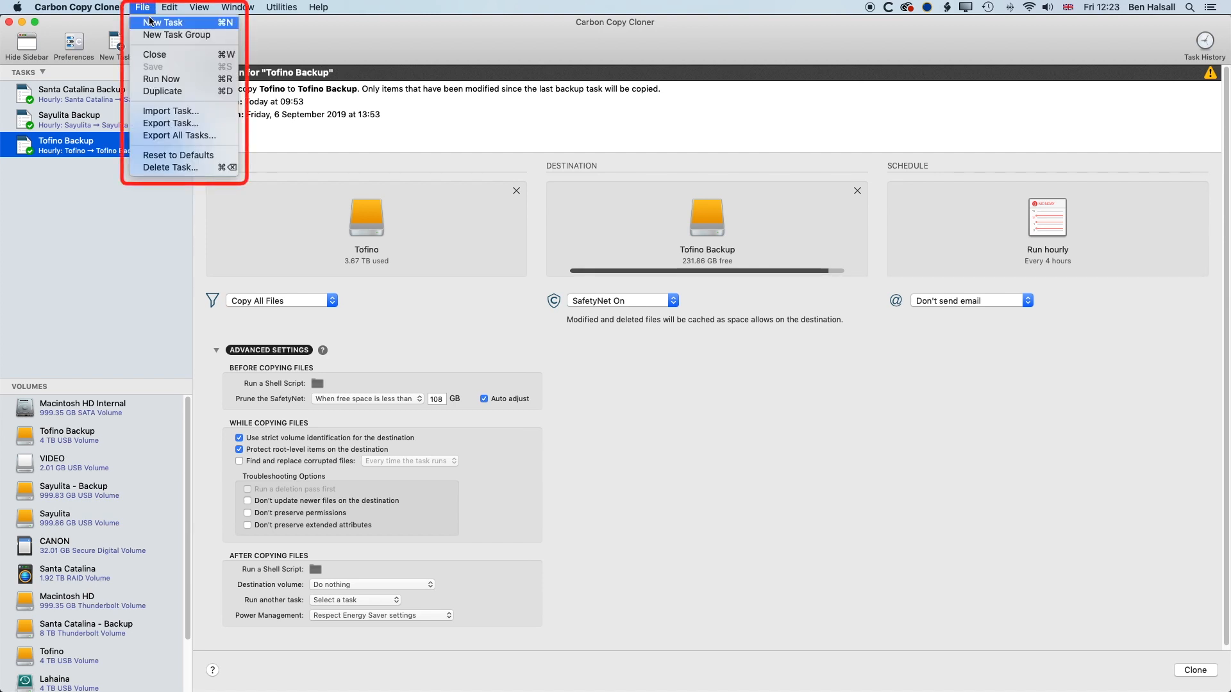
click(165, 22)
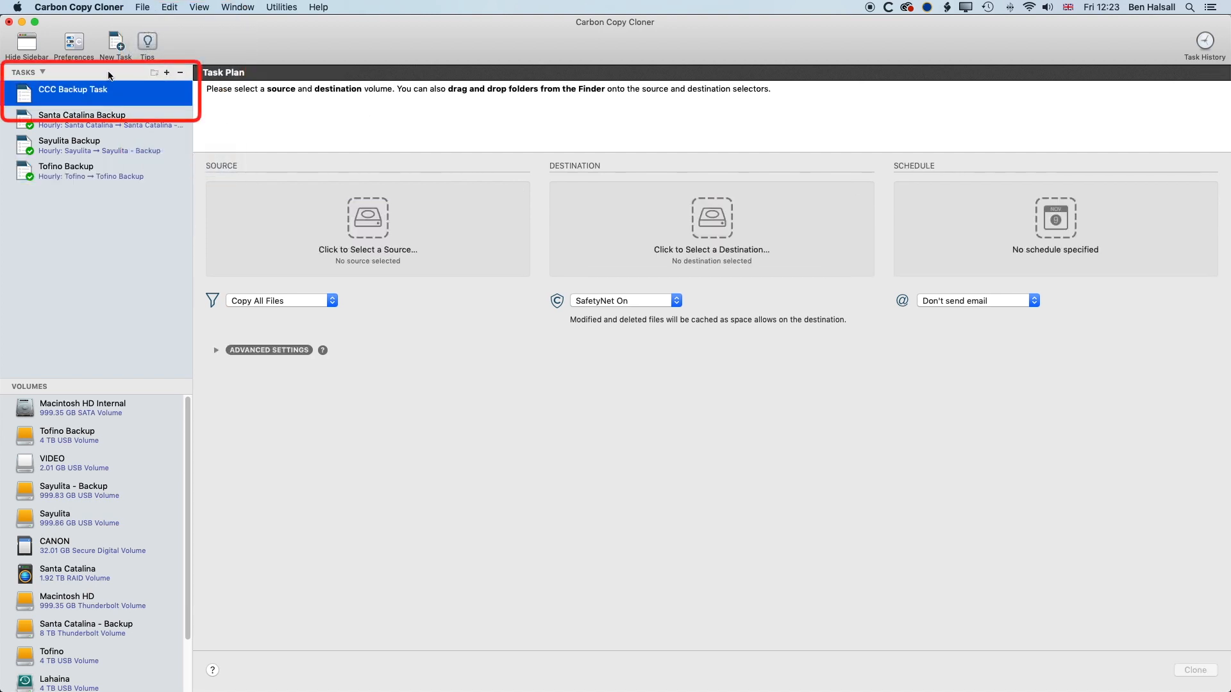
double_click(73, 89)
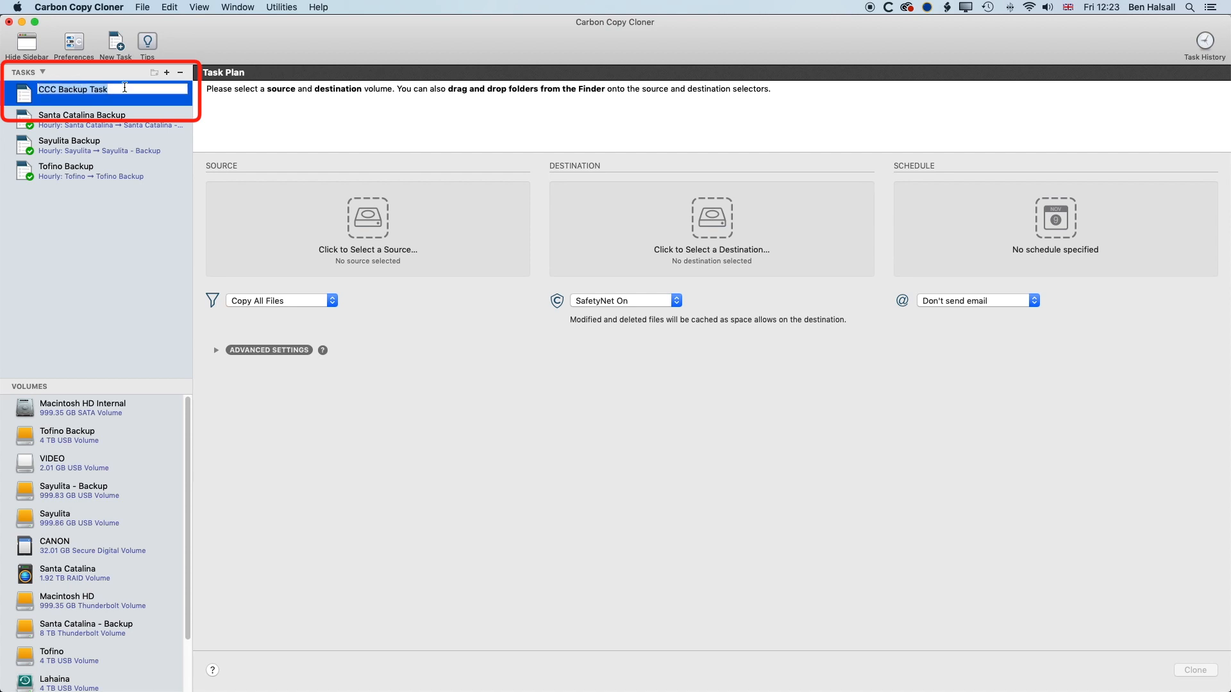
text(Video Backup)
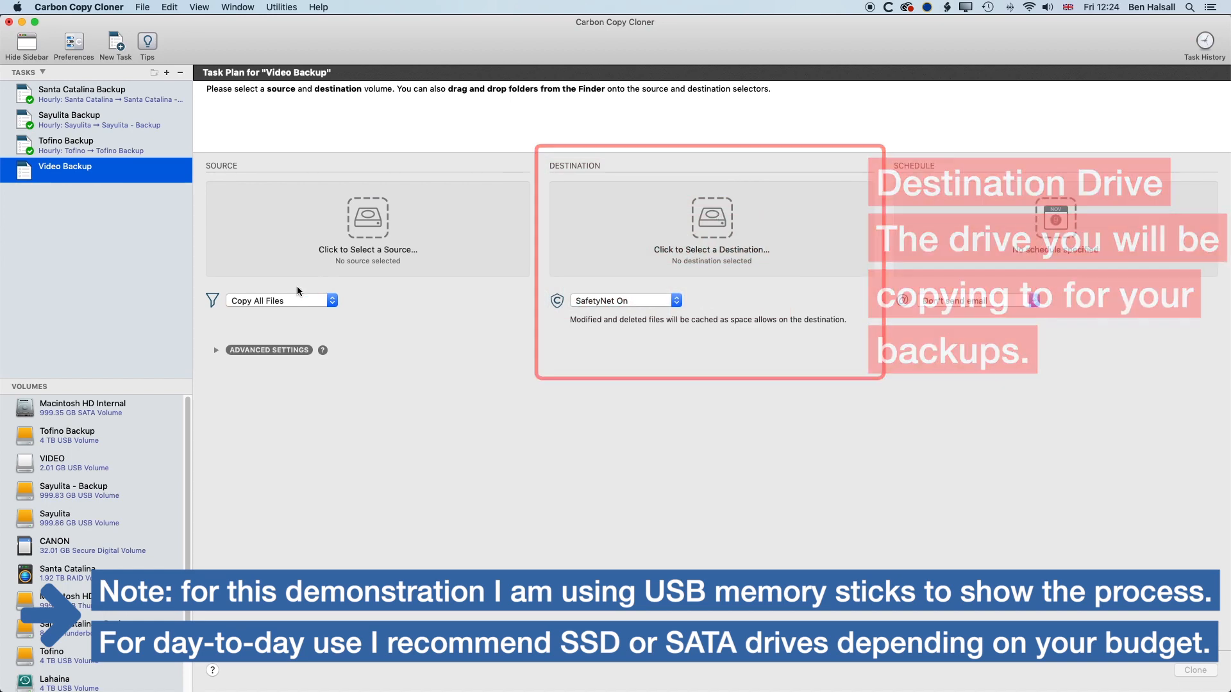
click(367, 227)
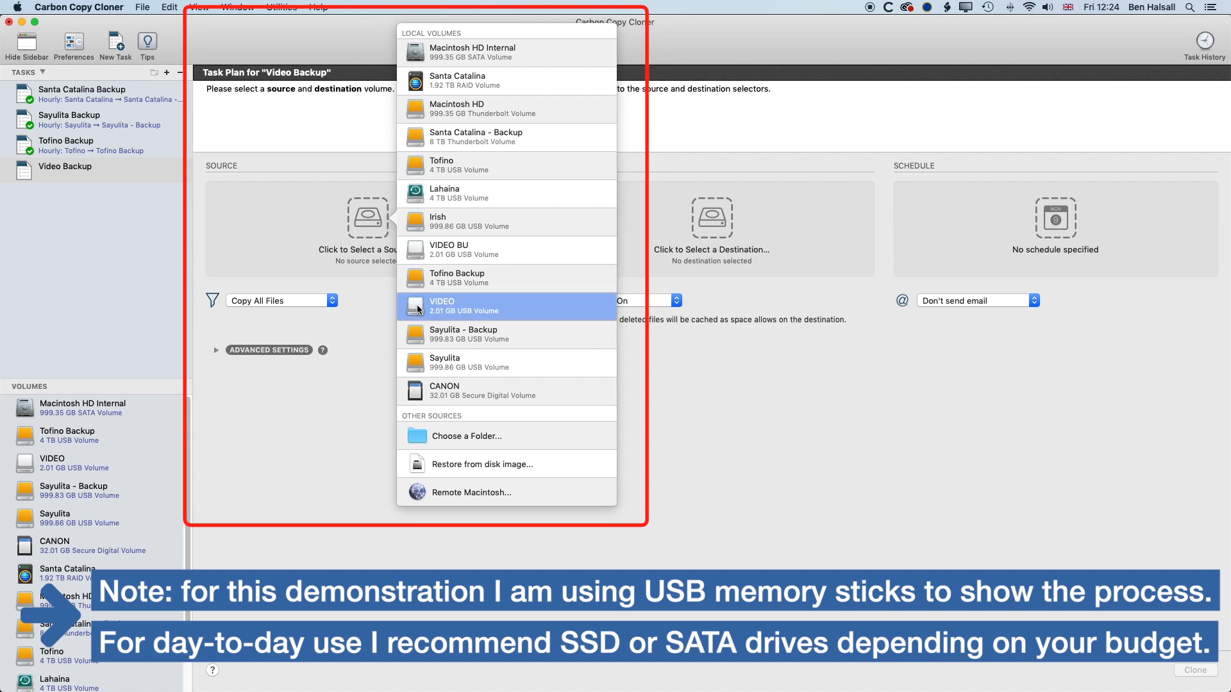
click(471, 305)
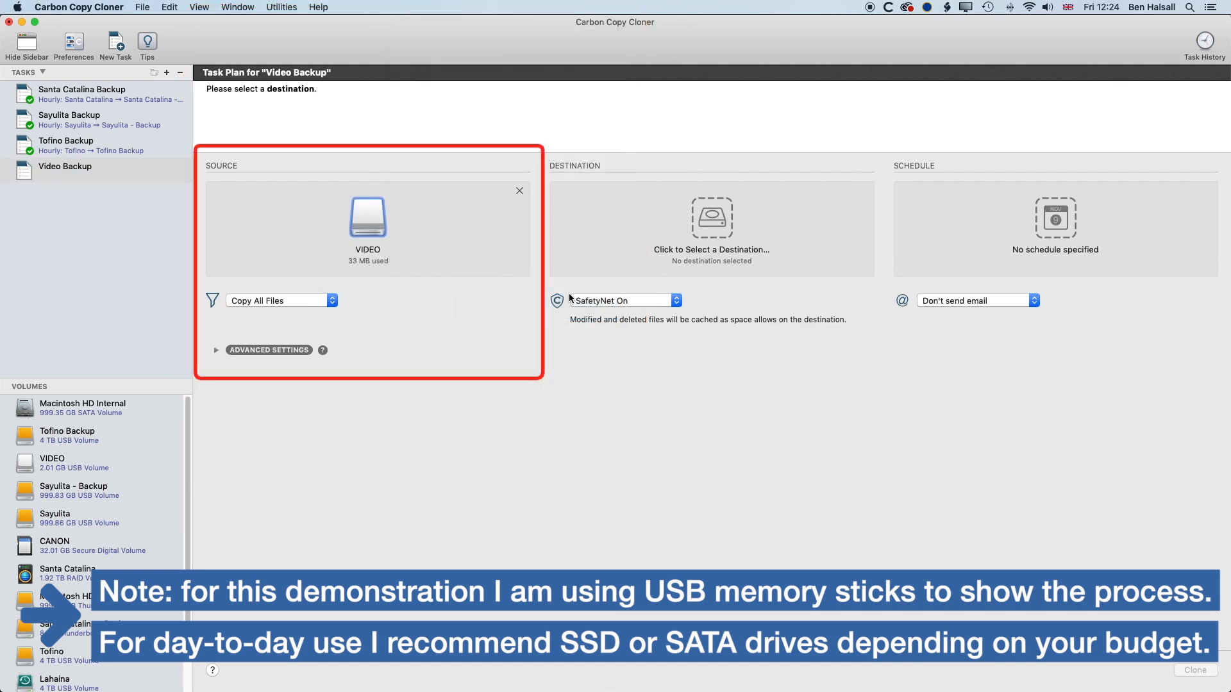
click(710, 230)
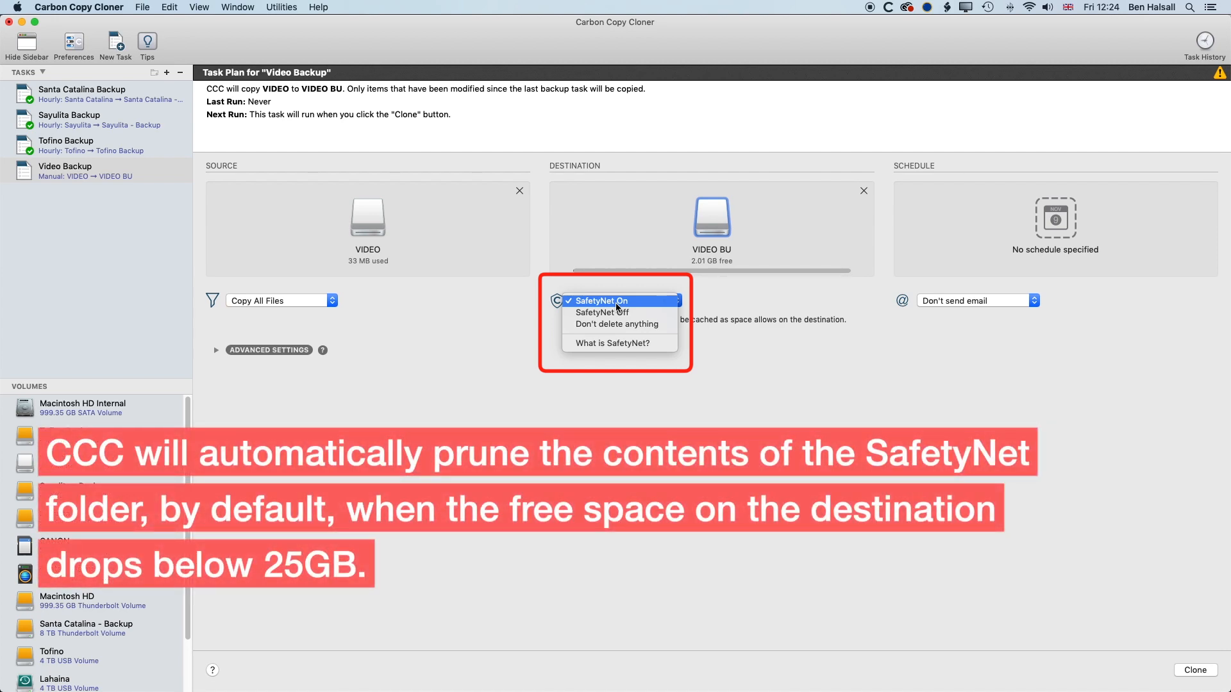
Dismiss the SafetyNet options and bring up the Video Backup scheduling options.
click(602, 301)
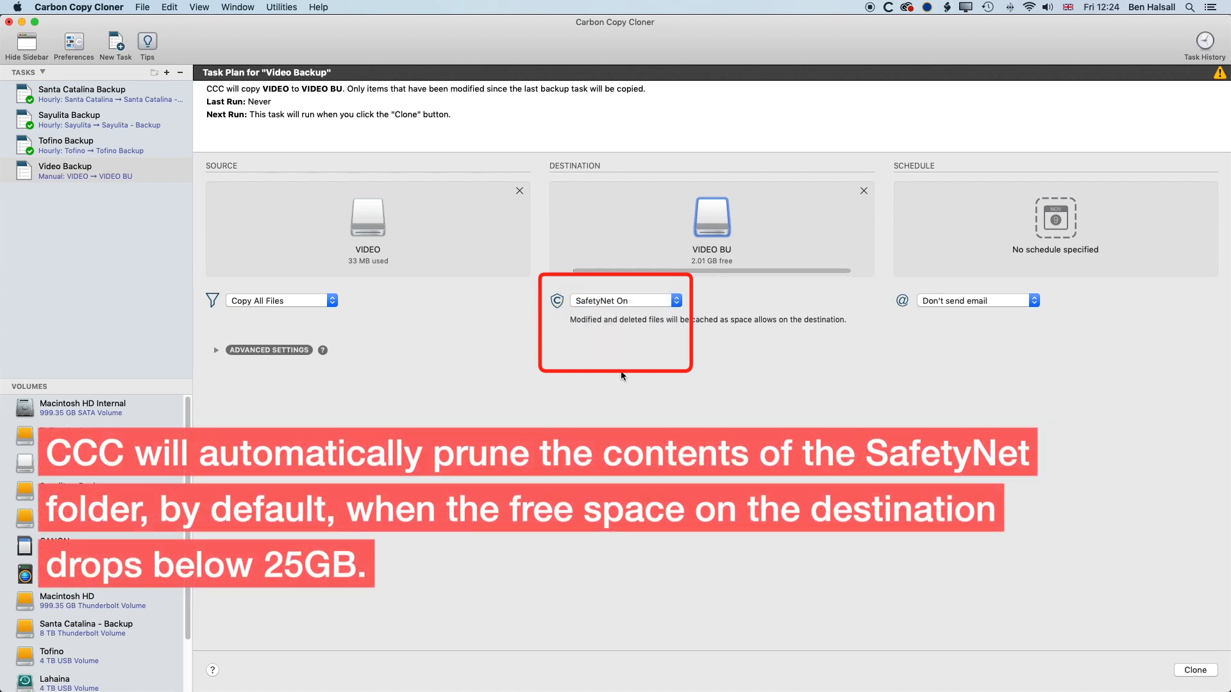
mouse_move(621, 353)
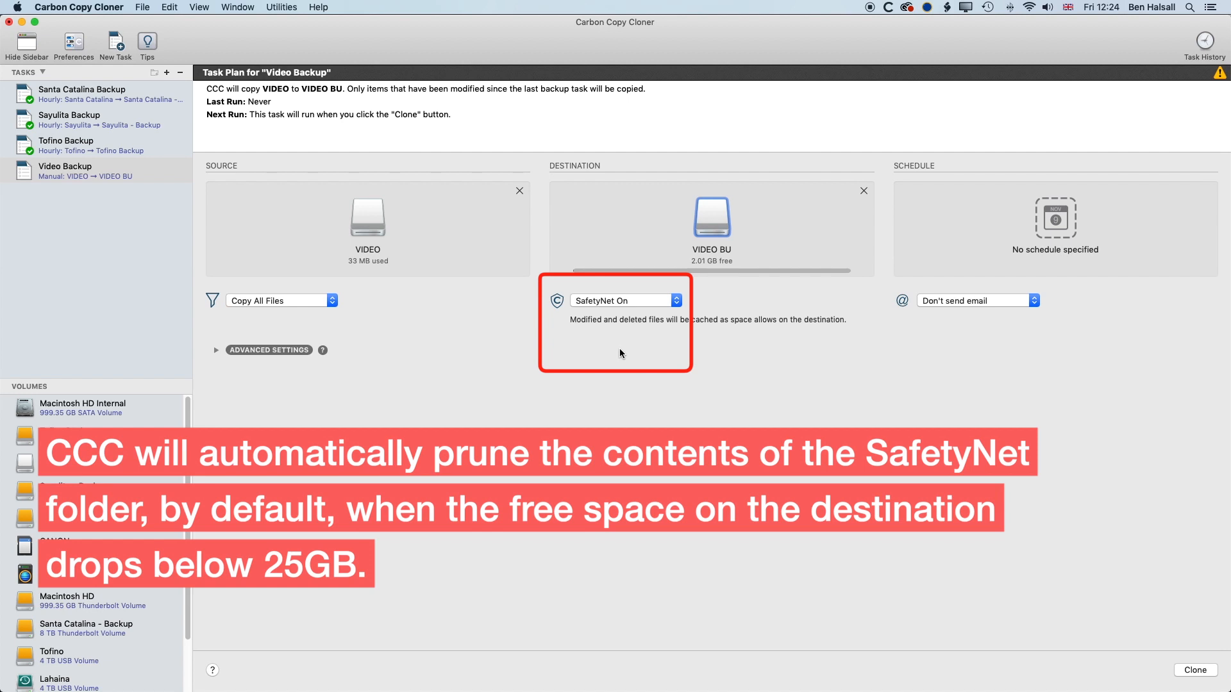
mouse_move(322, 336)
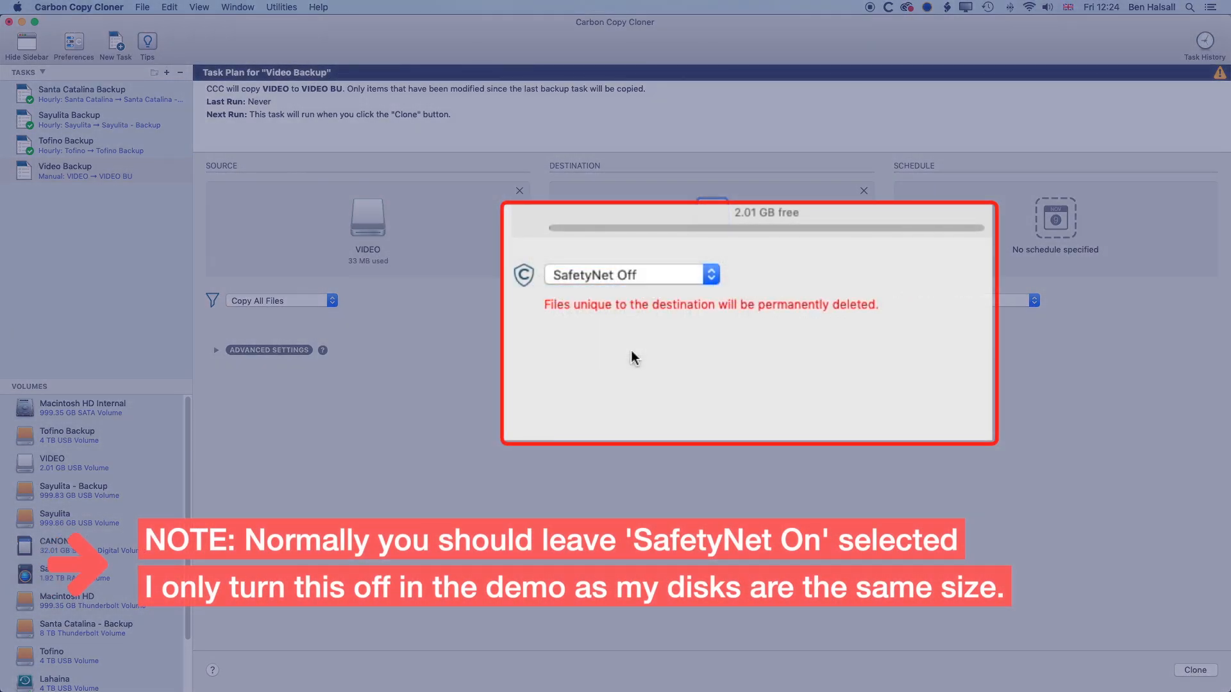
mouse_move(770, 317)
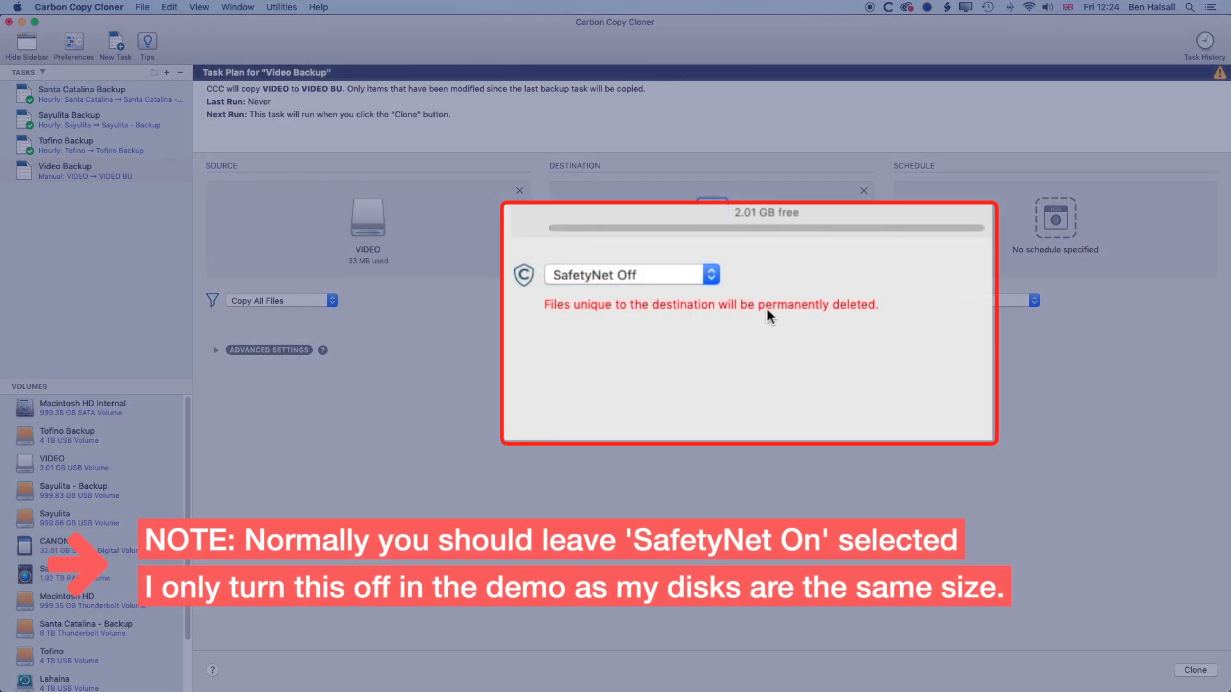
mouse_move(731, 306)
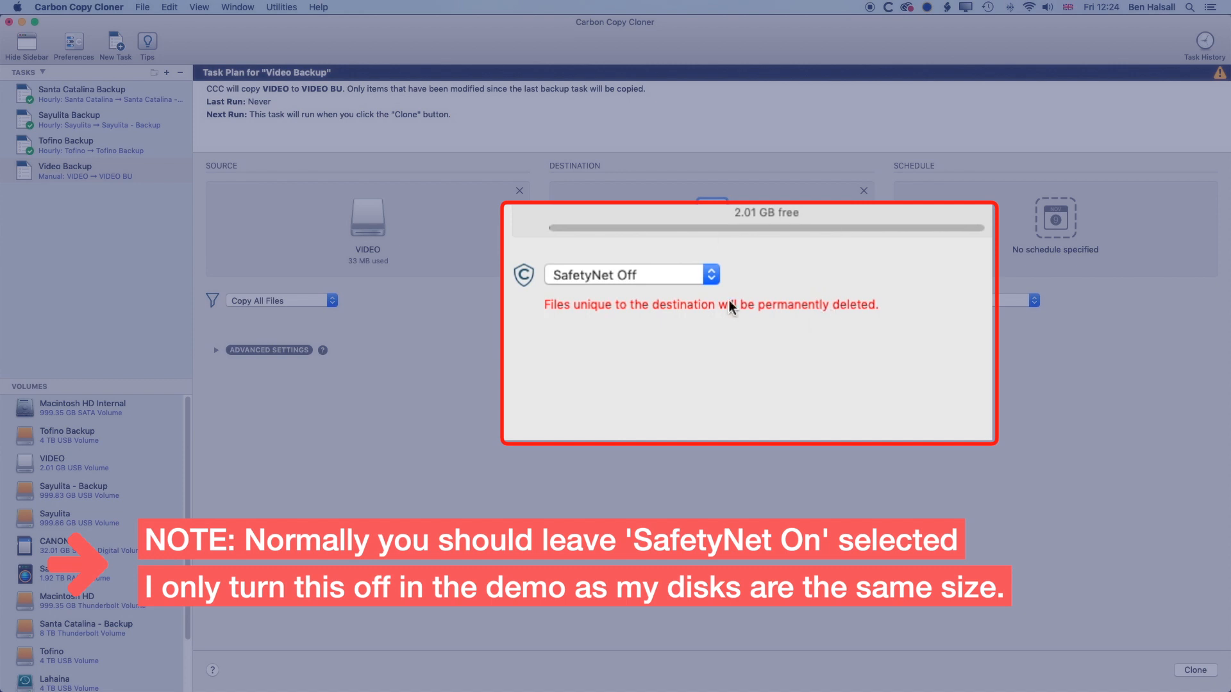
mouse_move(671, 279)
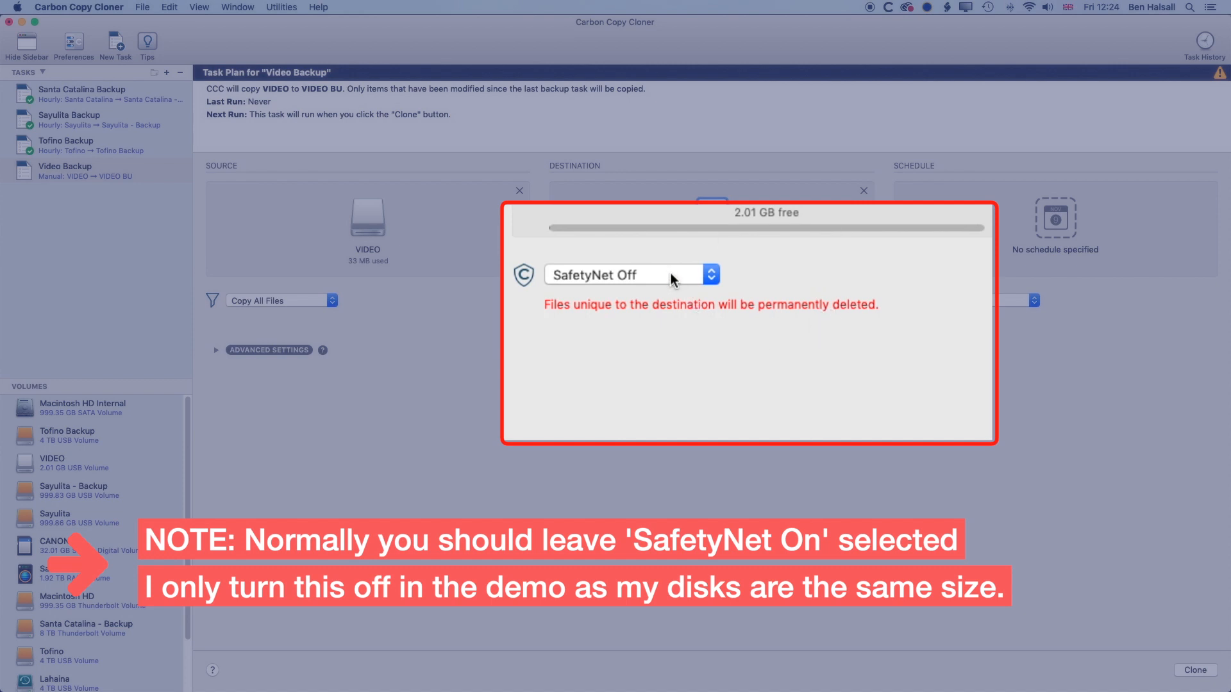
mouse_move(349, 263)
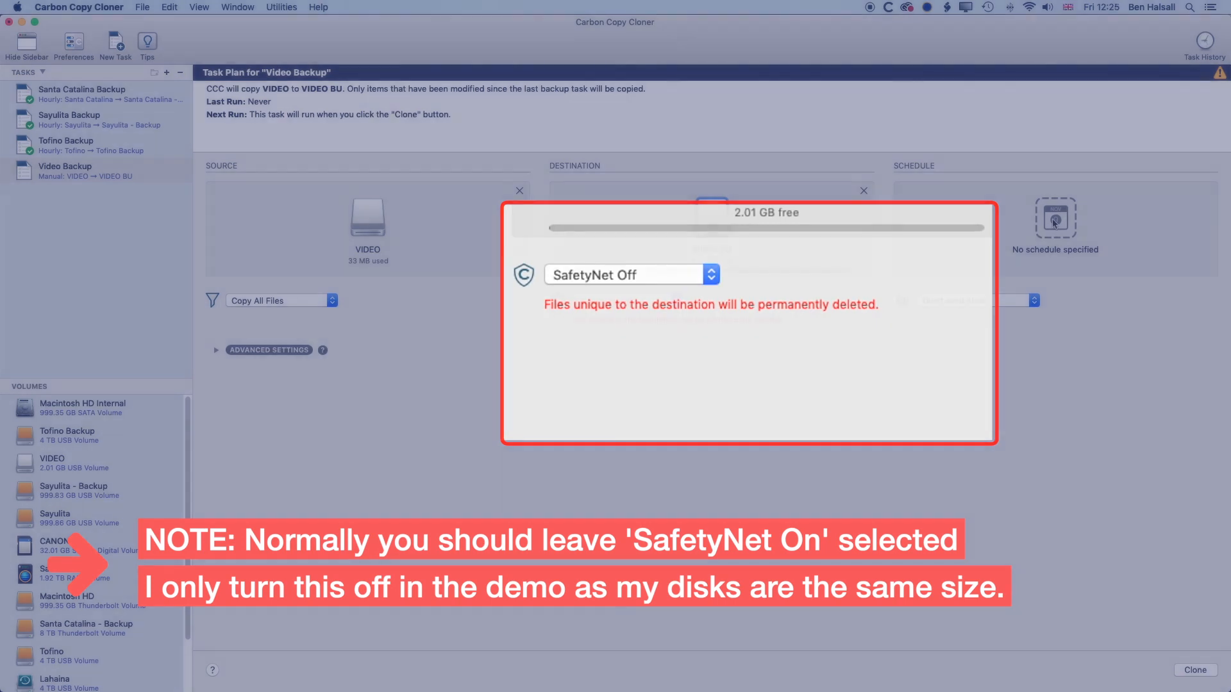
click(1055, 218)
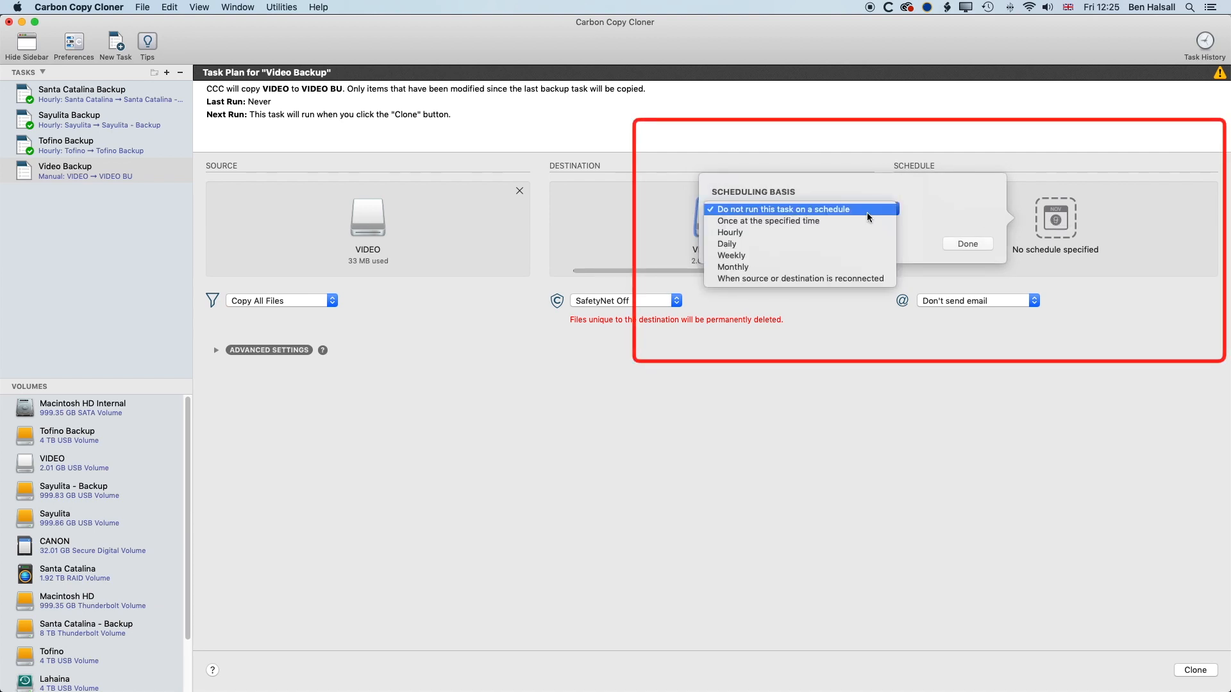
Choose the Hourly scheduling basis for Video Backup and confirm the schedule.
click(729, 232)
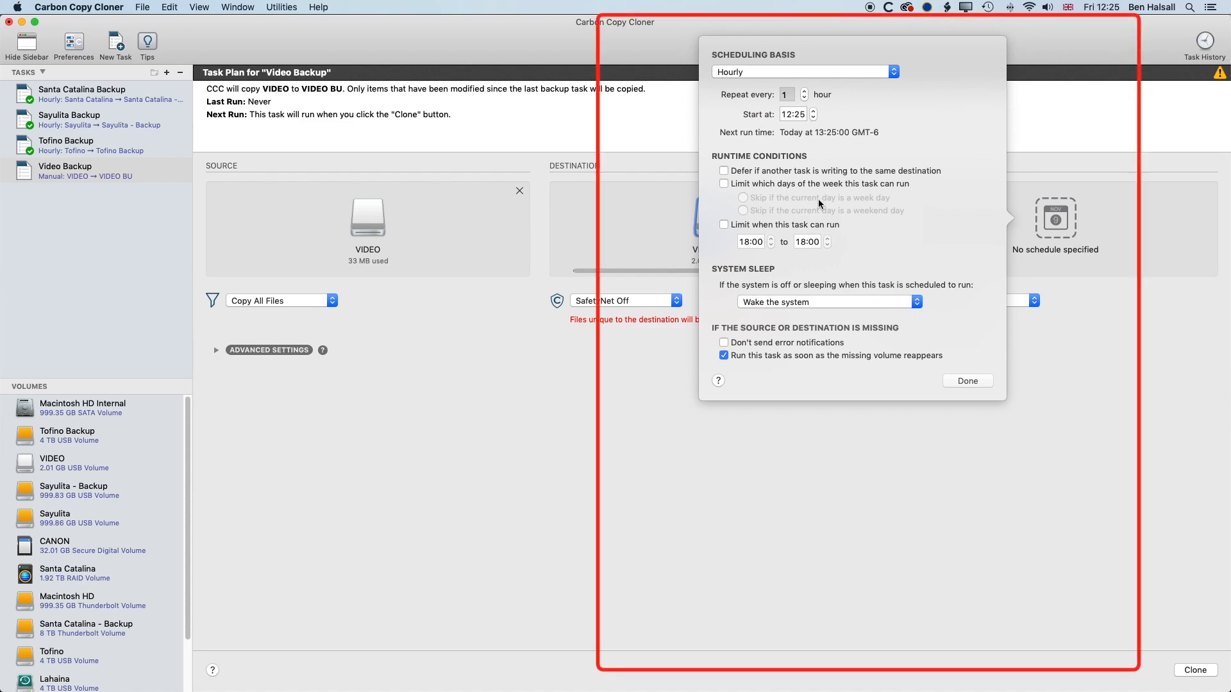
mouse_move(766, 126)
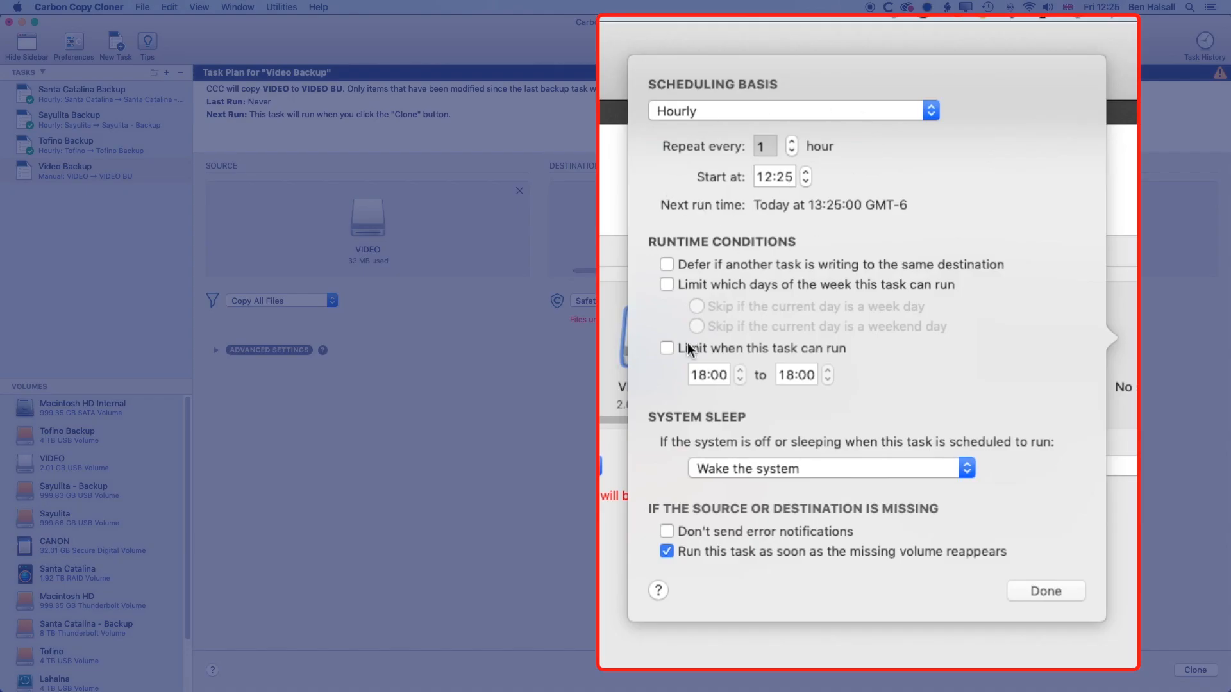
mouse_move(778, 359)
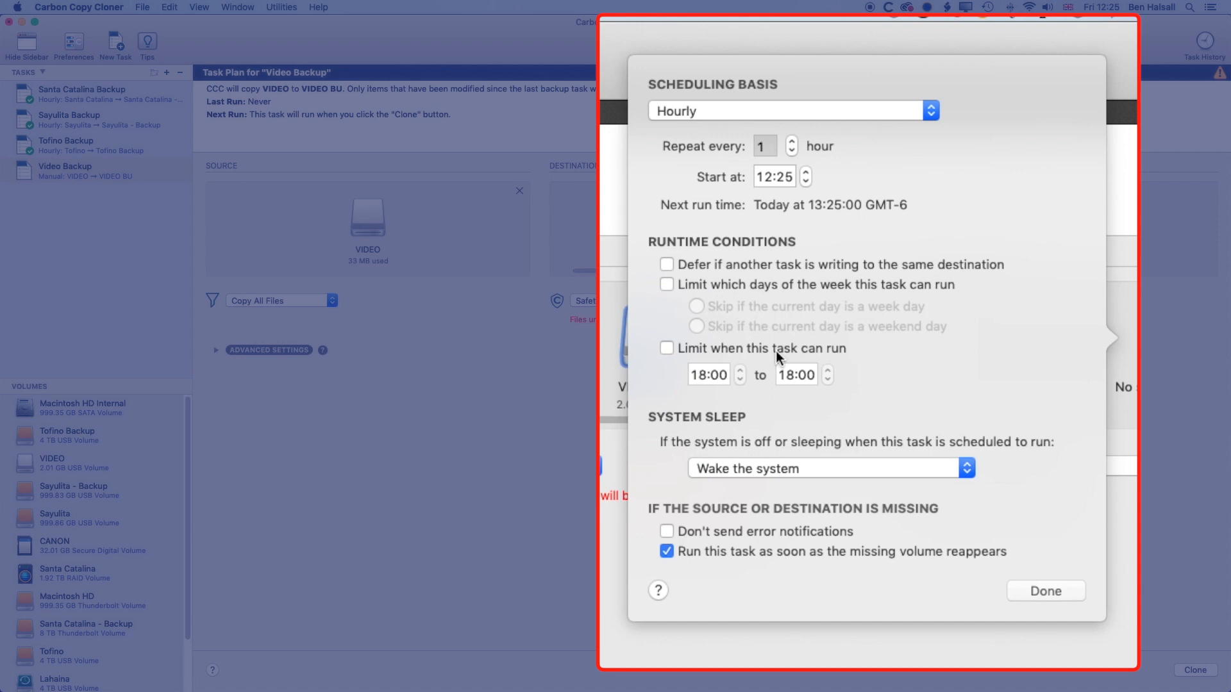
mouse_move(841, 340)
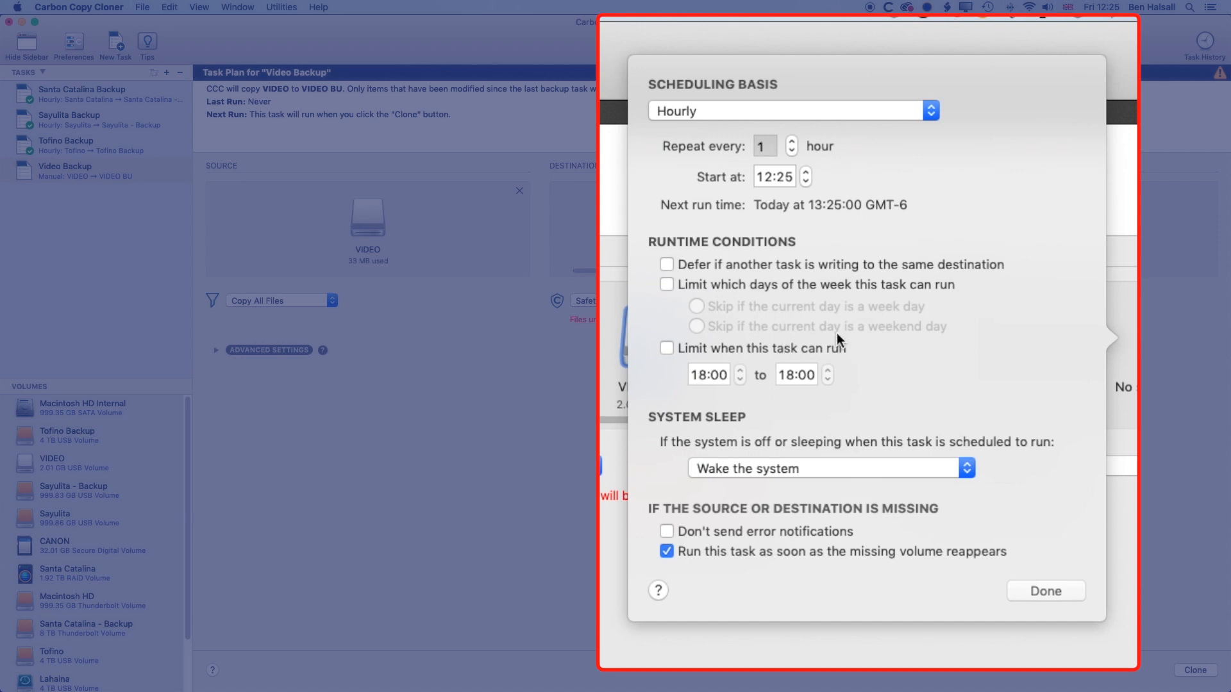
mouse_move(678, 308)
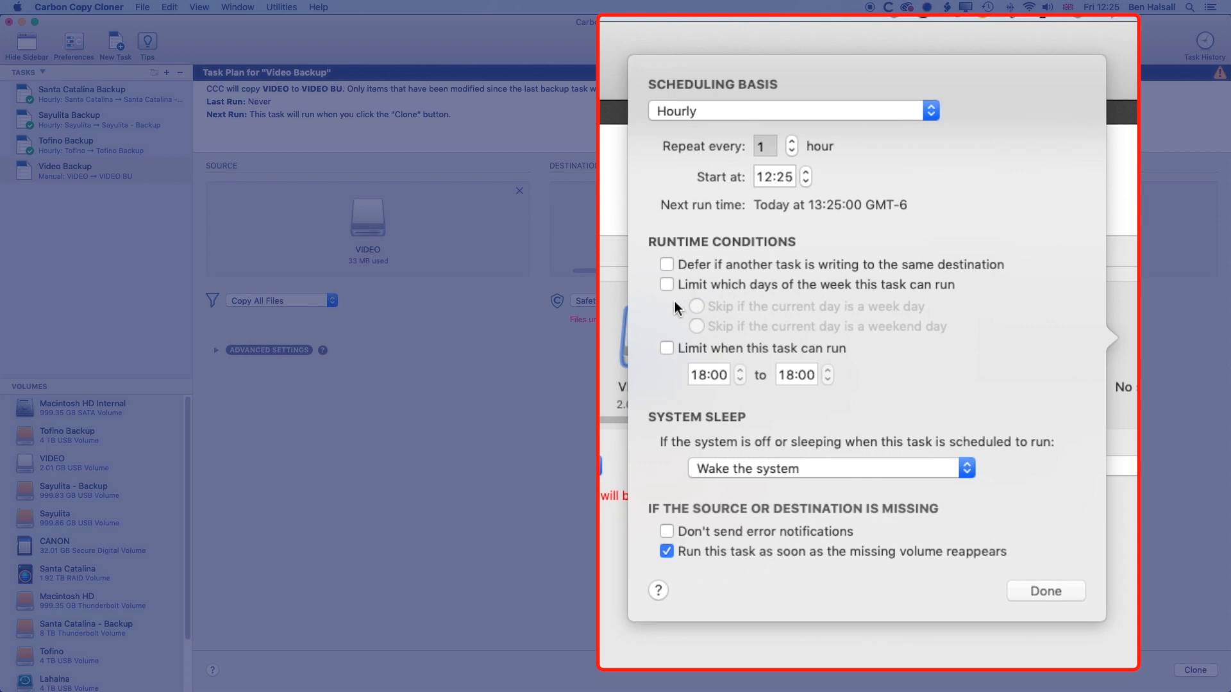
mouse_move(794, 105)
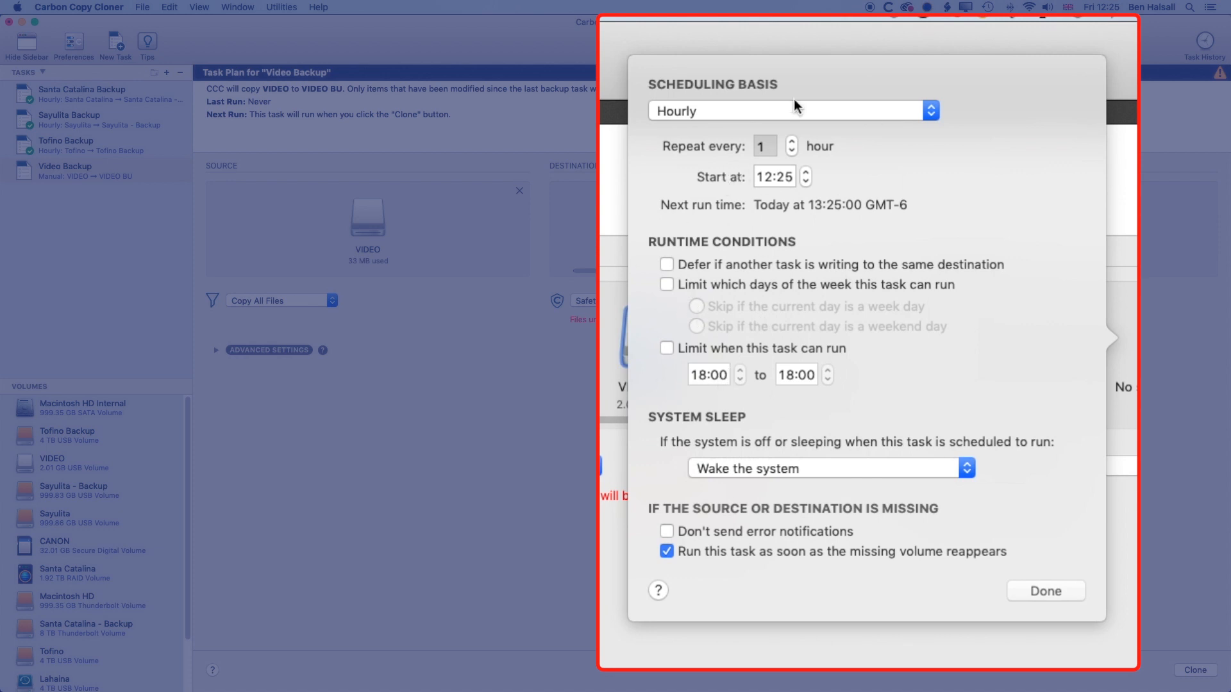
mouse_move(858, 214)
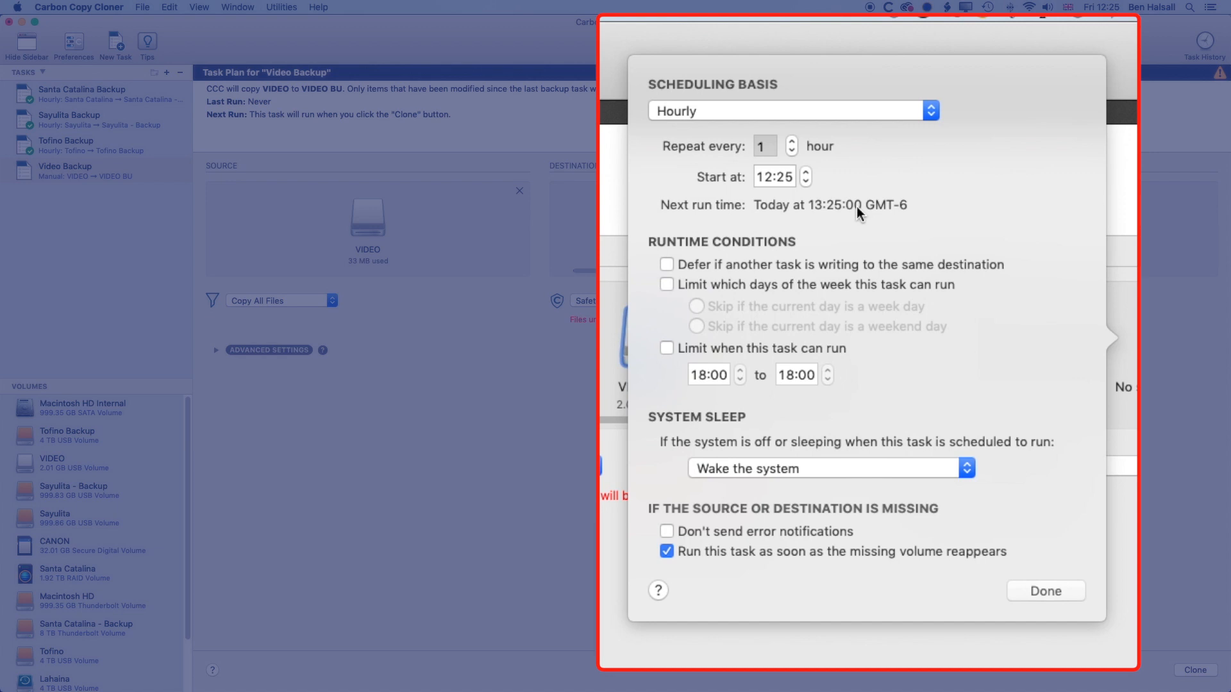
mouse_move(791, 256)
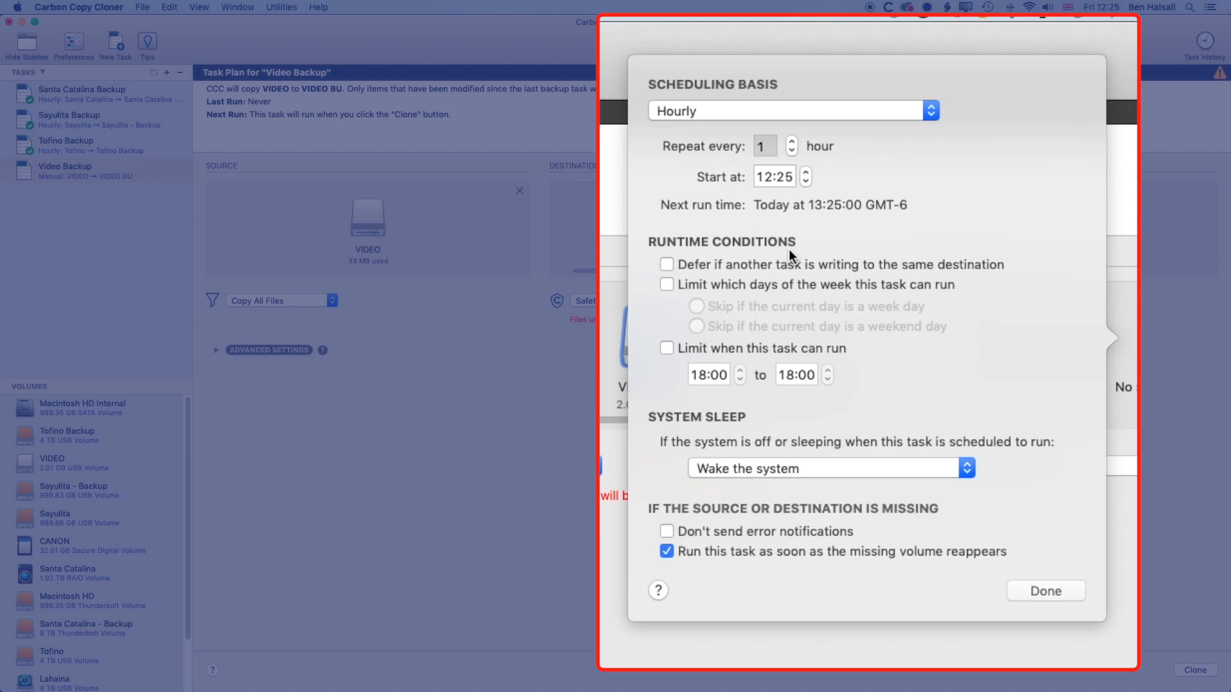
mouse_move(697, 270)
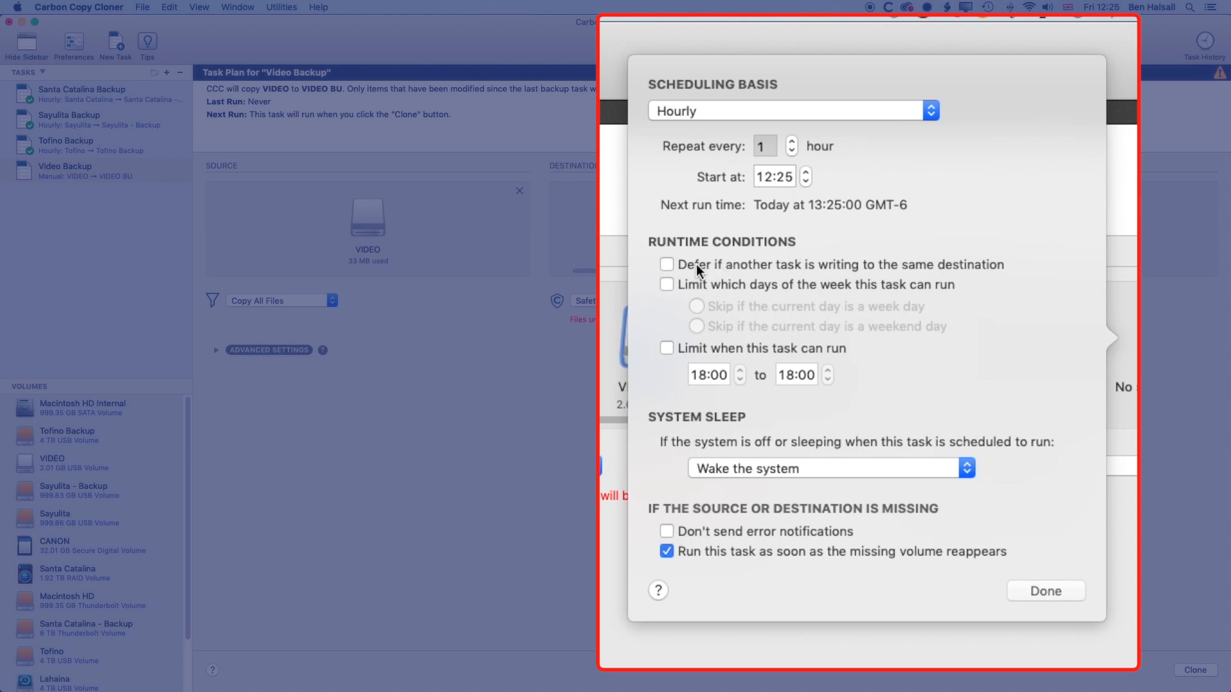
mouse_move(651, 288)
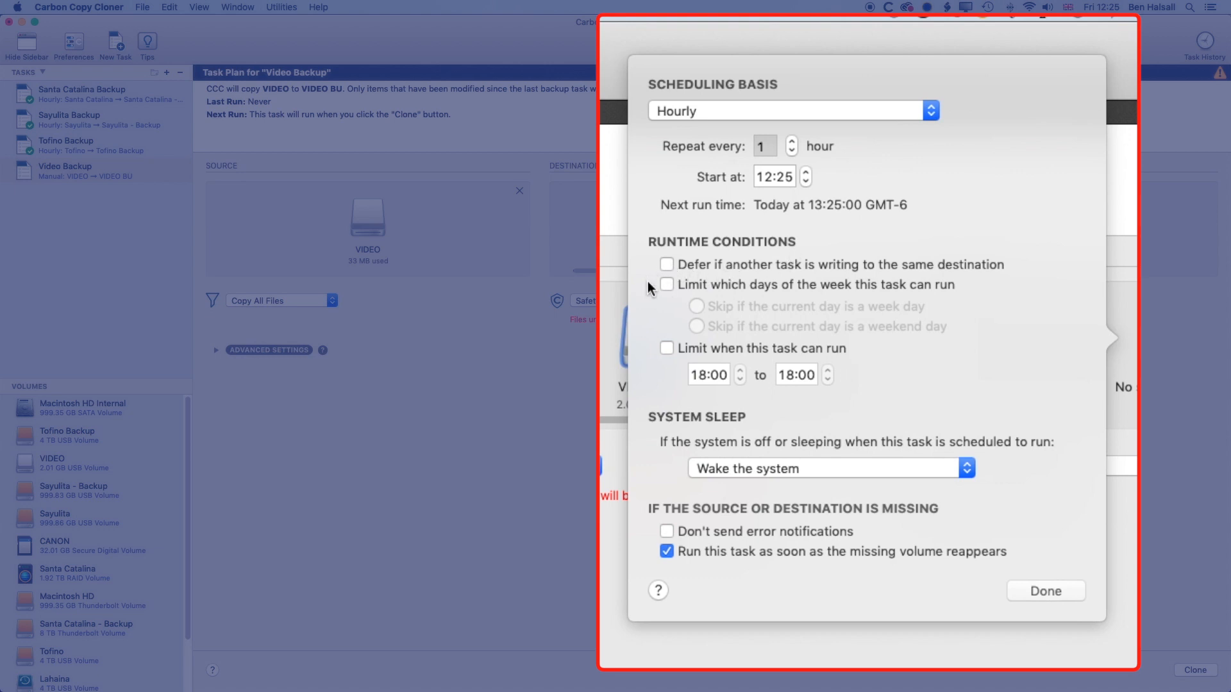
mouse_move(721, 322)
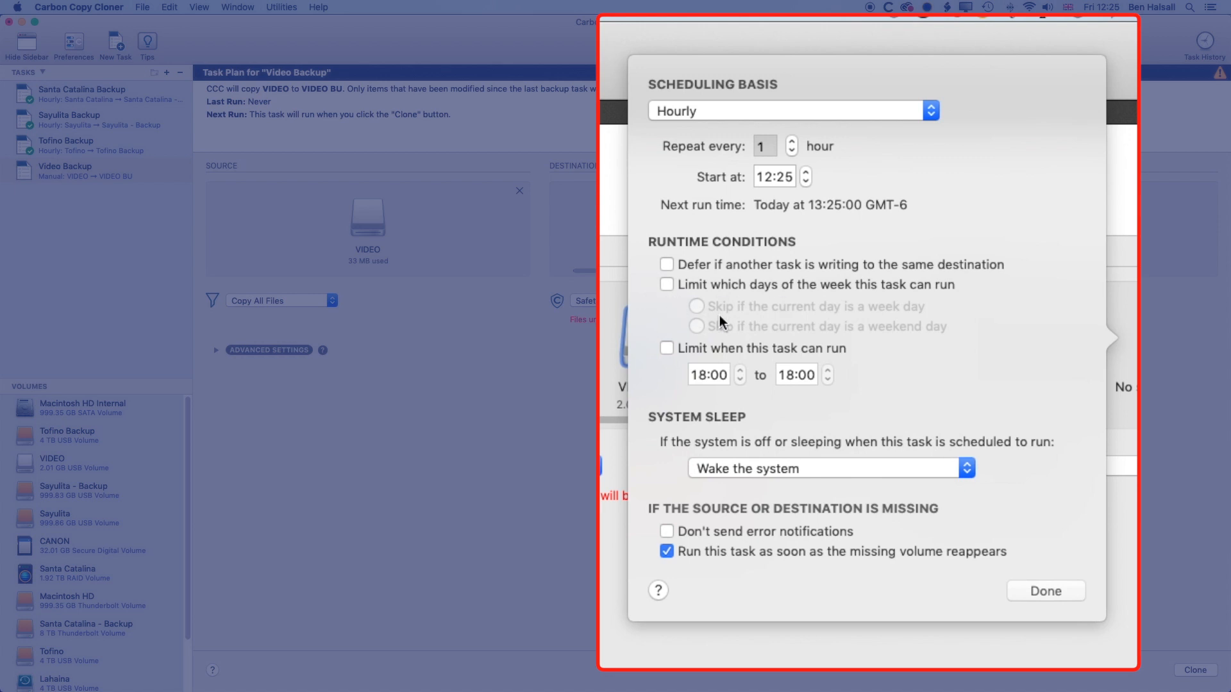
mouse_move(657, 207)
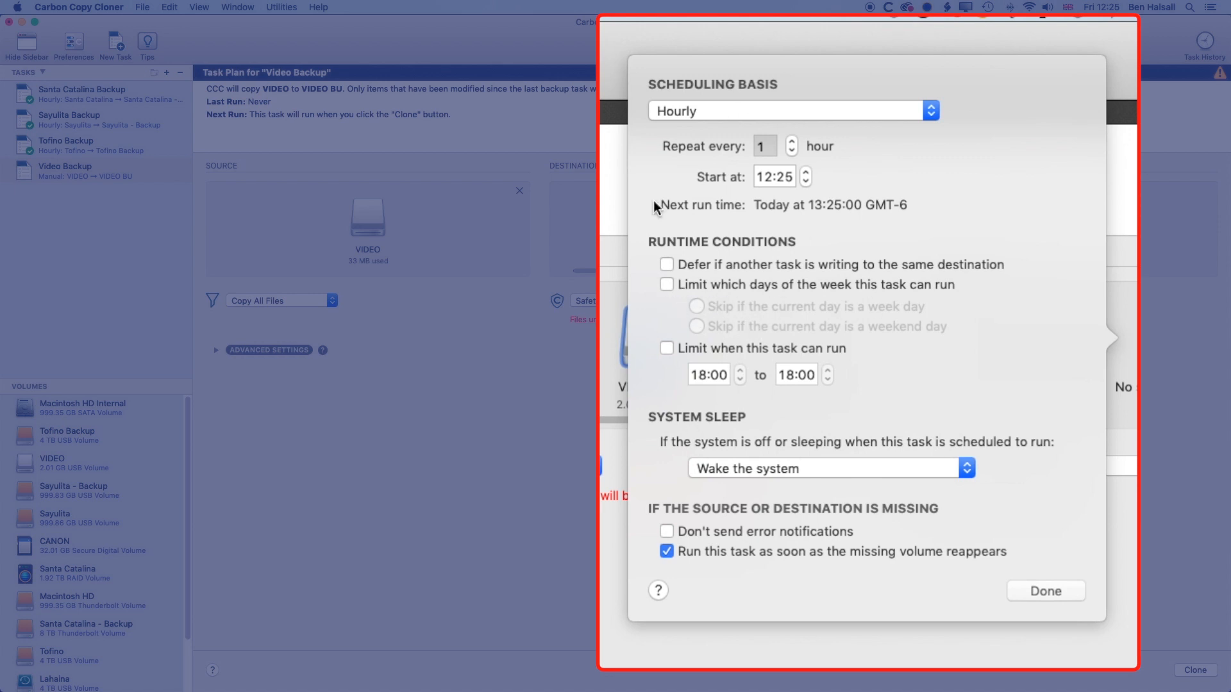
mouse_move(807, 398)
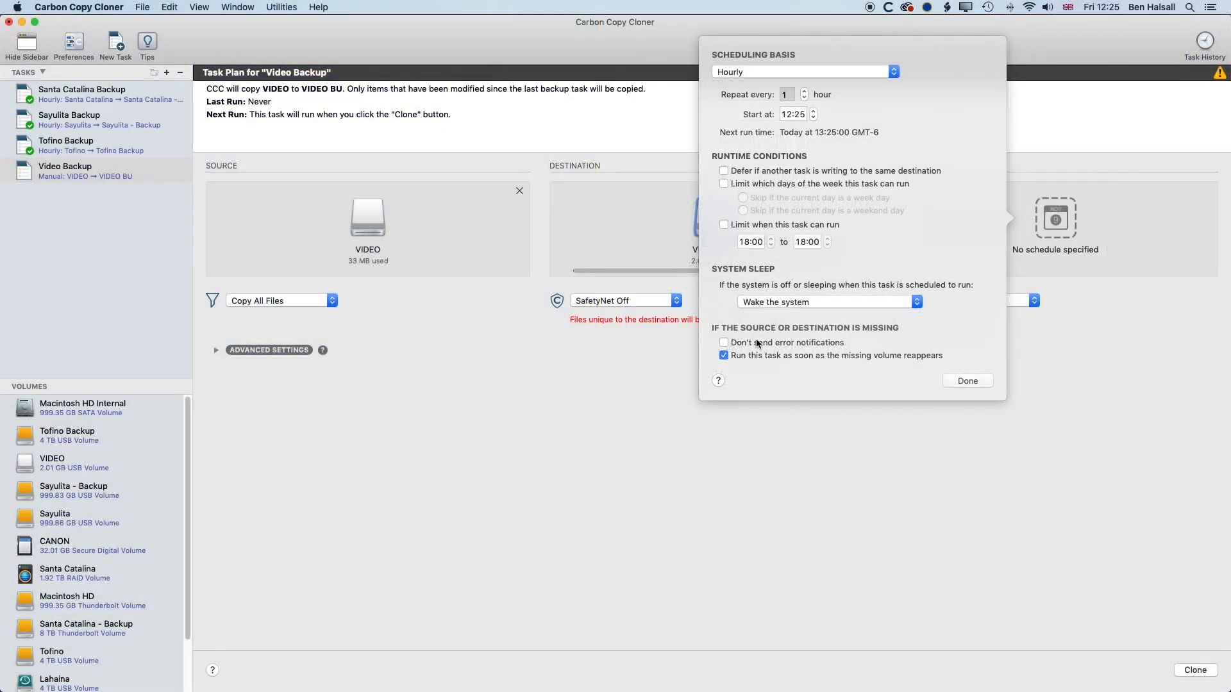
click(967, 381)
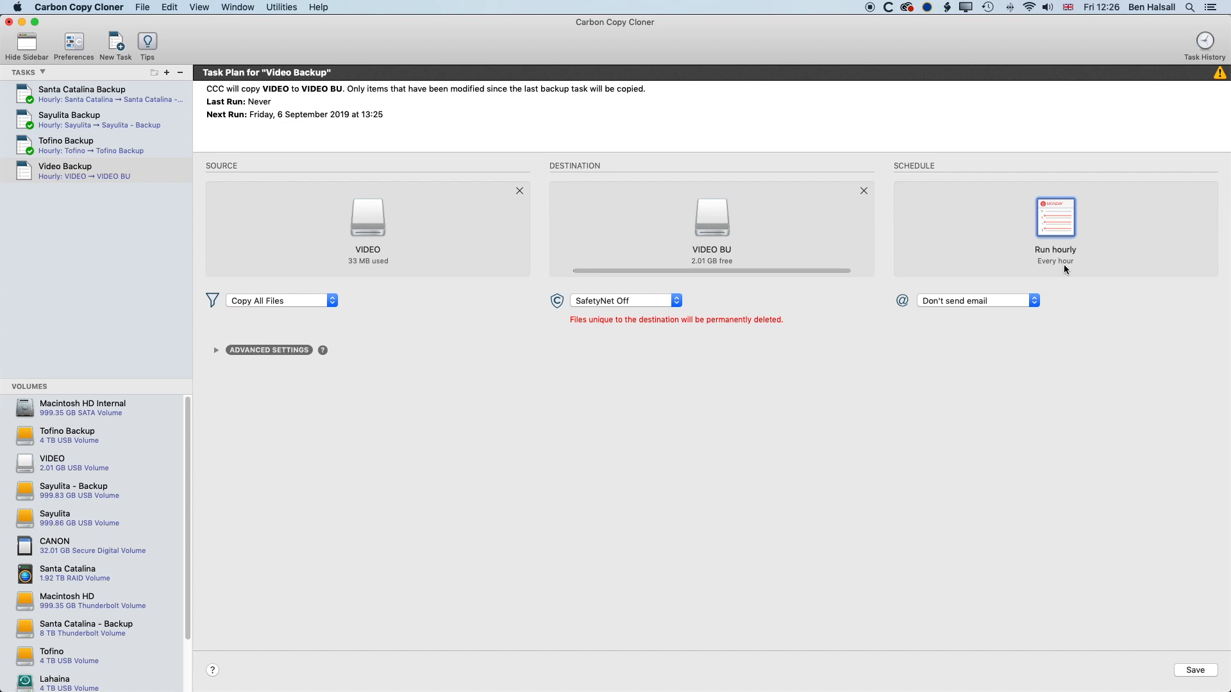
mouse_move(1166, 535)
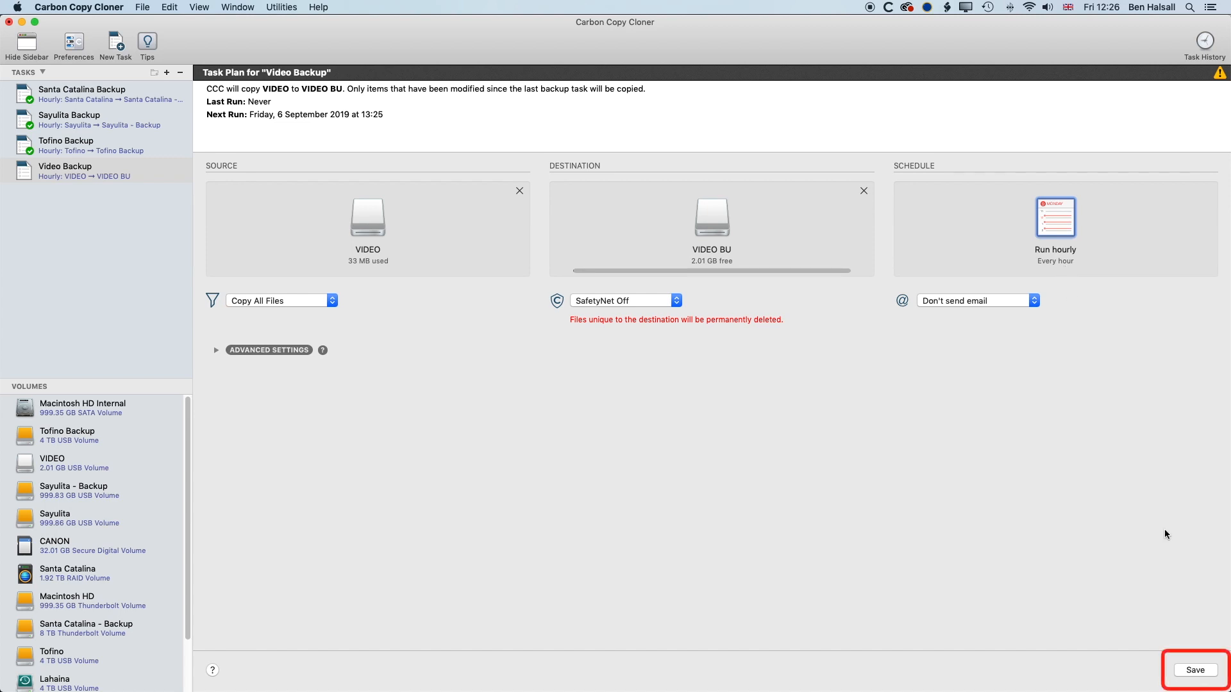
Save the Video Backup task, accepting the warning about deleting files on VIDEO BU.
click(1195, 669)
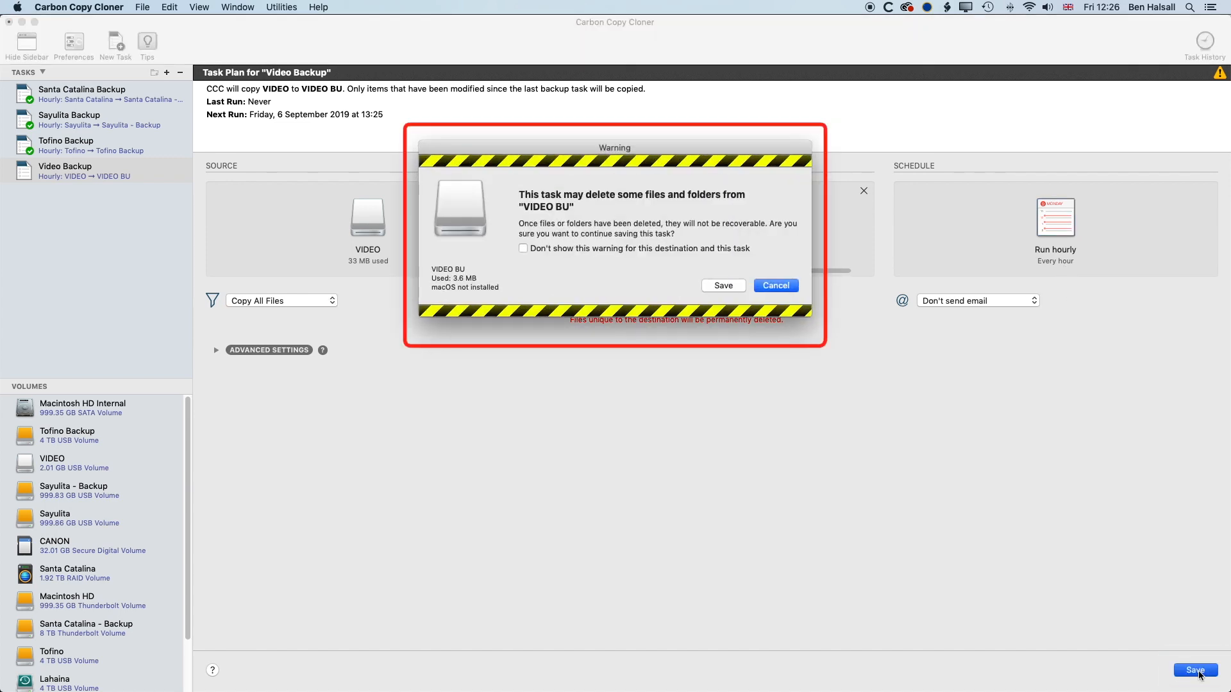
mouse_move(559, 194)
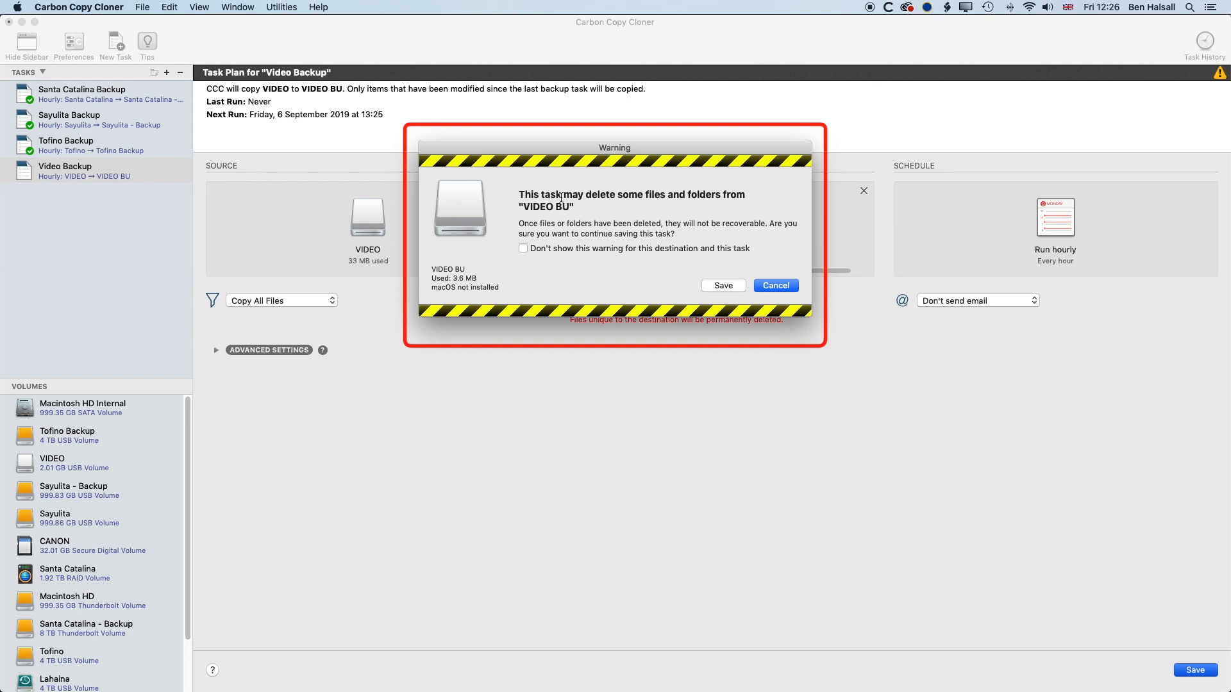
mouse_move(580, 206)
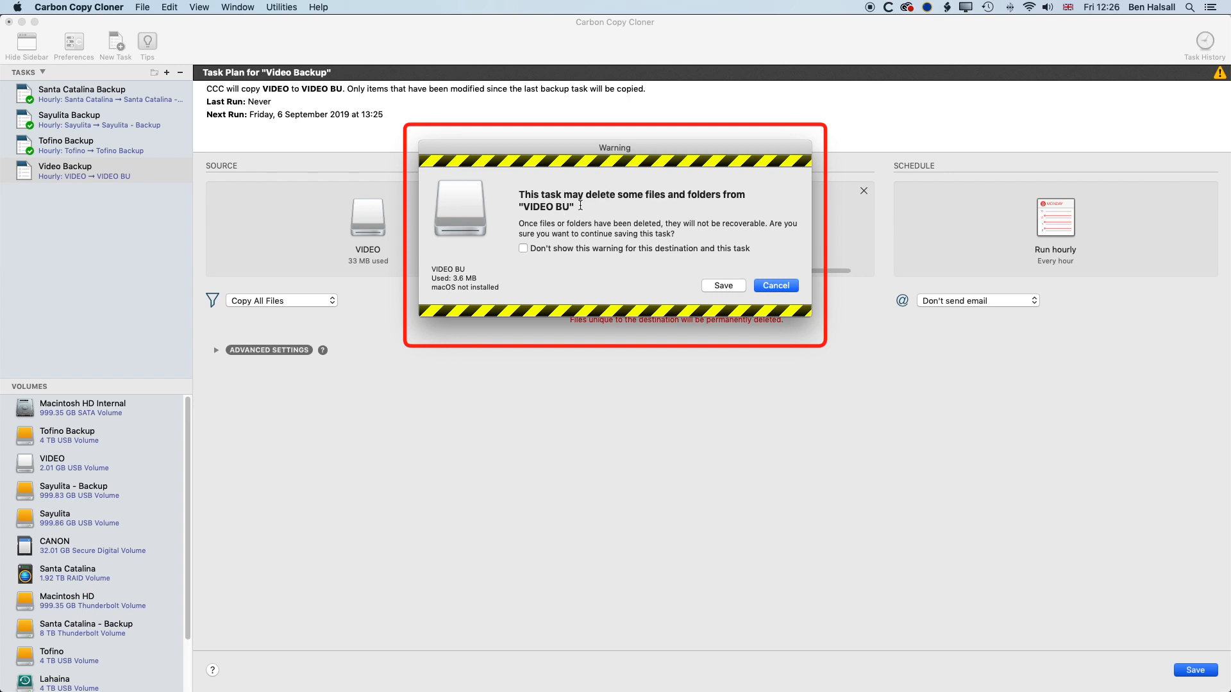
click(722, 284)
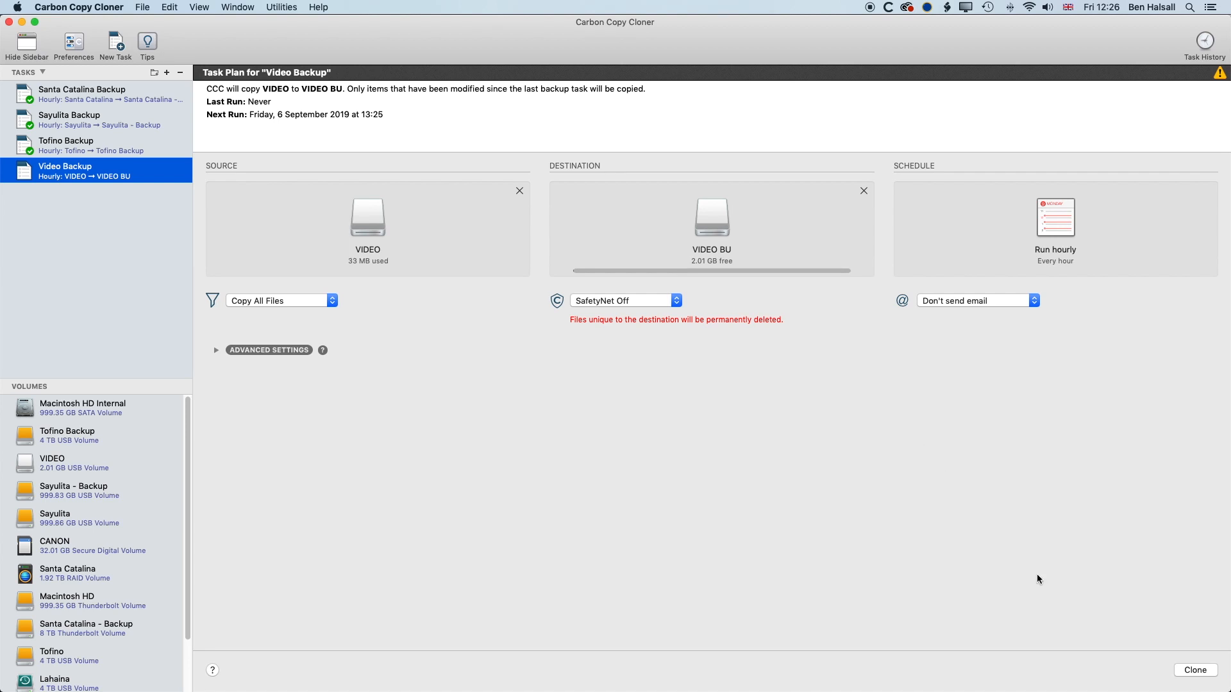
mouse_move(849, 459)
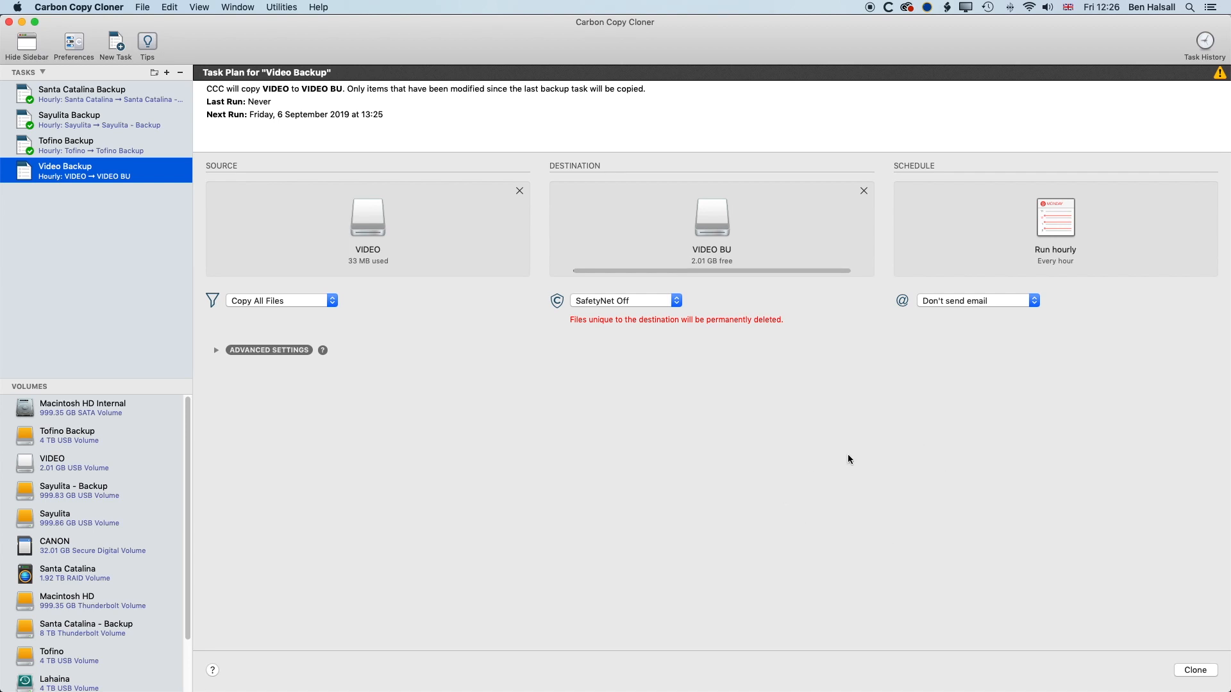
mouse_move(1169, 644)
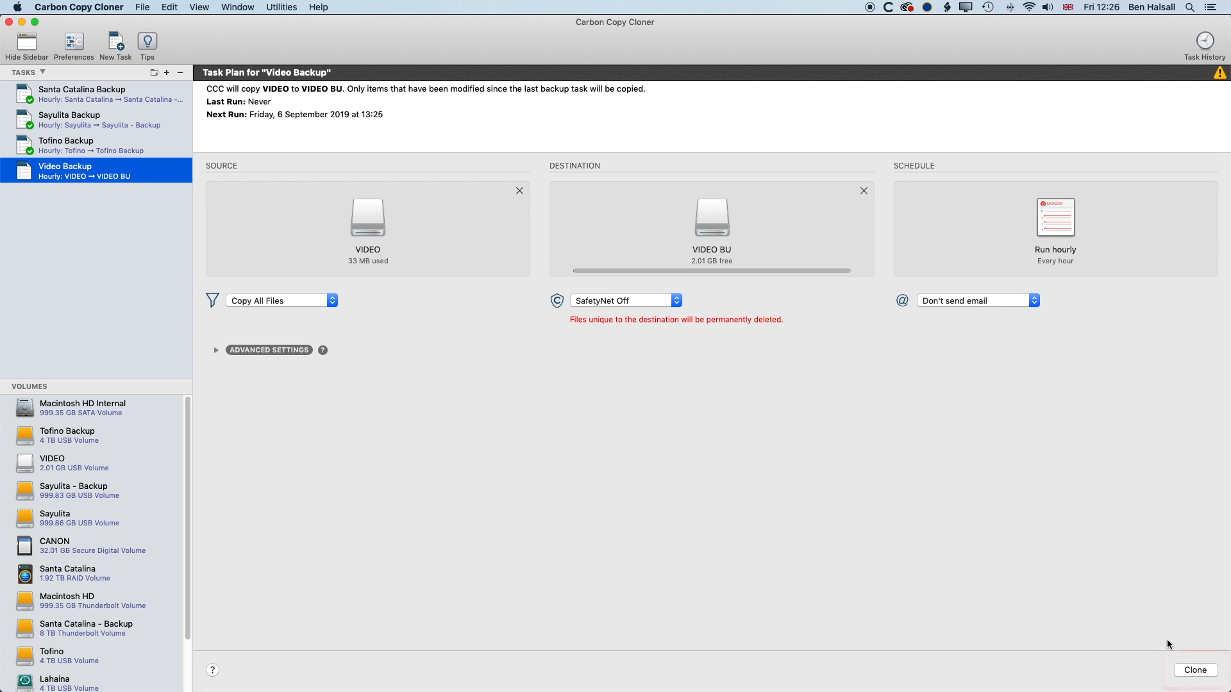
Run Video Backup immediately, suppressing future warnings for the VIDEO BU destination.
click(1195, 669)
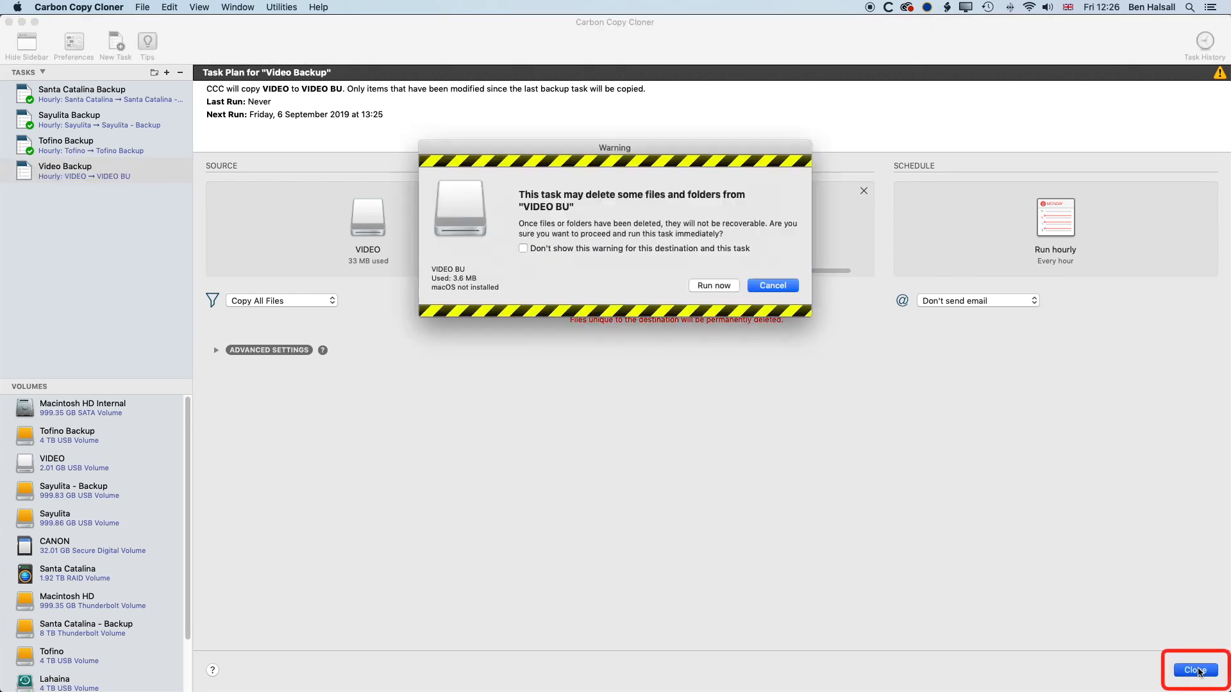
mouse_move(574, 282)
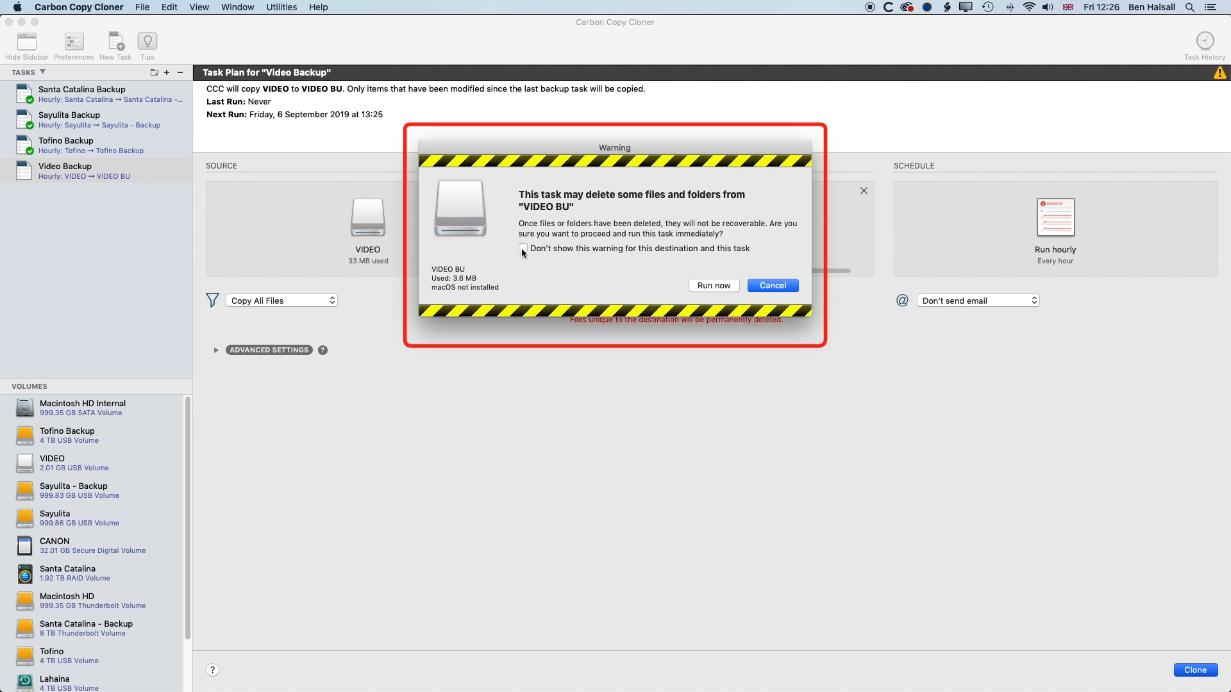
click(524, 249)
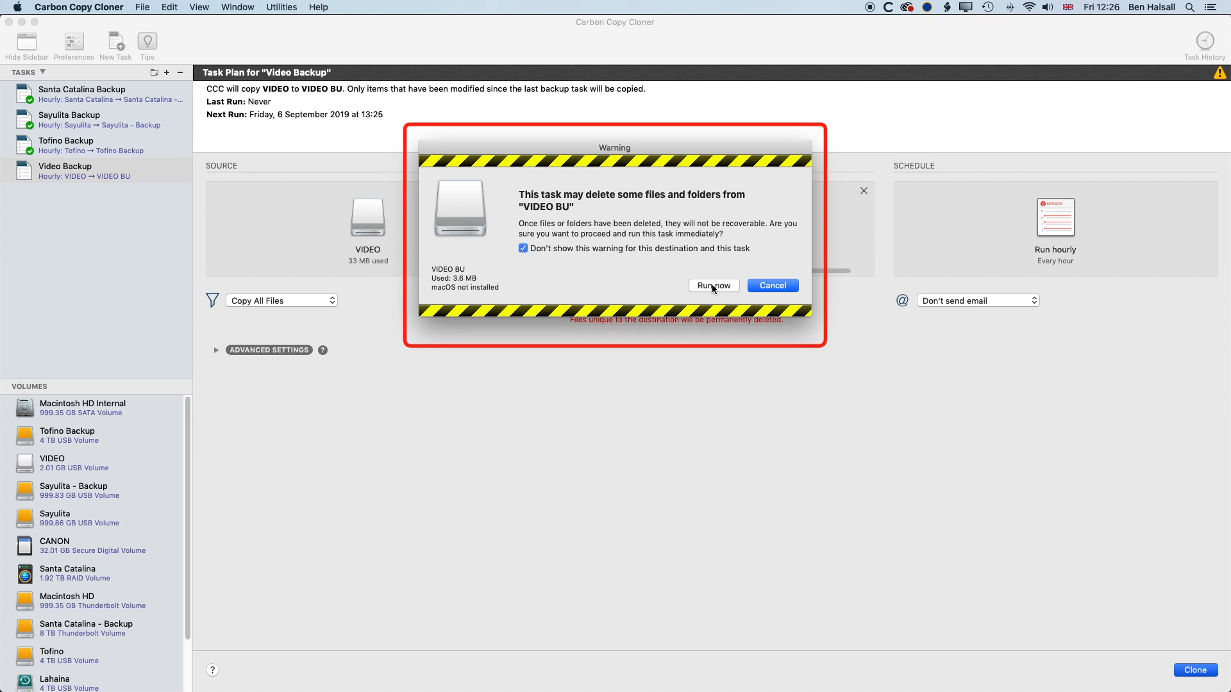
click(713, 285)
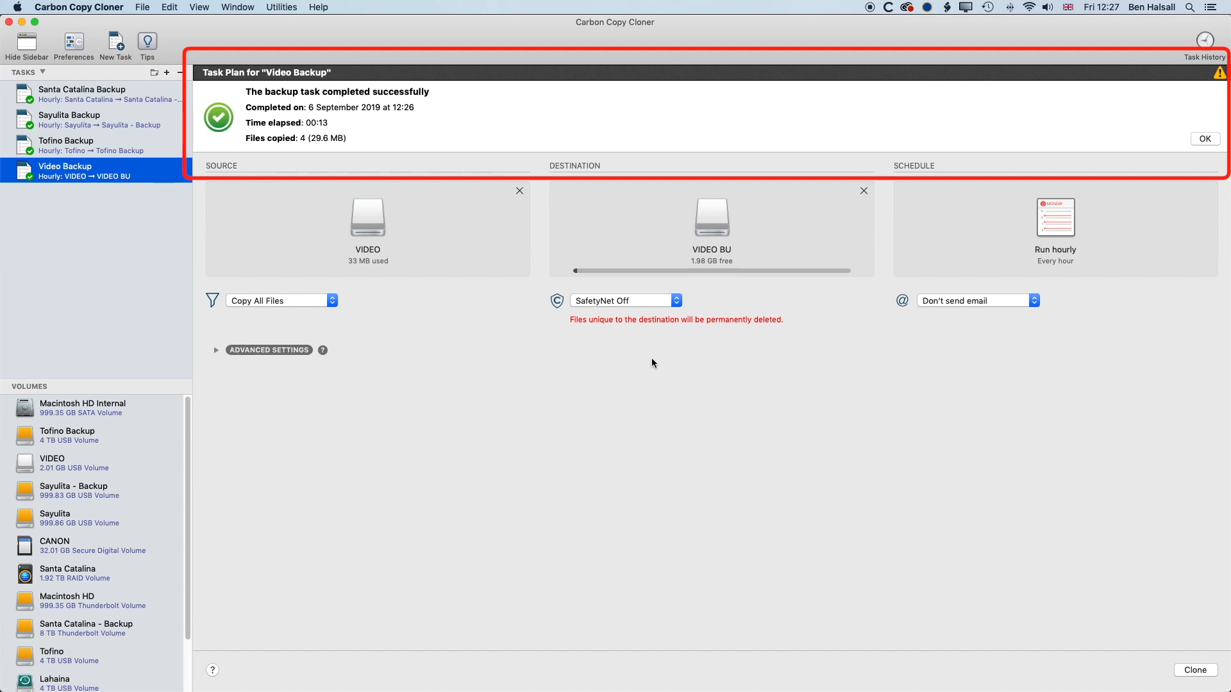
mouse_move(559, 293)
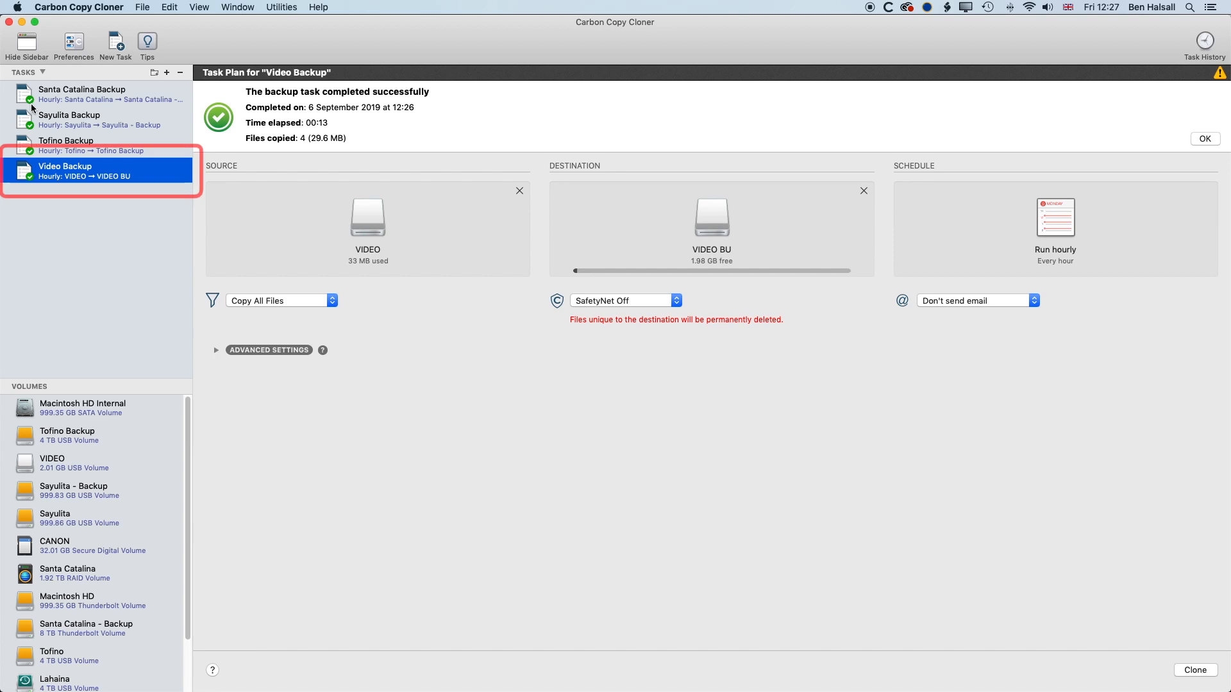
mouse_move(267, 165)
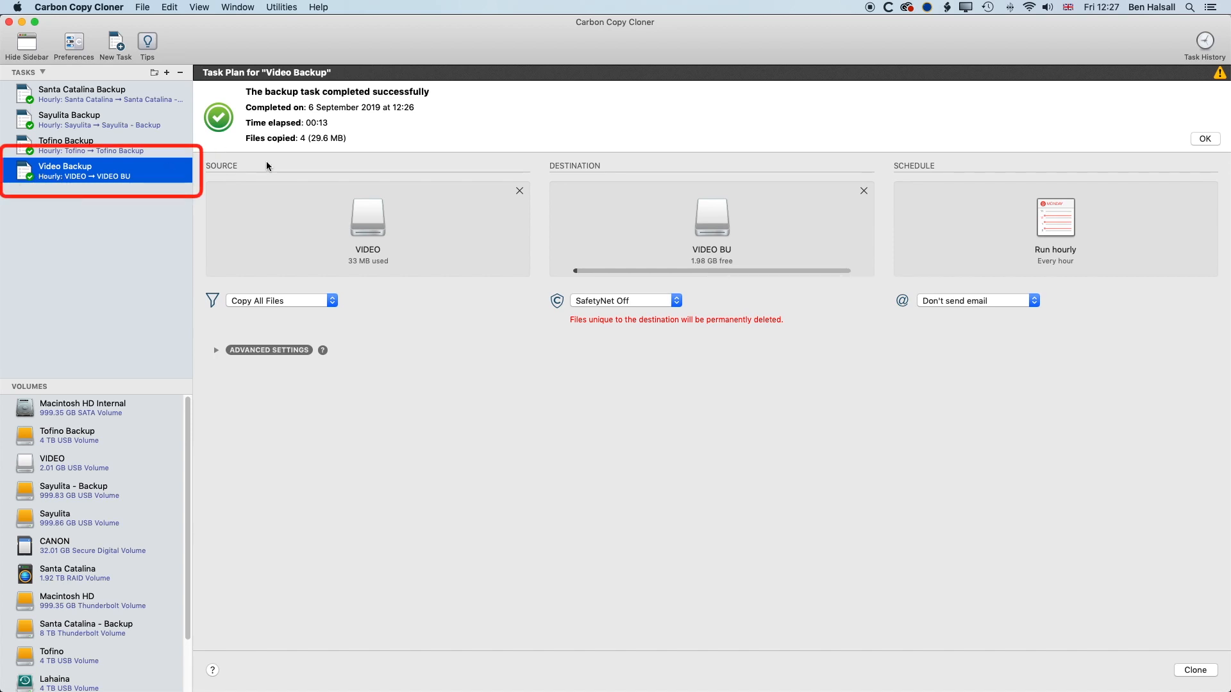
click(95, 146)
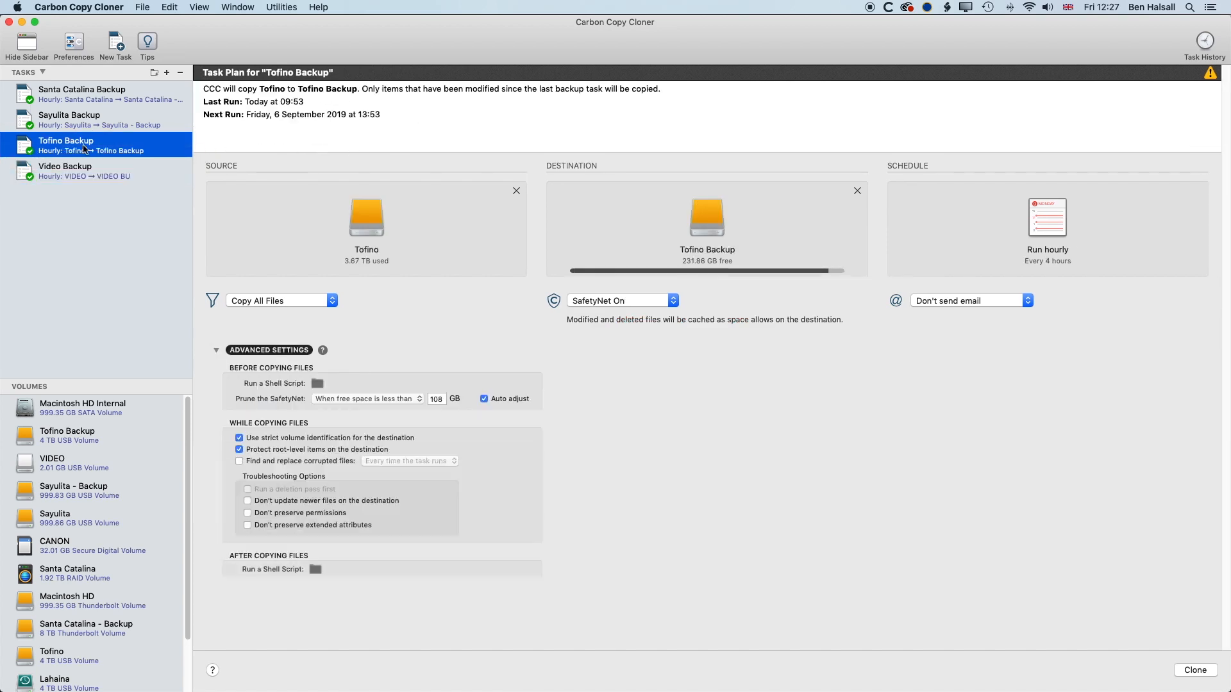
click(69, 119)
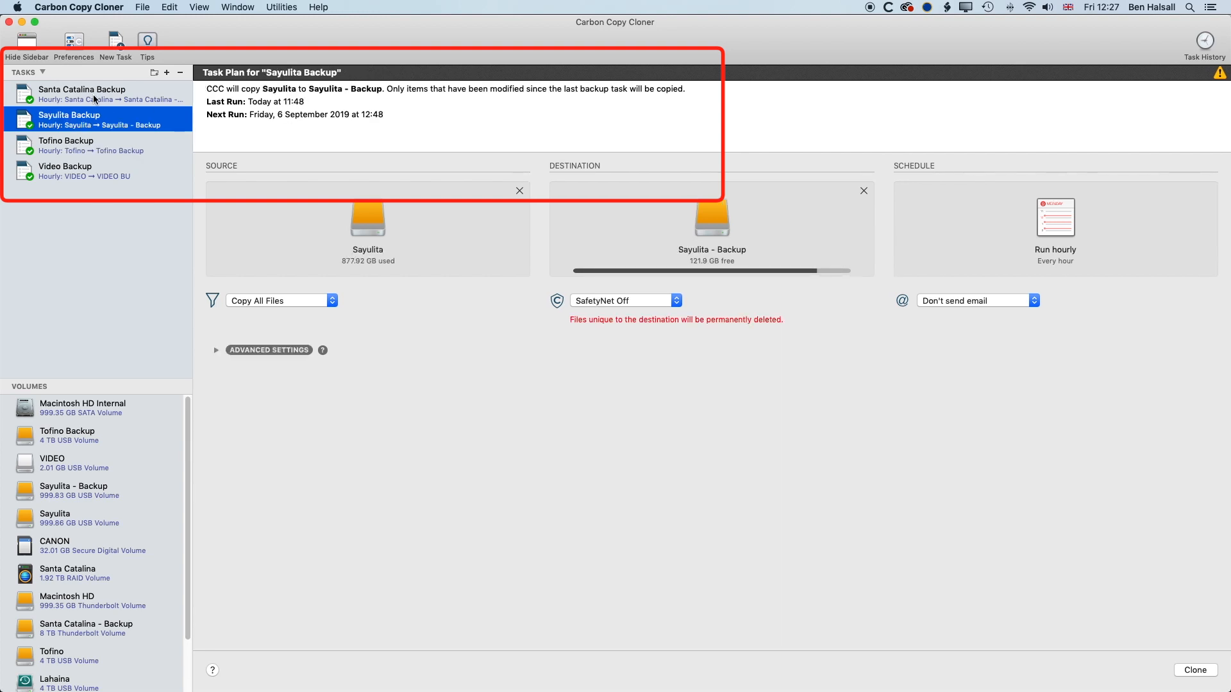
mouse_move(75, 142)
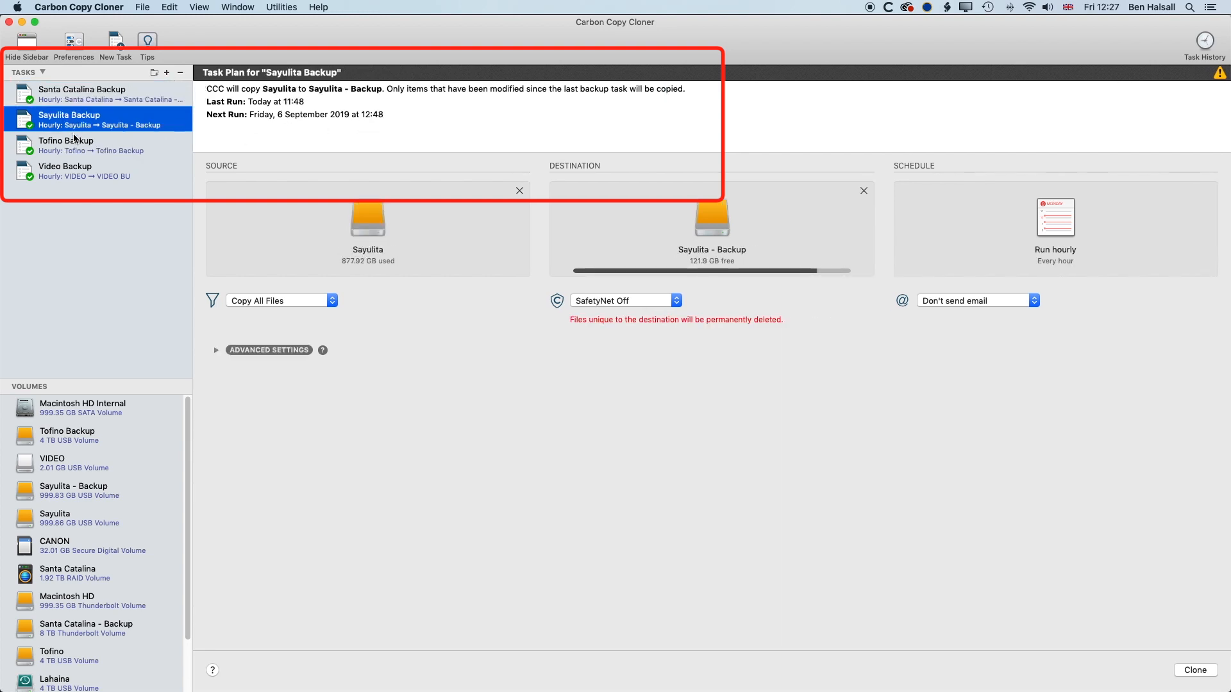
click(66, 146)
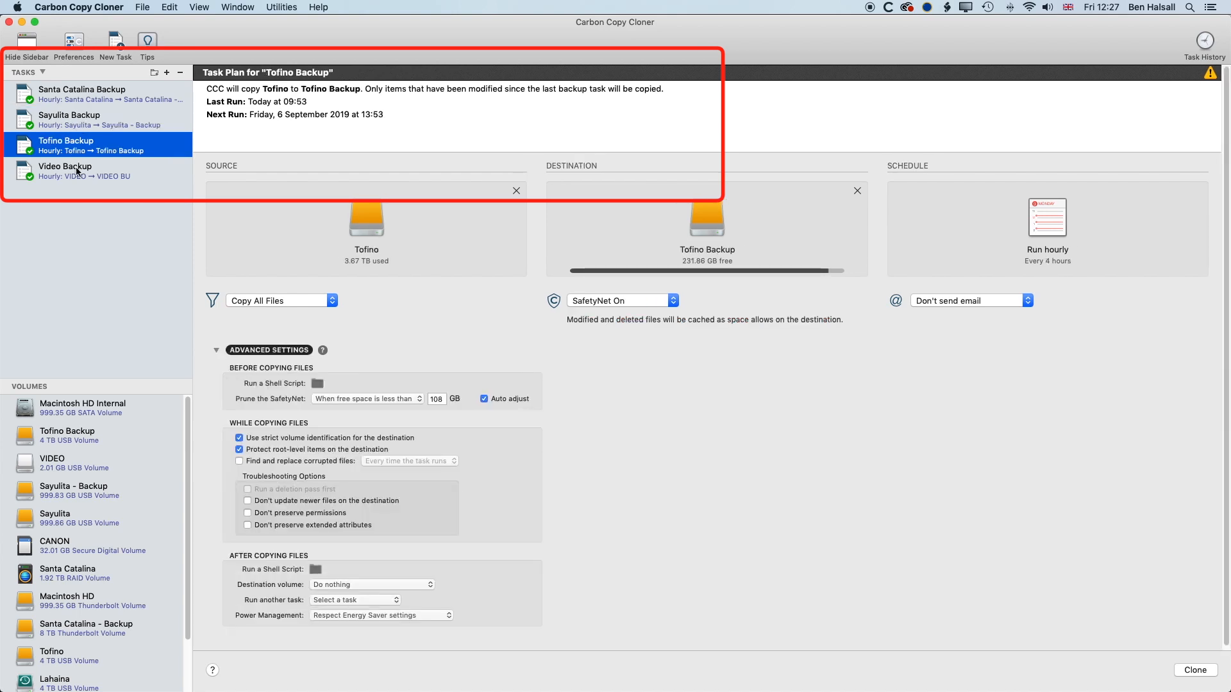
click(66, 171)
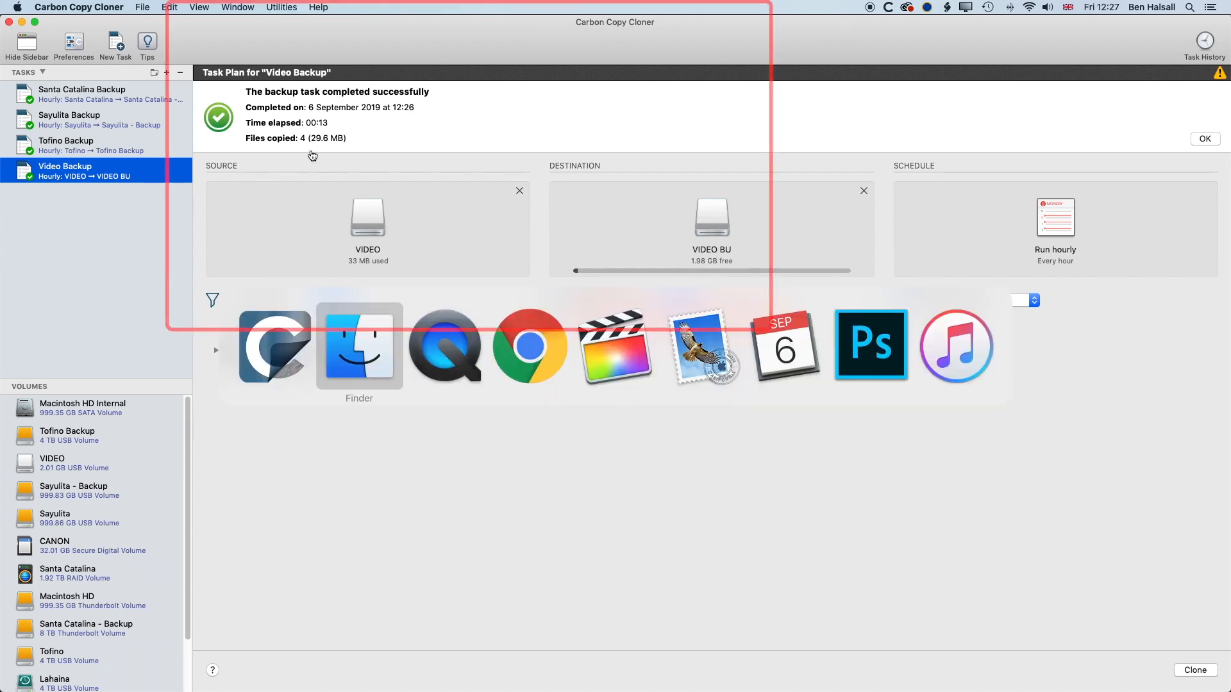
Eject VIDEO BU and create a 'Surf Videos 01' folder on VIDEO.
click(359, 346)
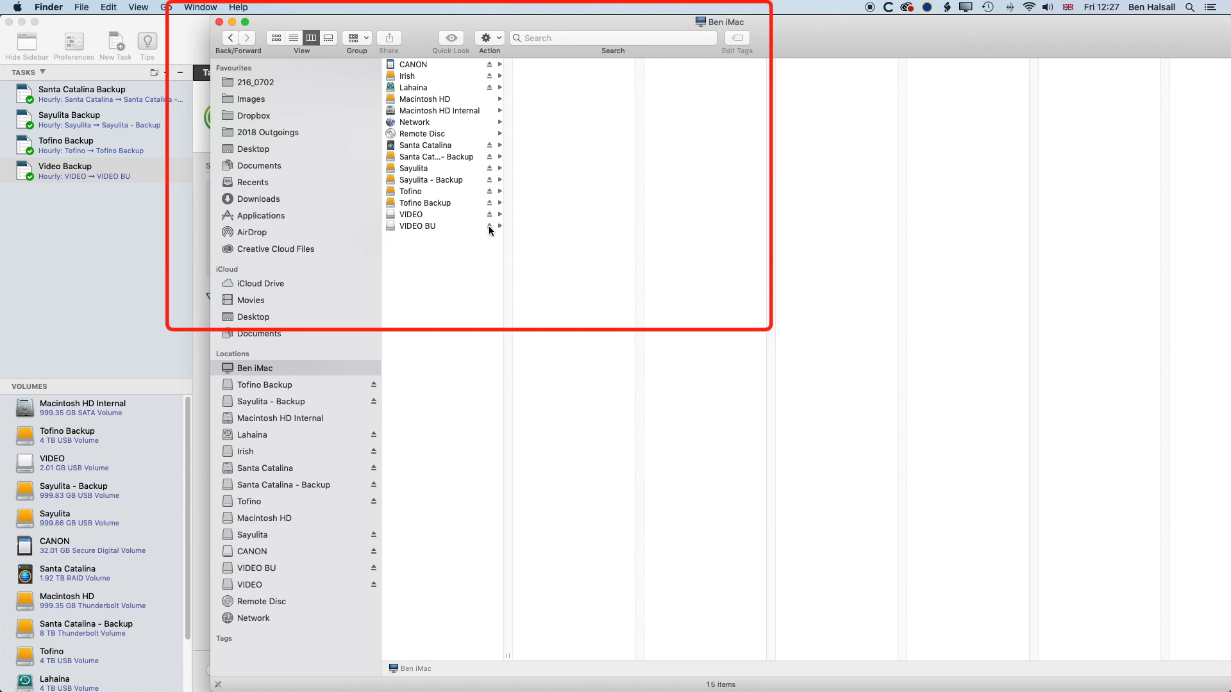
click(418, 227)
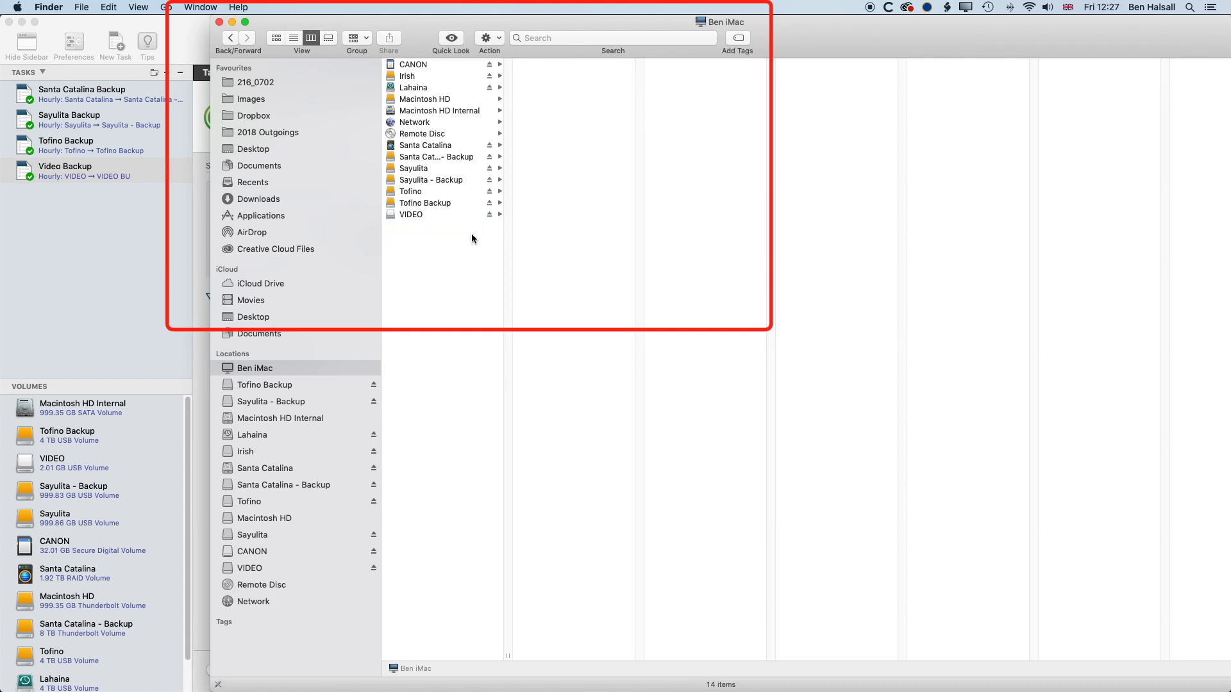
click(410, 203)
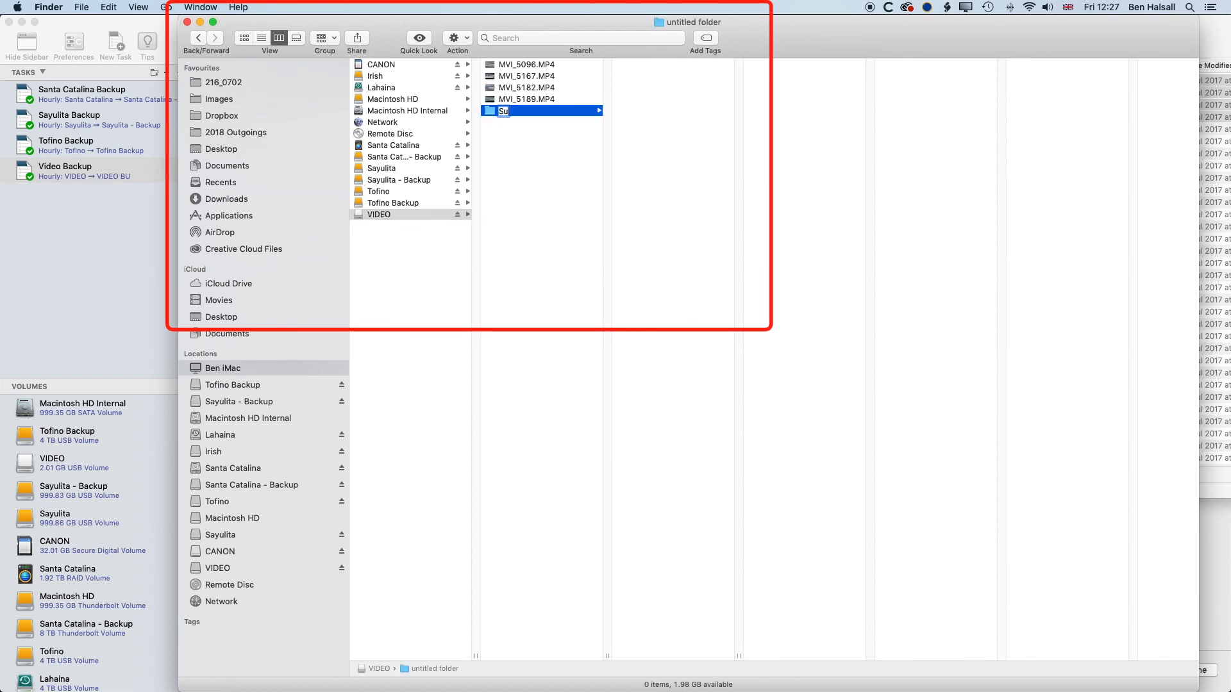
text(Surf Videos 01)
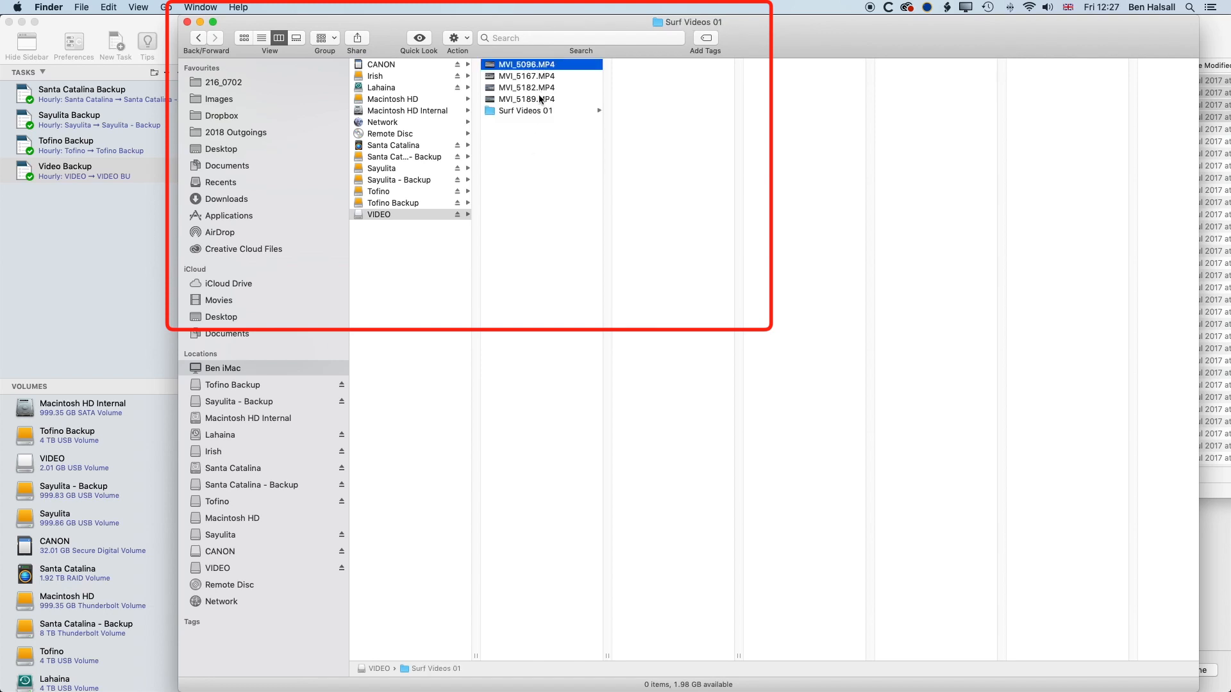
Create a 'Surf Videos 02' folder and select the four clips to copy into it.
click(379, 214)
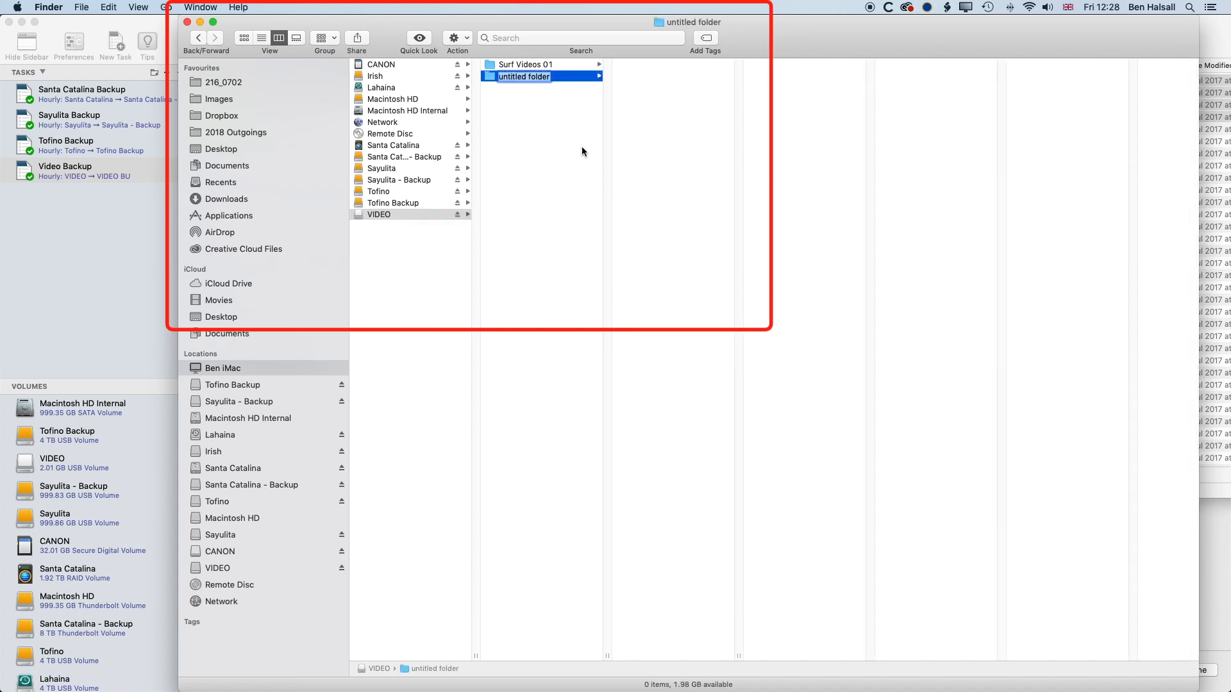
text(Surf Videos 02)
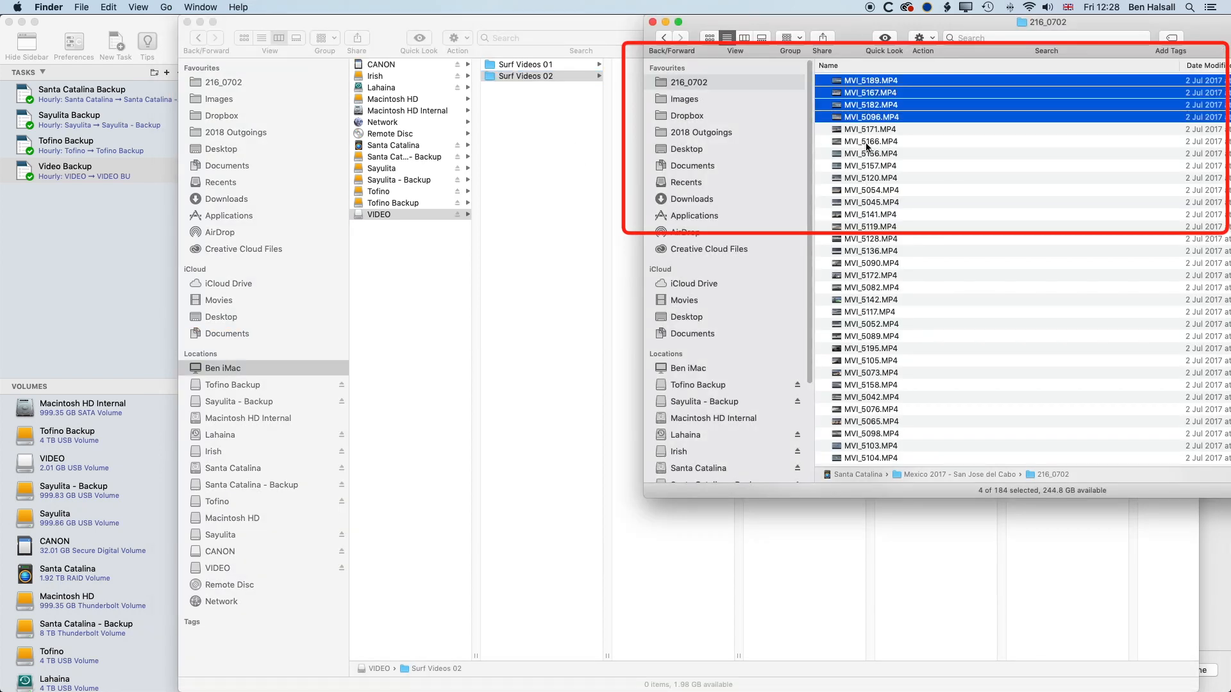
click(869, 190)
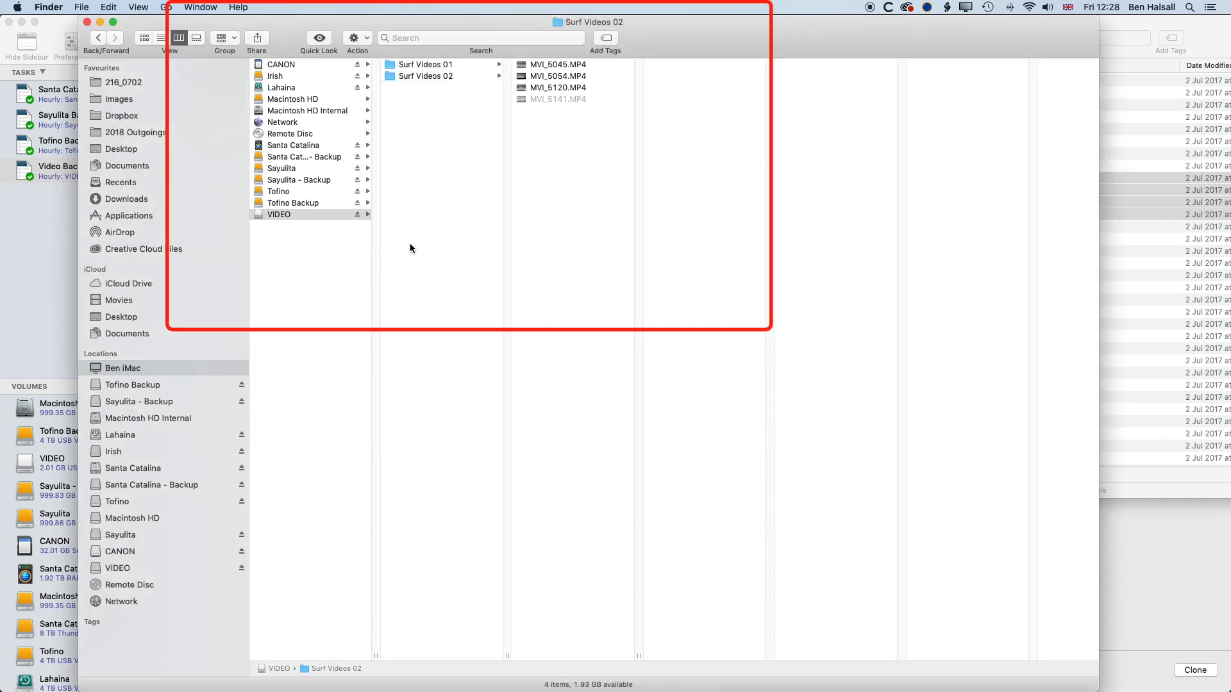
Clone Video Backup again from Carbon Copy Cloner, copying 8 files (80.8 MB) to VIDEO BU.
click(279, 214)
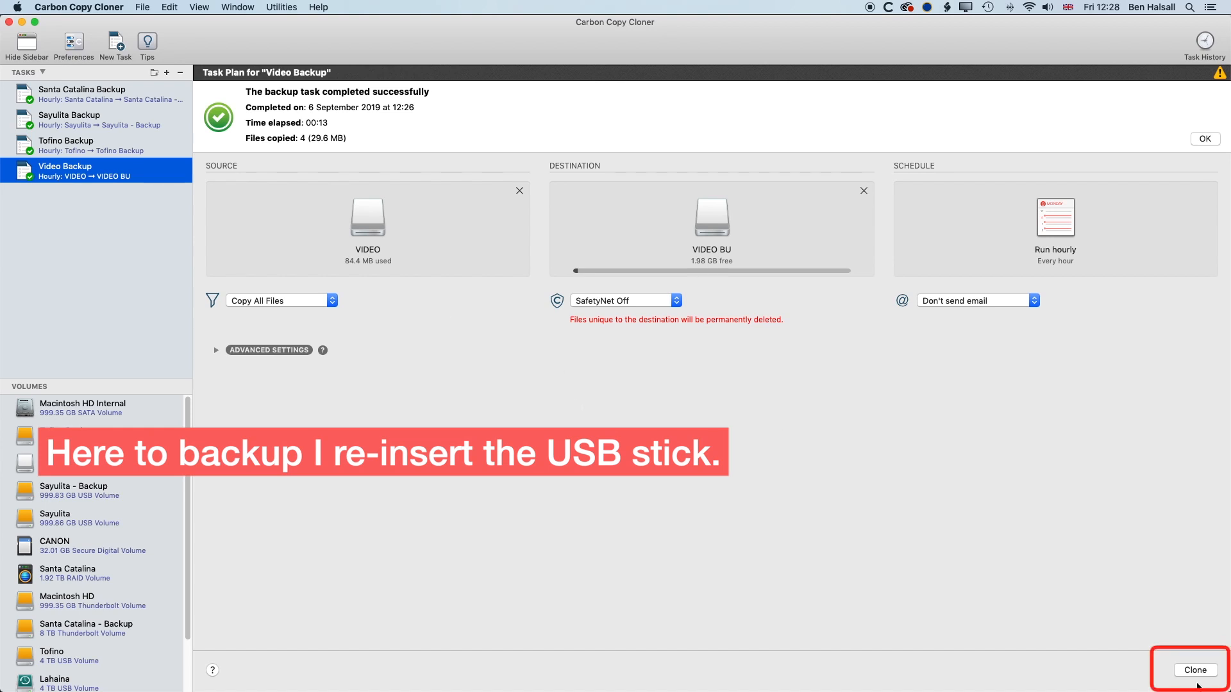
click(1194, 670)
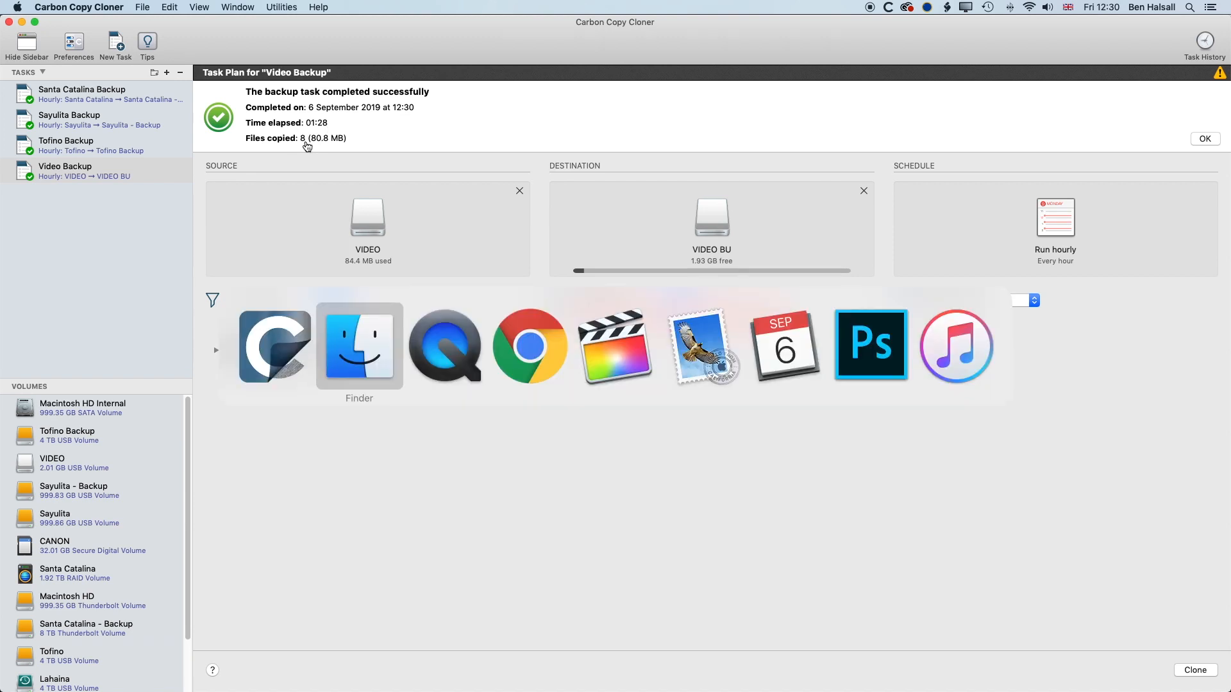
click(359, 347)
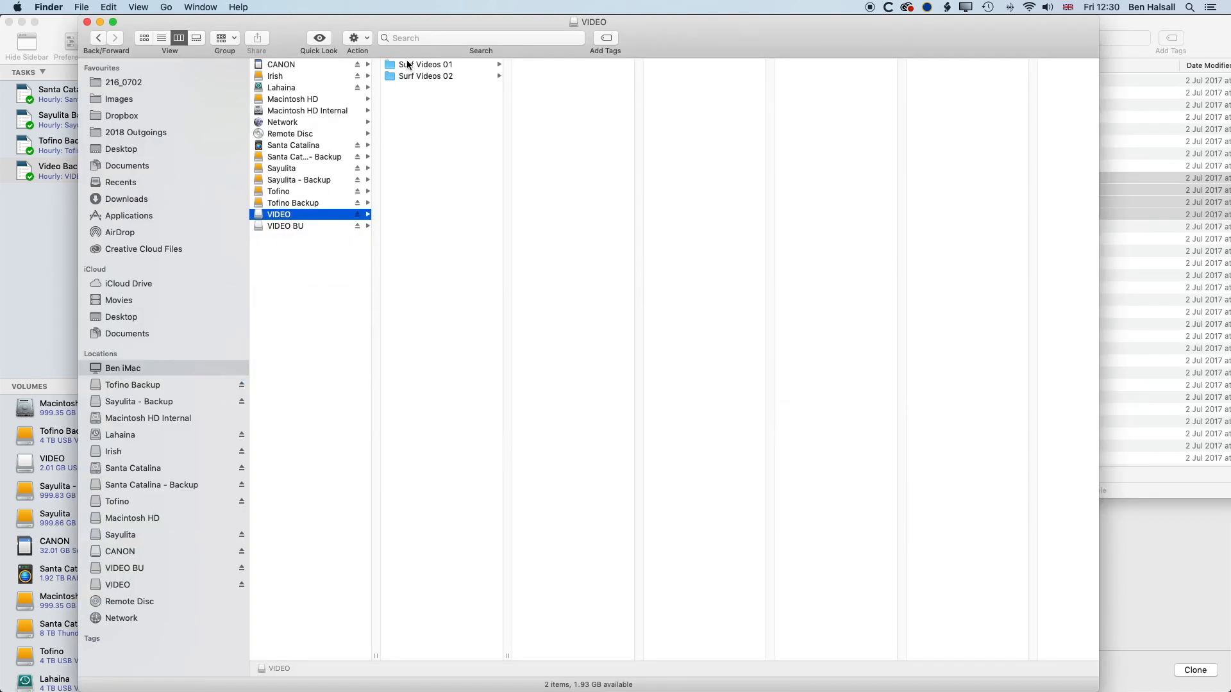
click(427, 76)
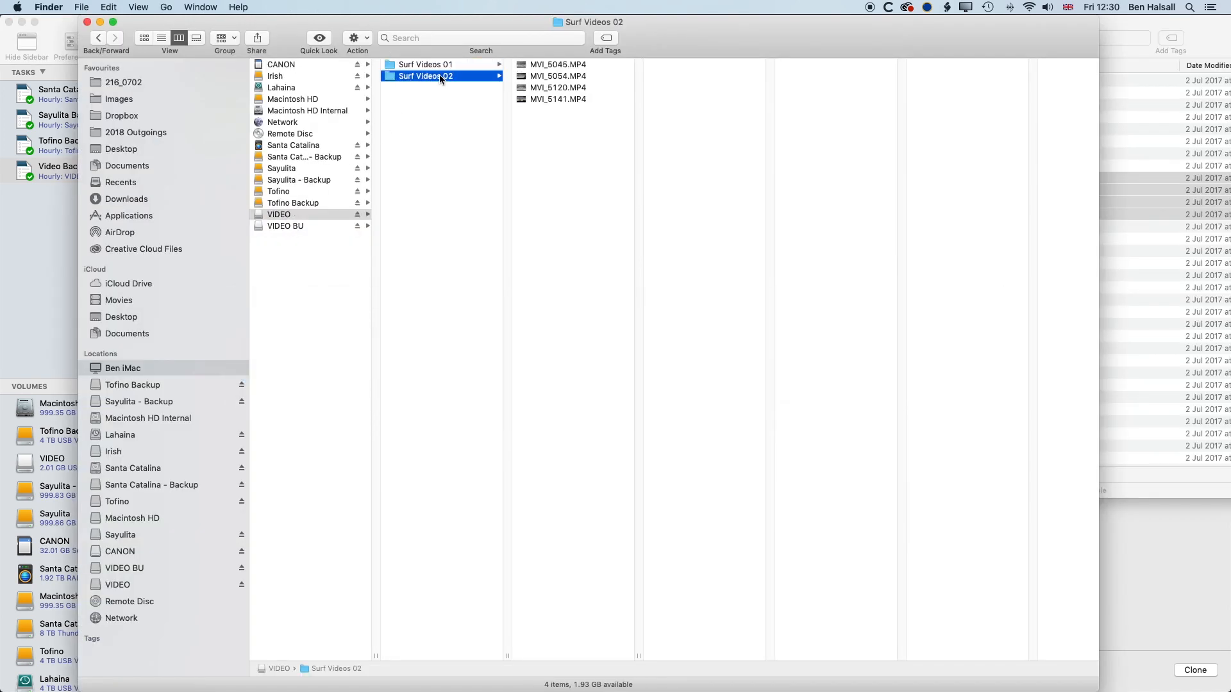
click(287, 227)
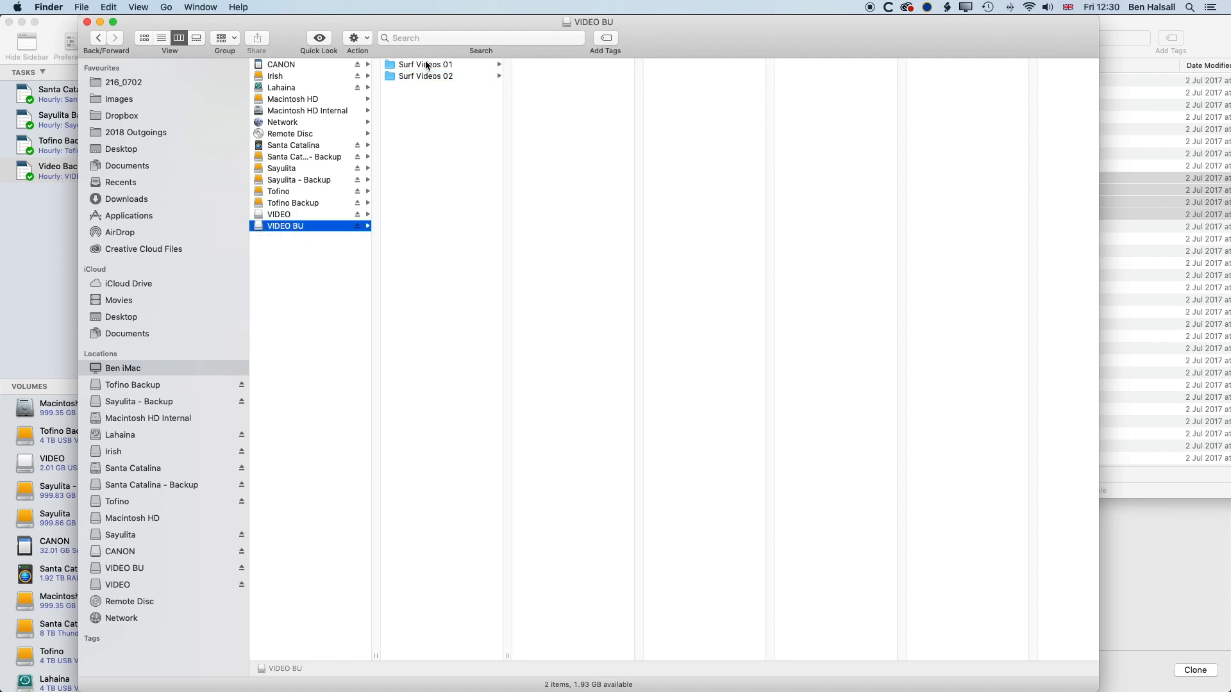
click(426, 64)
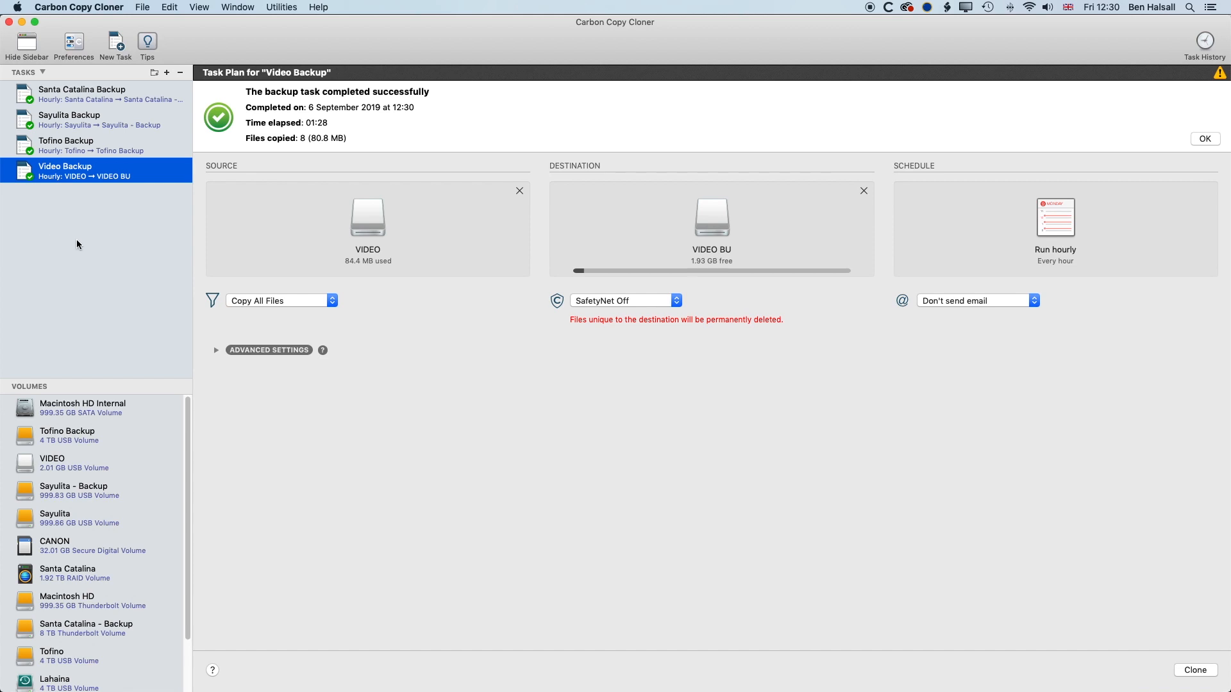
Add a new task and name it 'Video Backup On Connect'.
click(143, 7)
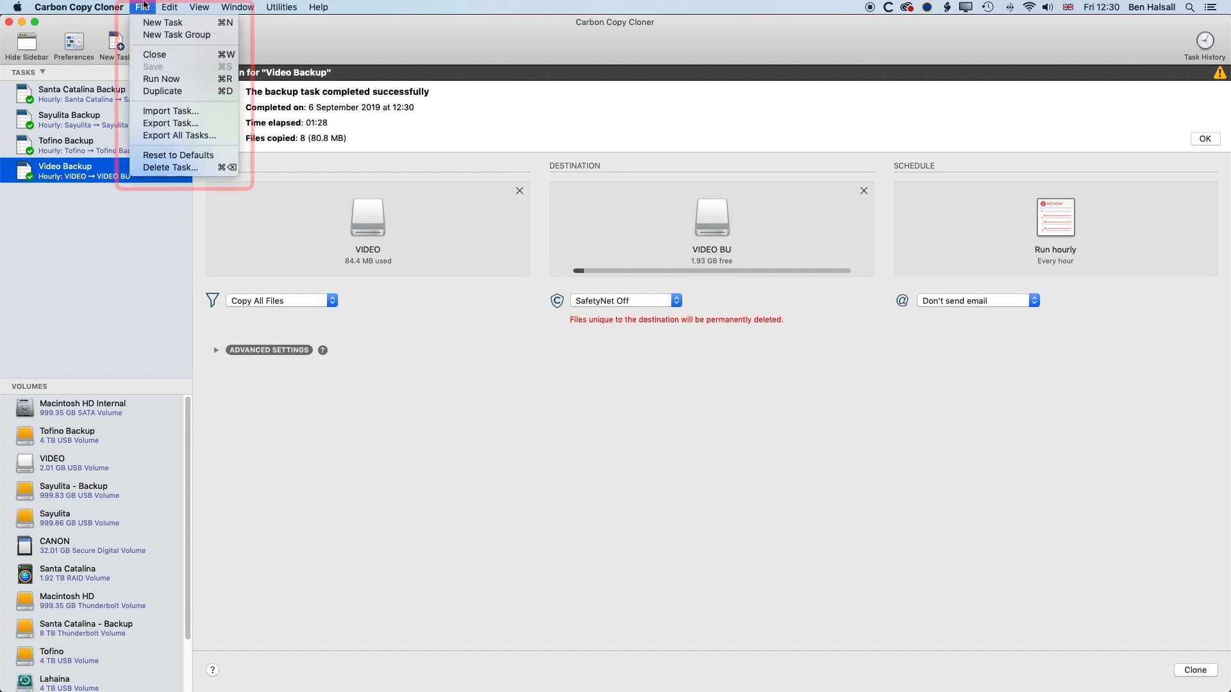
click(163, 22)
text(V)
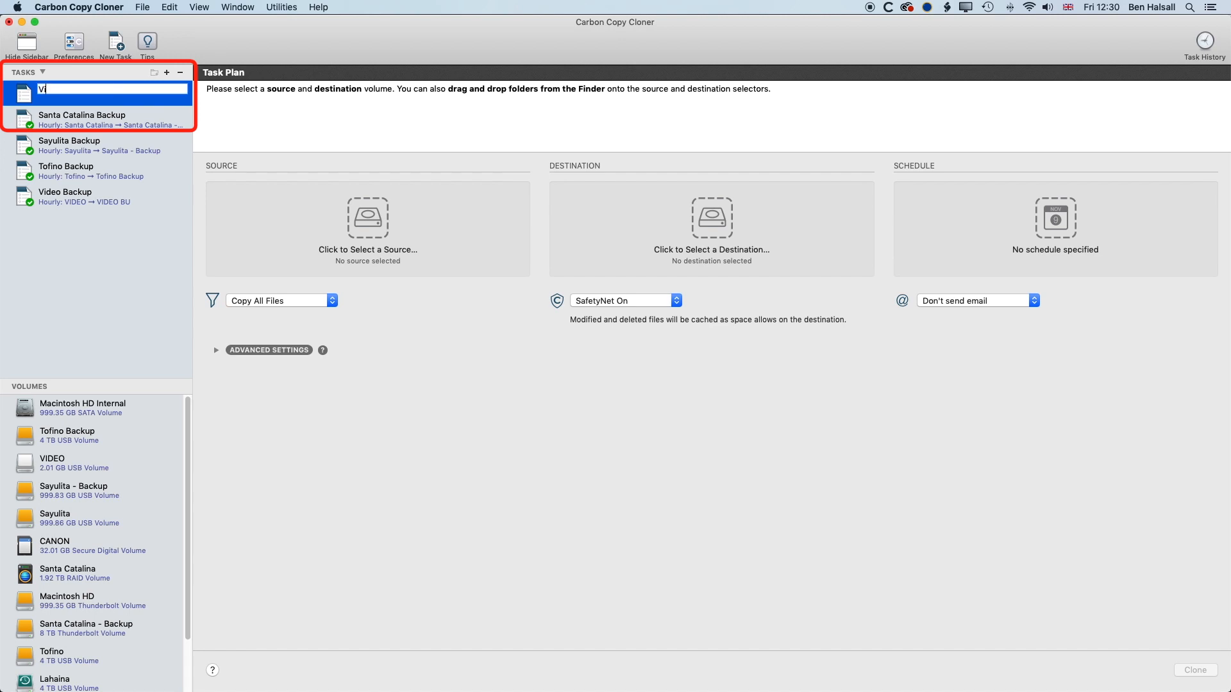
text(ideo Backup On Connect)
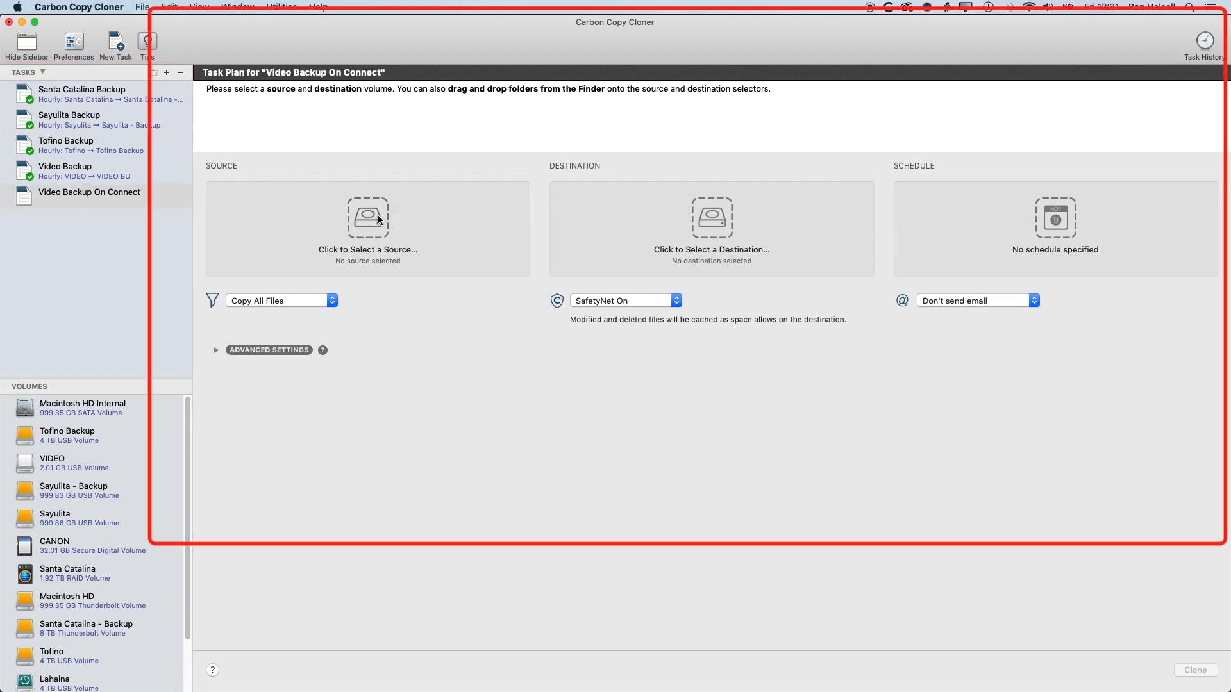
Set VIDEO as source and VIDEO BU as destination, scheduled 'When source or destination is reconnected'.
click(367, 228)
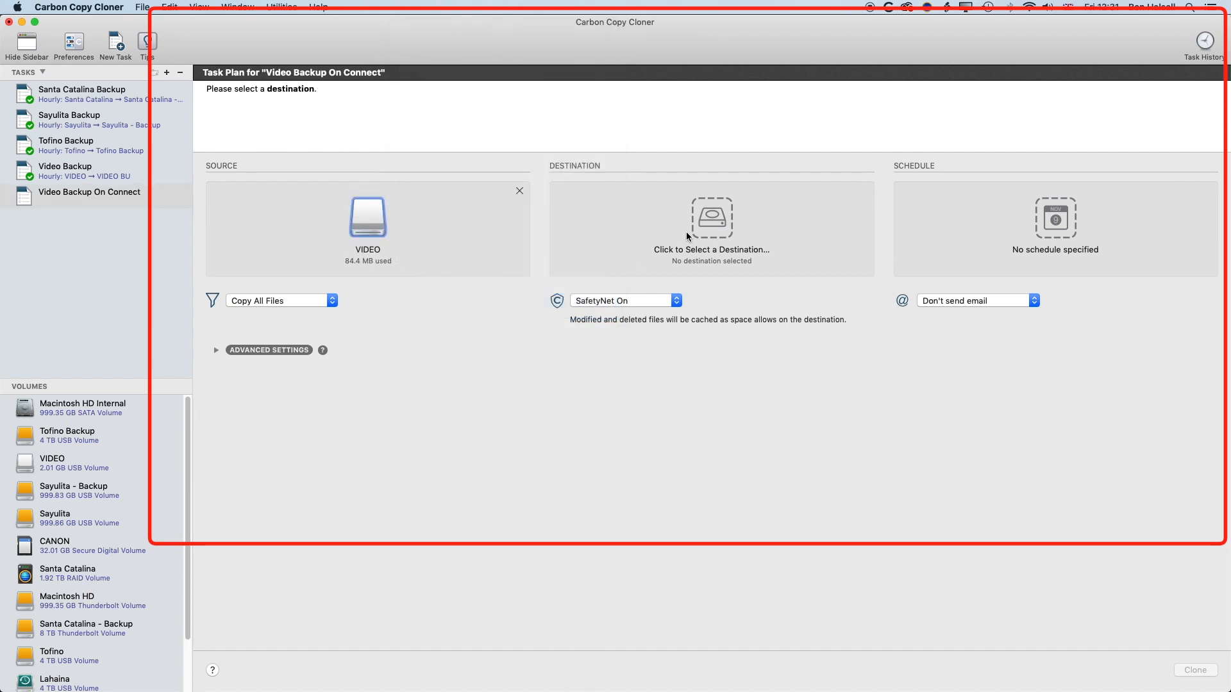
mouse_move(716, 227)
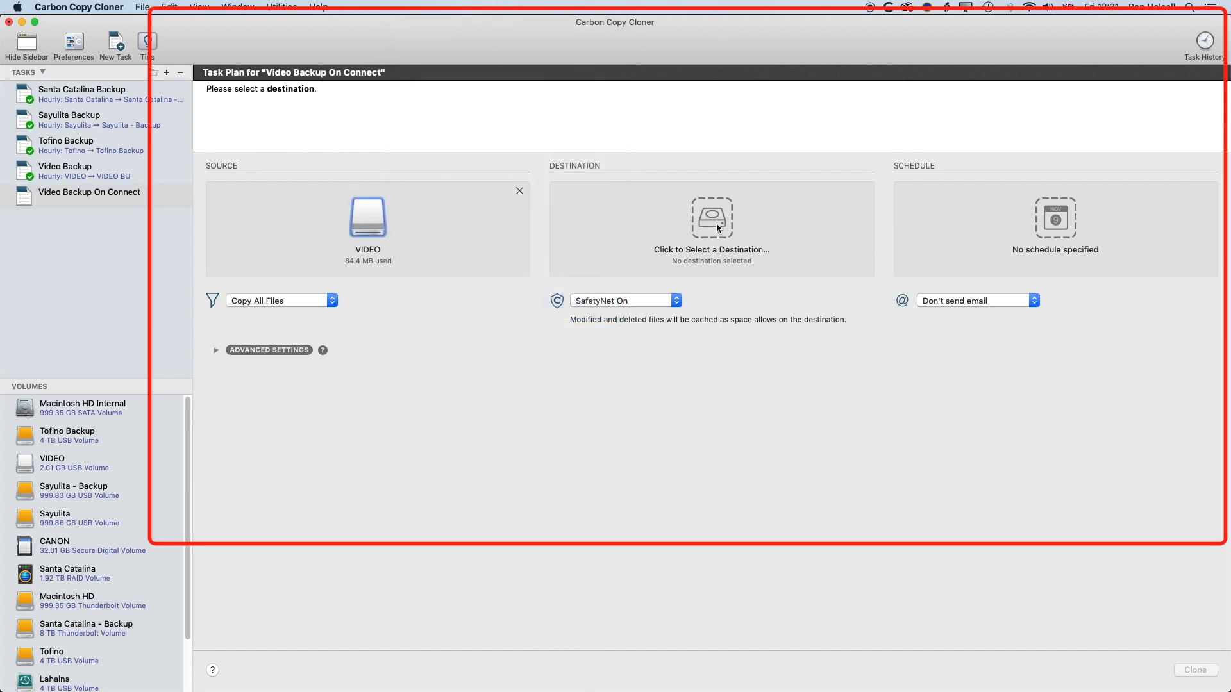
click(711, 228)
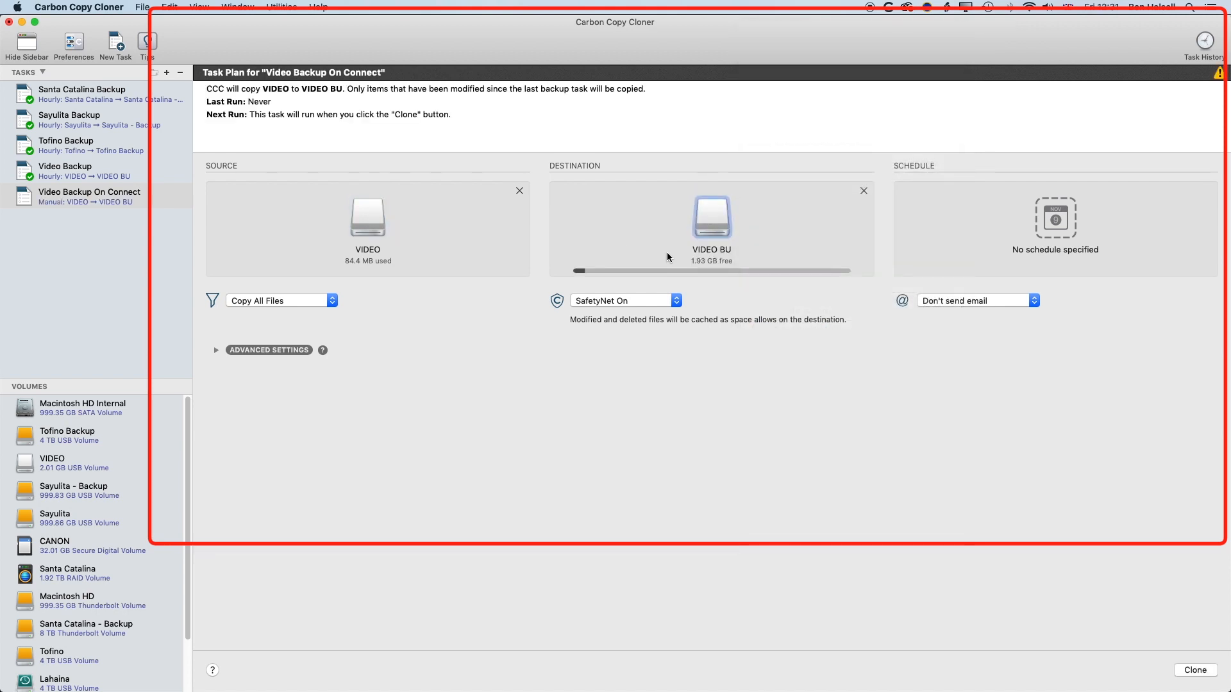
mouse_move(693, 260)
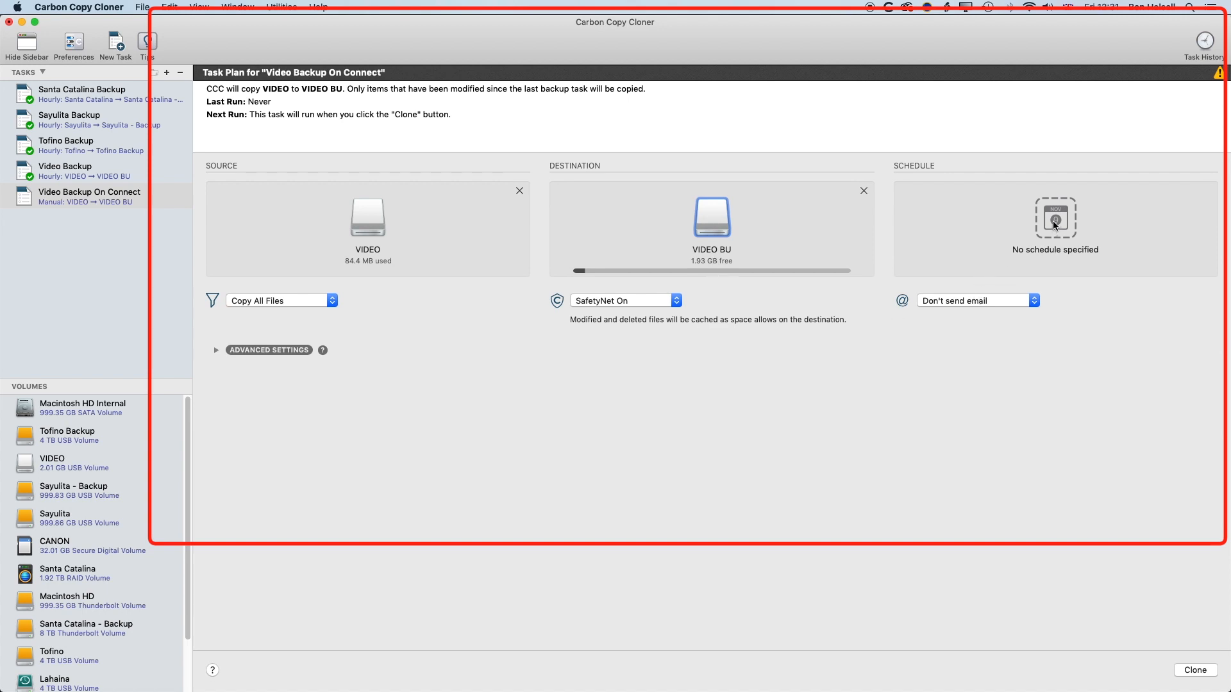
click(1055, 218)
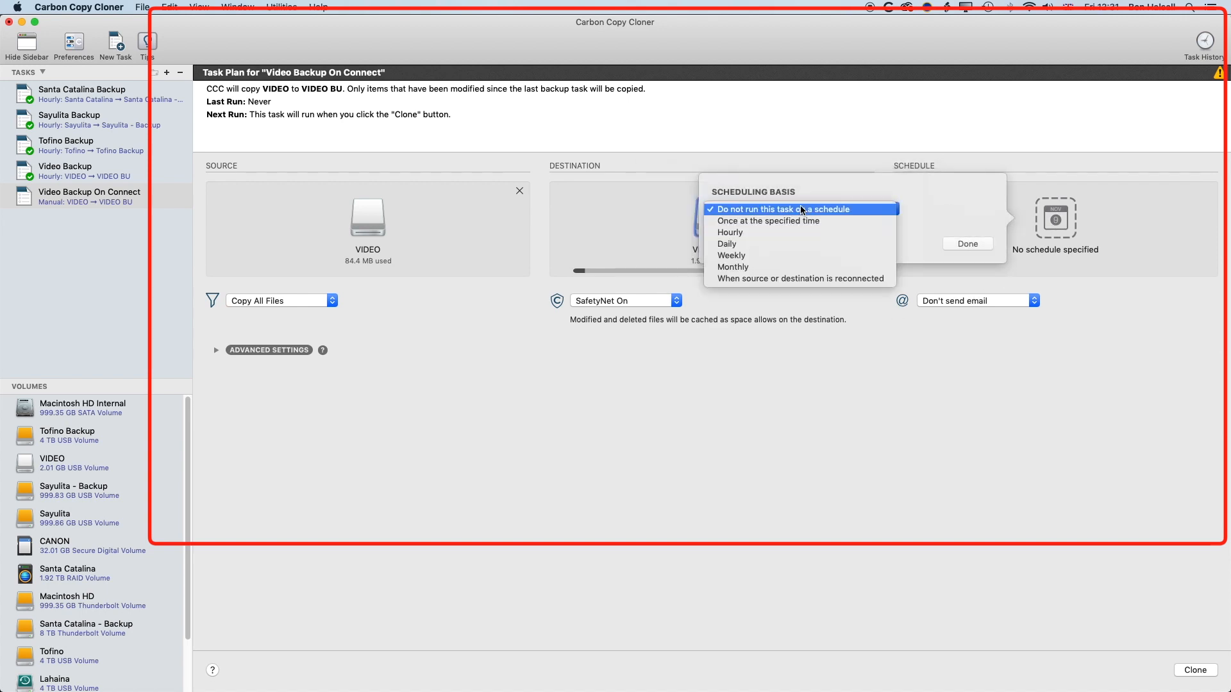
mouse_move(814, 279)
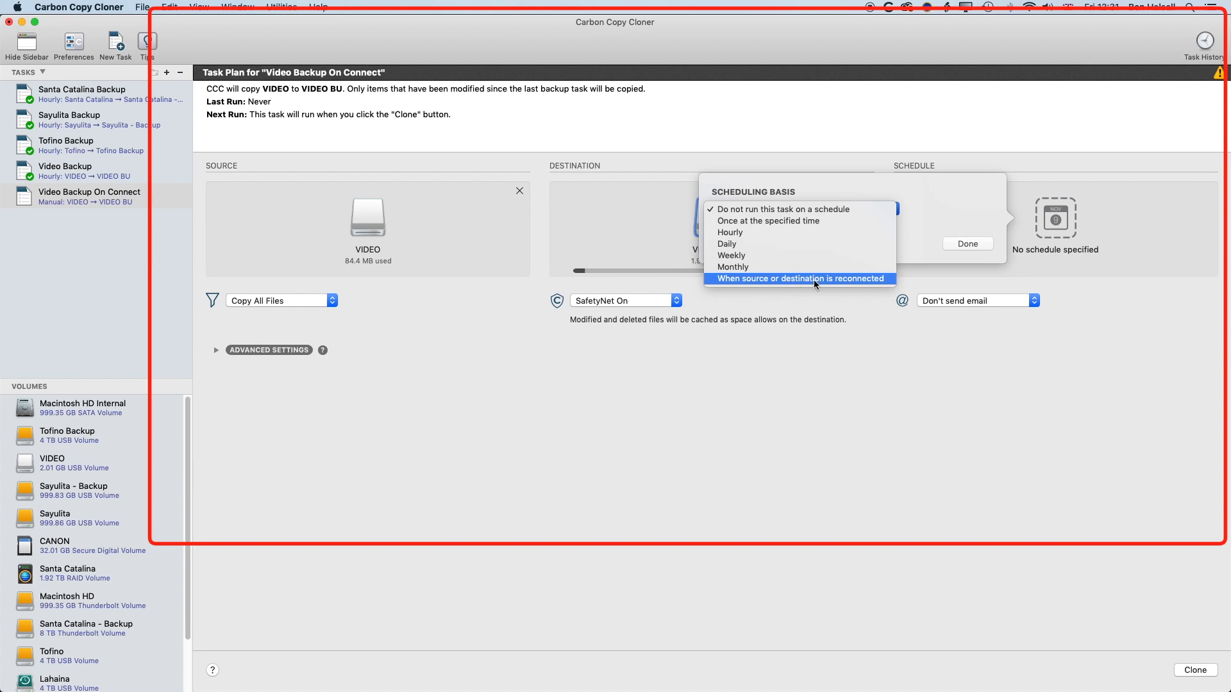
click(800, 279)
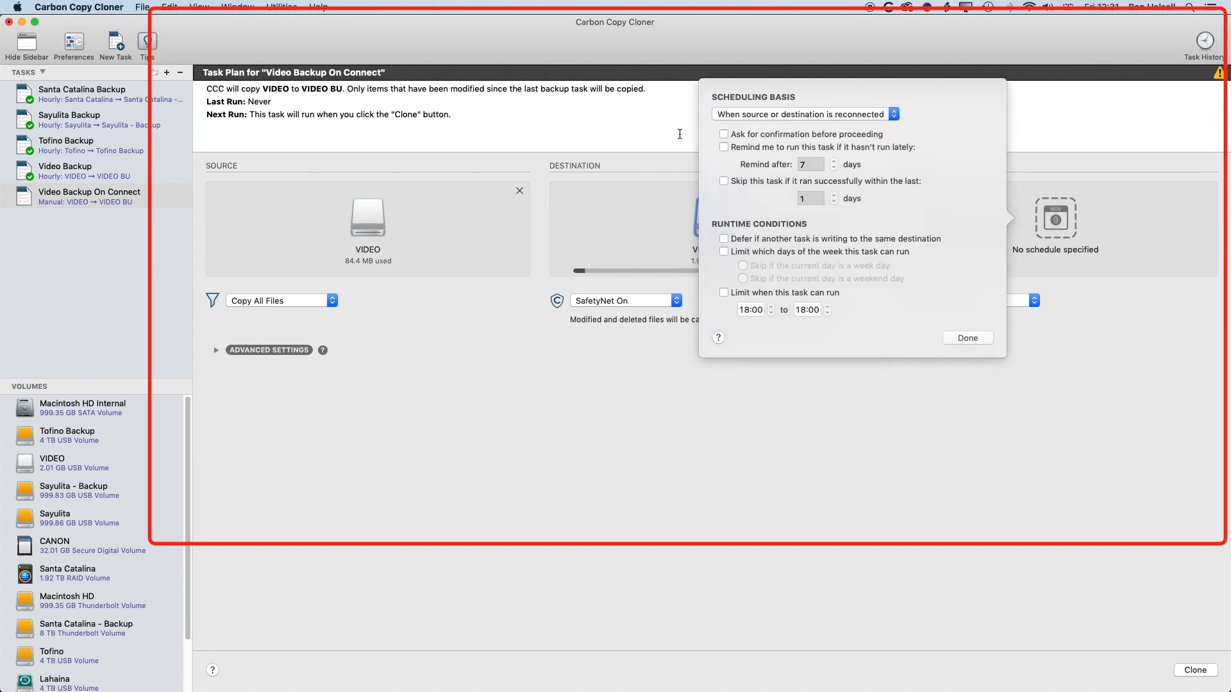
mouse_move(968, 338)
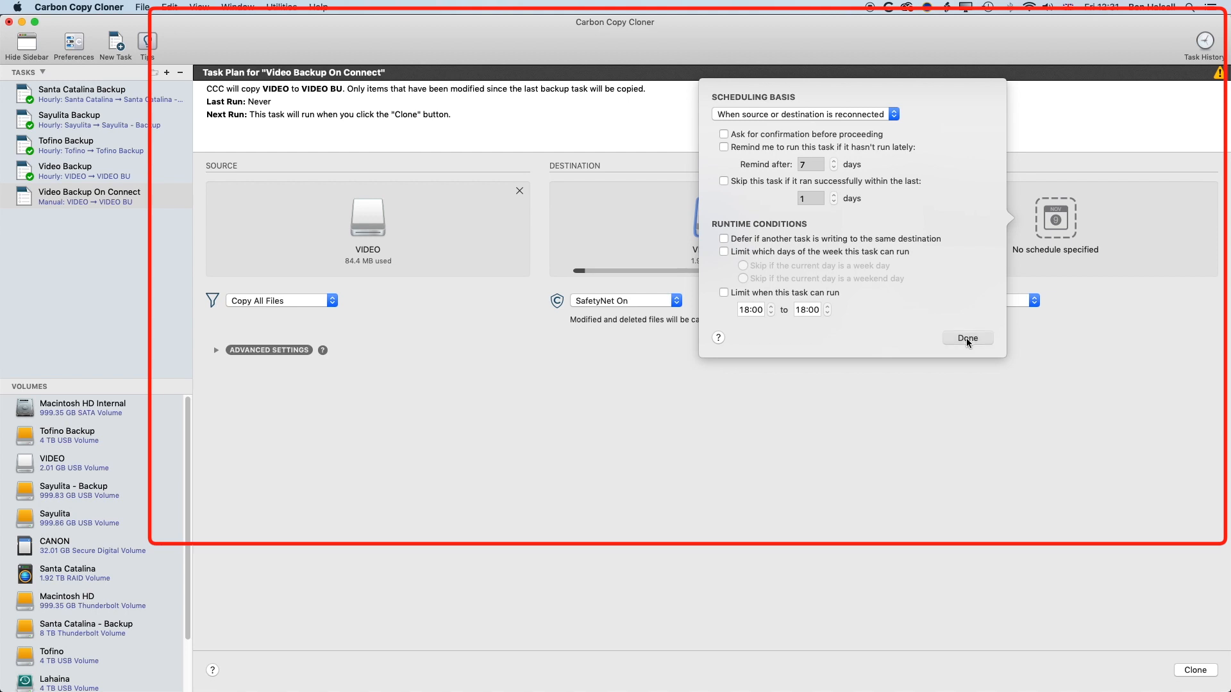
click(967, 339)
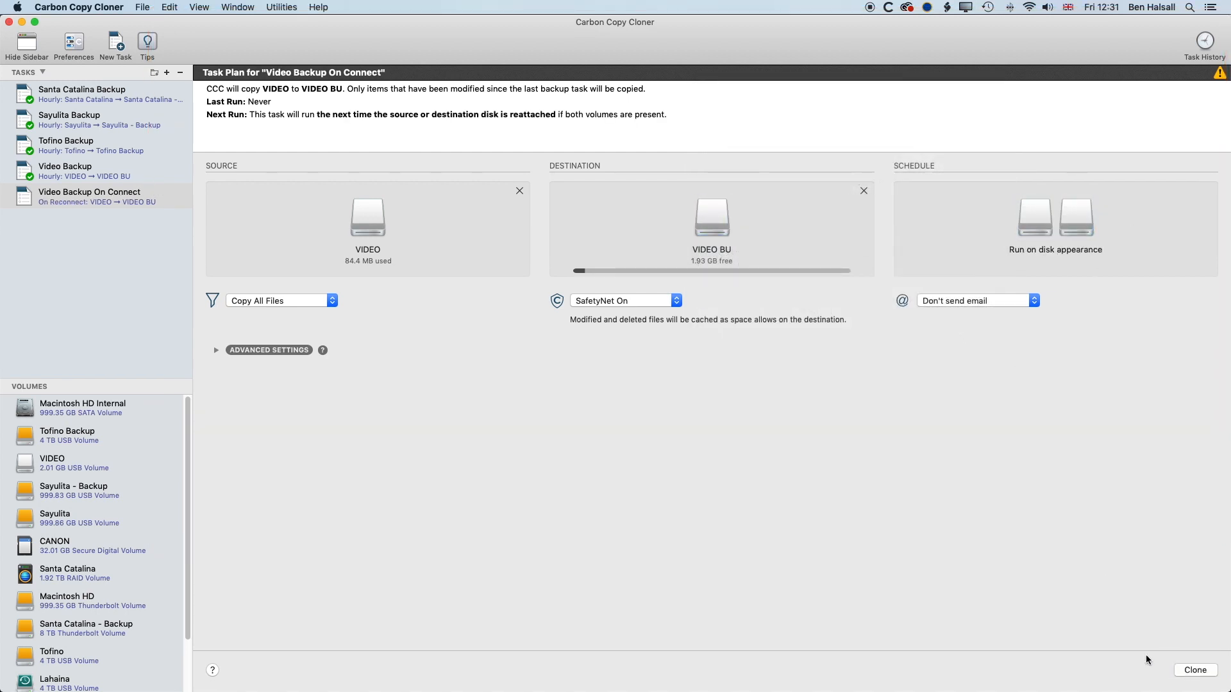
mouse_move(927, 524)
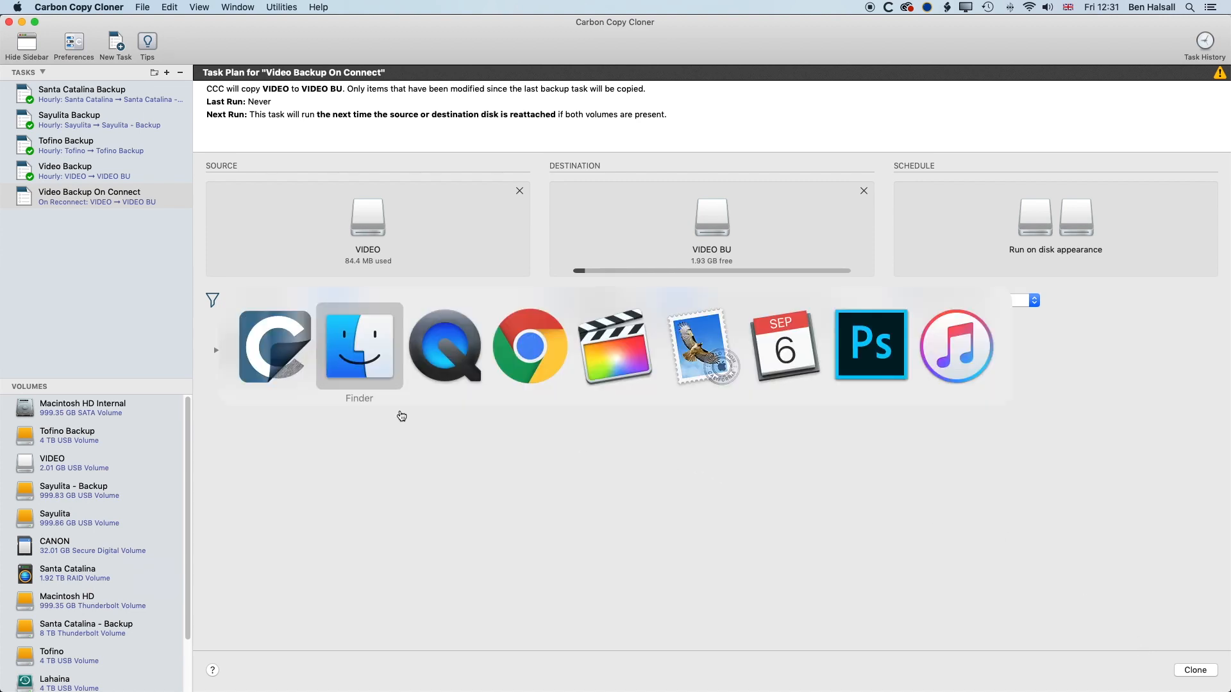
In Finder, select the VIDEO drive and name a new folder 'Surf Video'.
click(359, 346)
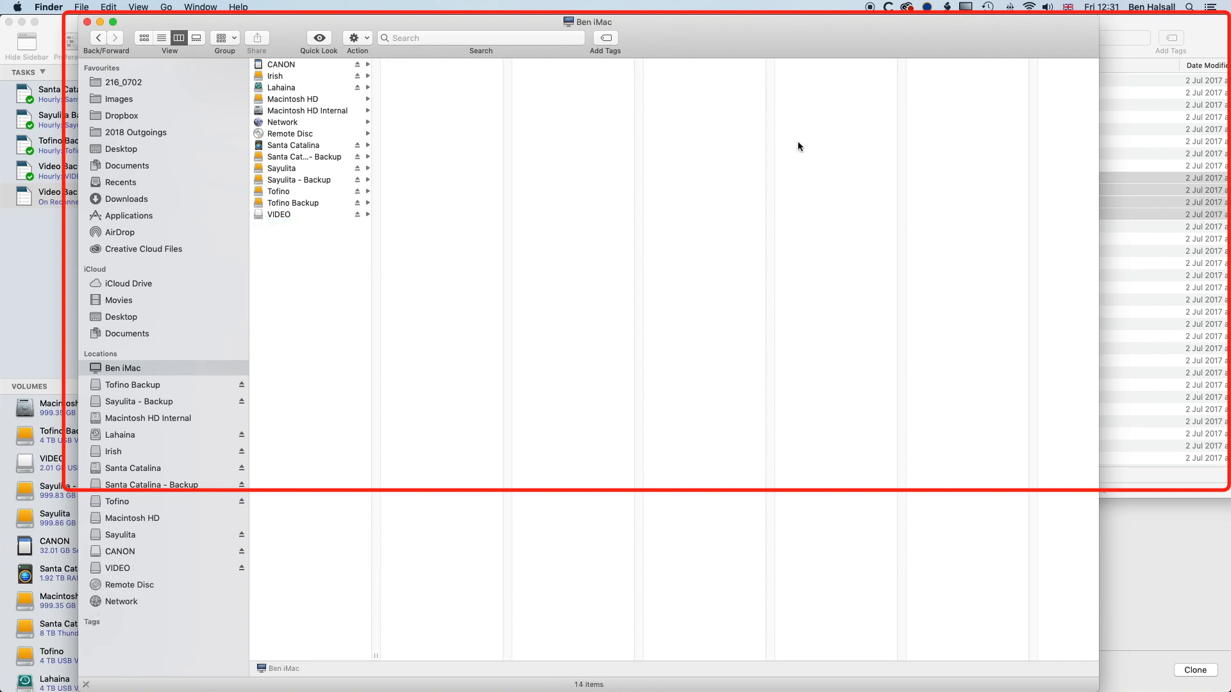
click(280, 214)
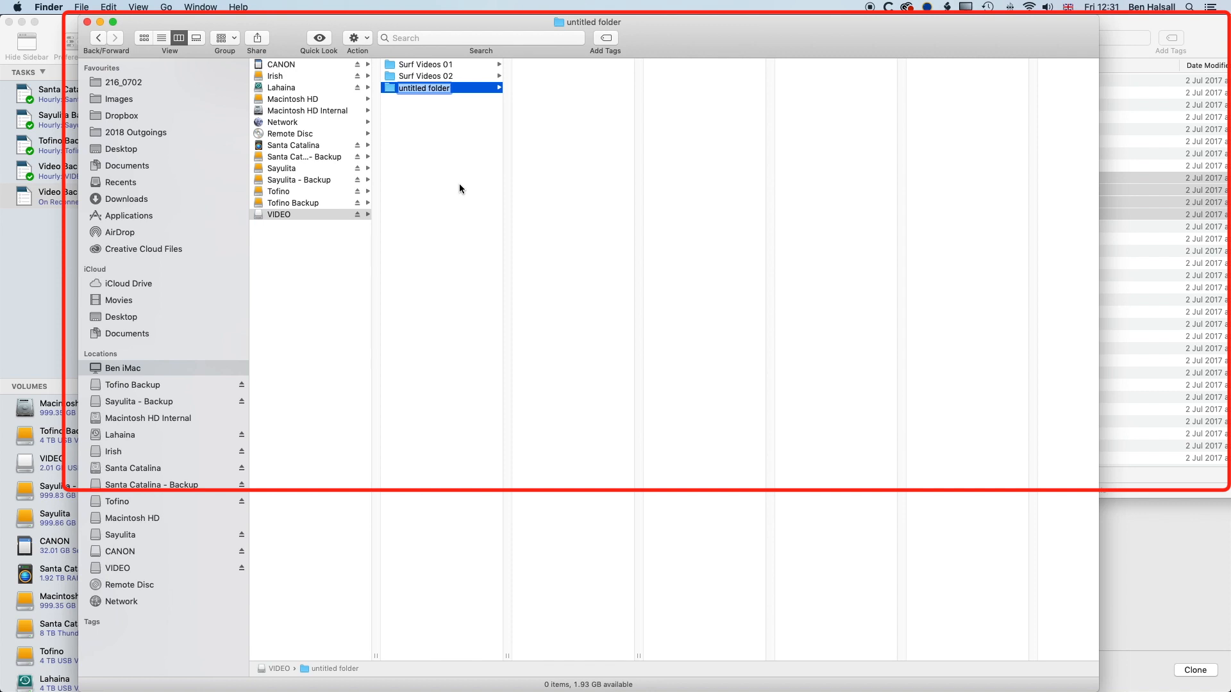
text(Surf Video)
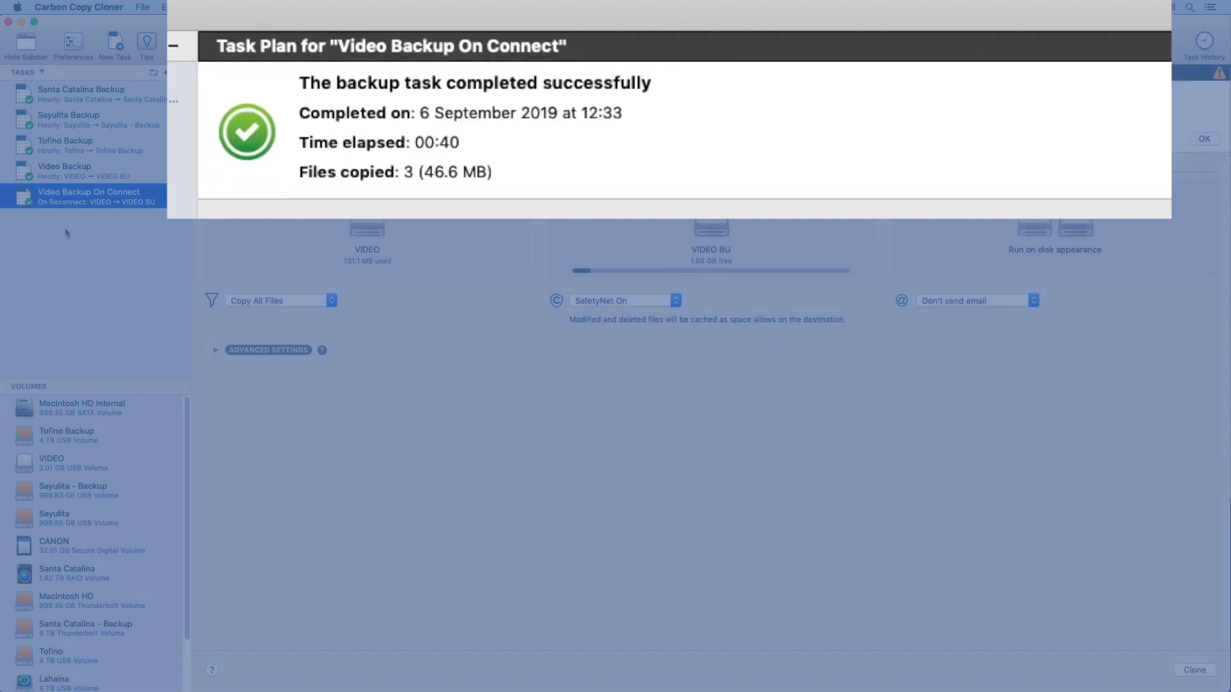
mouse_move(372, 196)
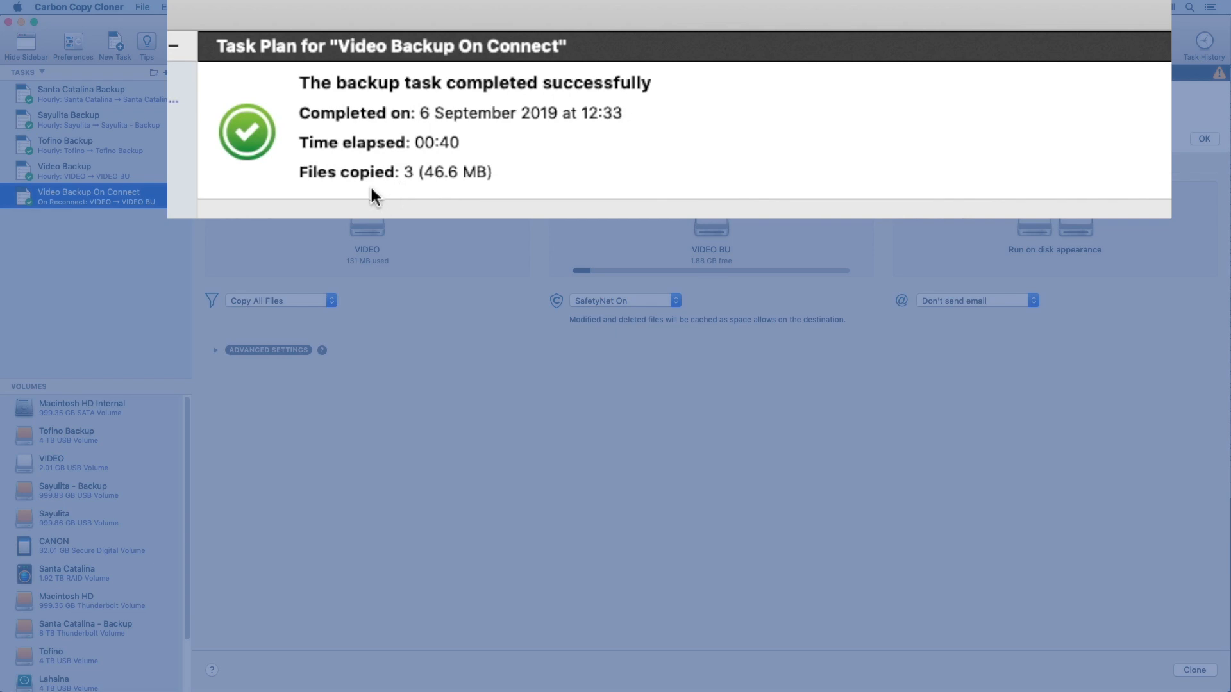
Bring Finder forward to view VIDEO BU's Surf Videos 01, 02 and 03 folders.
click(1203, 139)
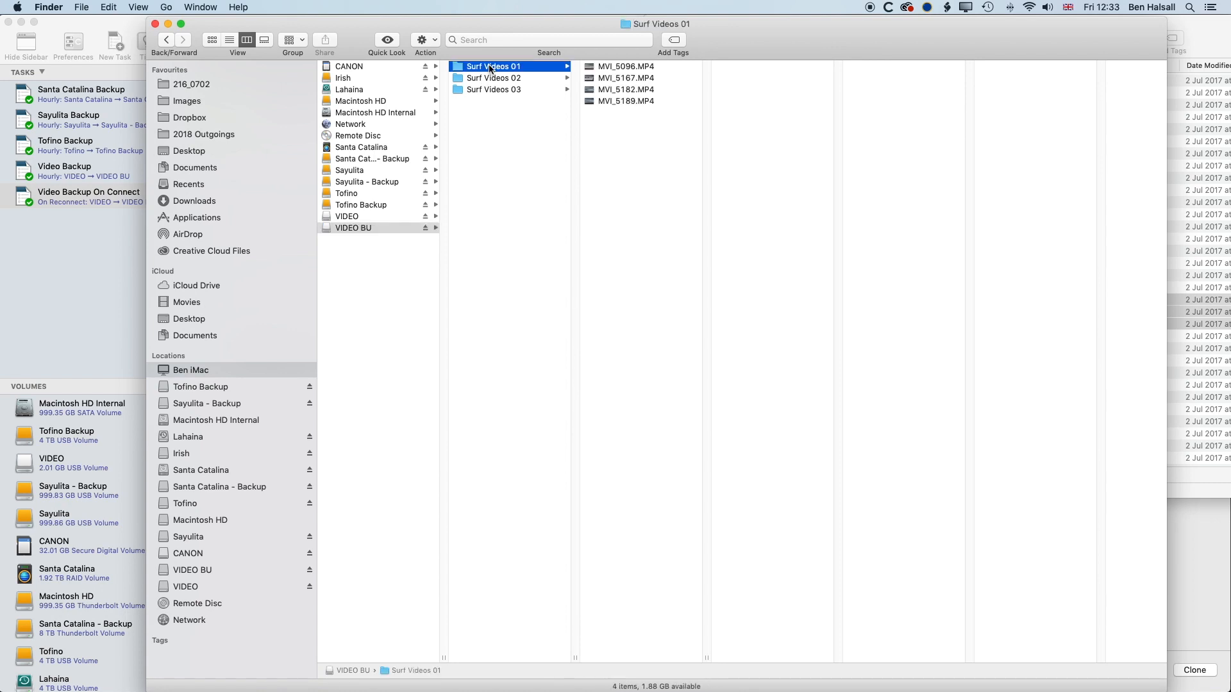
Open Surf Videos 03 on VIDEO BU, then on VIDEO, confirming three MP4 clips.
click(494, 88)
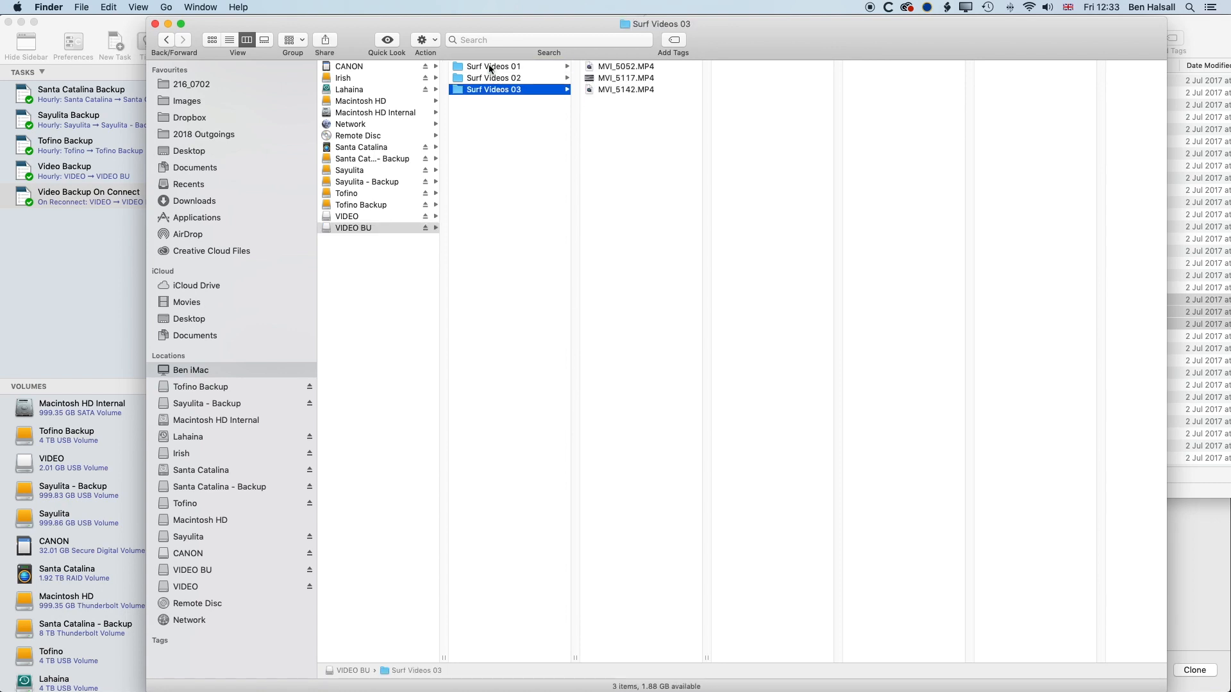
click(347, 216)
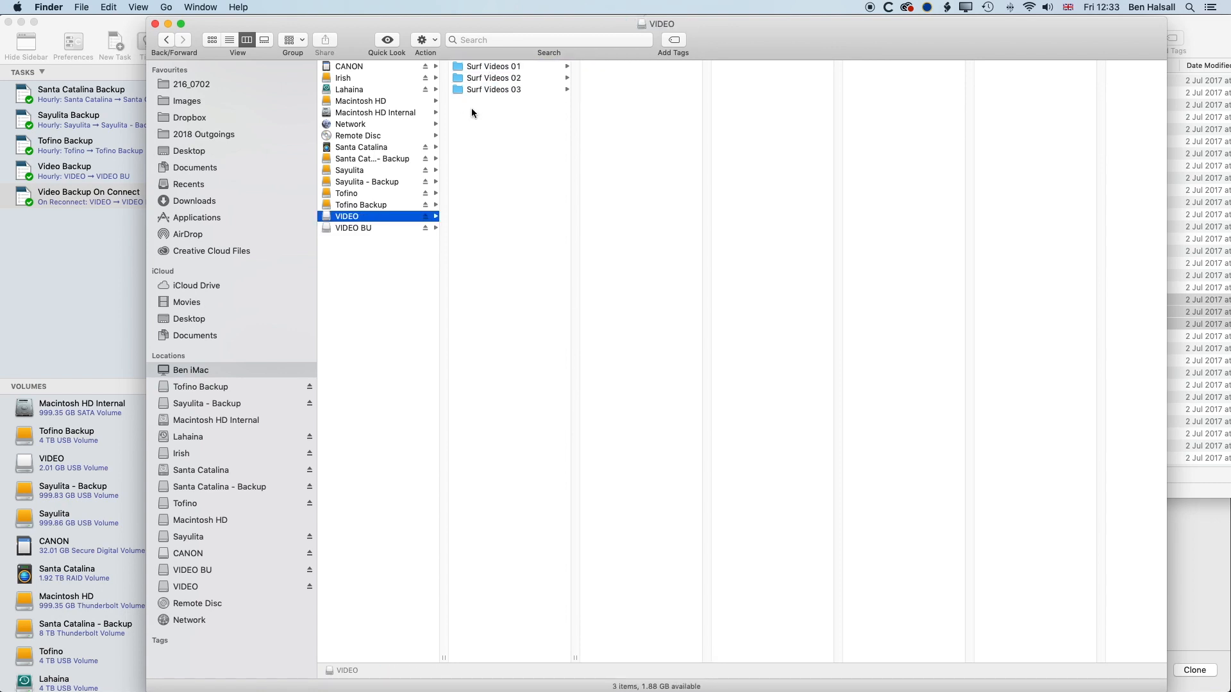
click(494, 89)
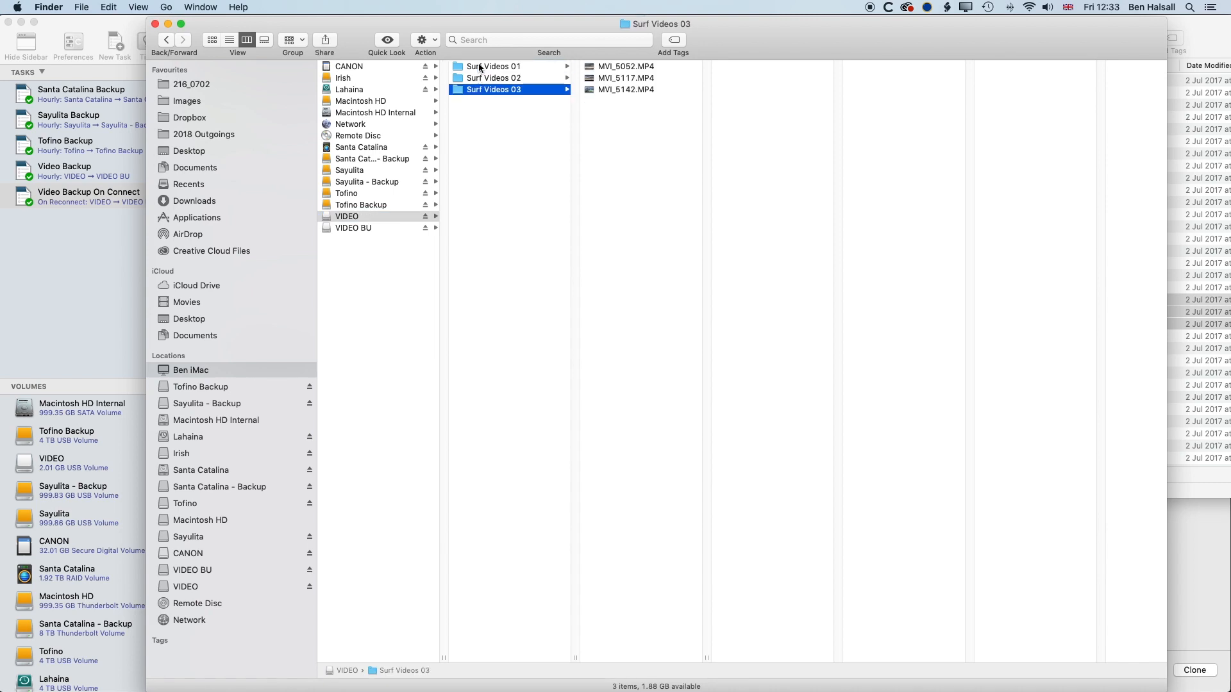